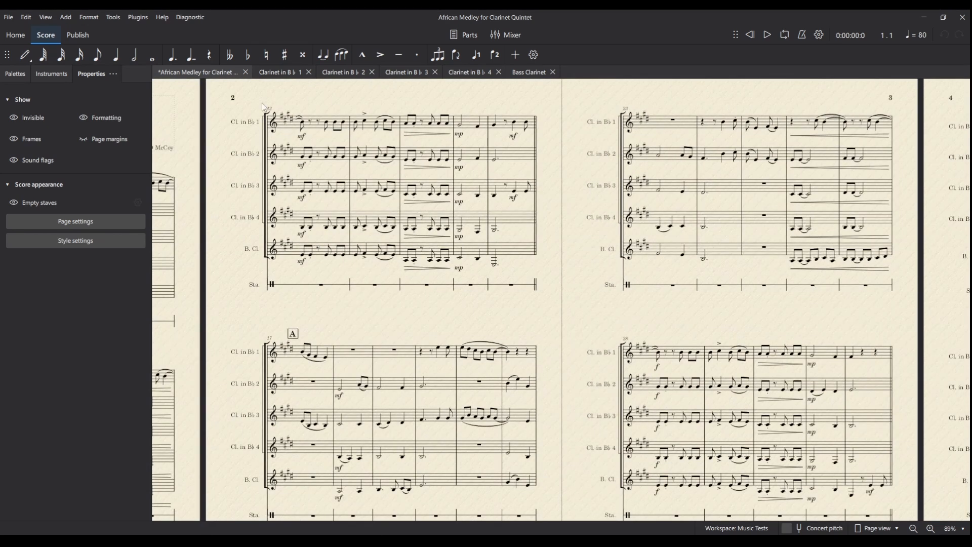
# Insert a vertical frame before the title frame with a page break, giving an empty page 1.
pyautogui.hscroll(-3)
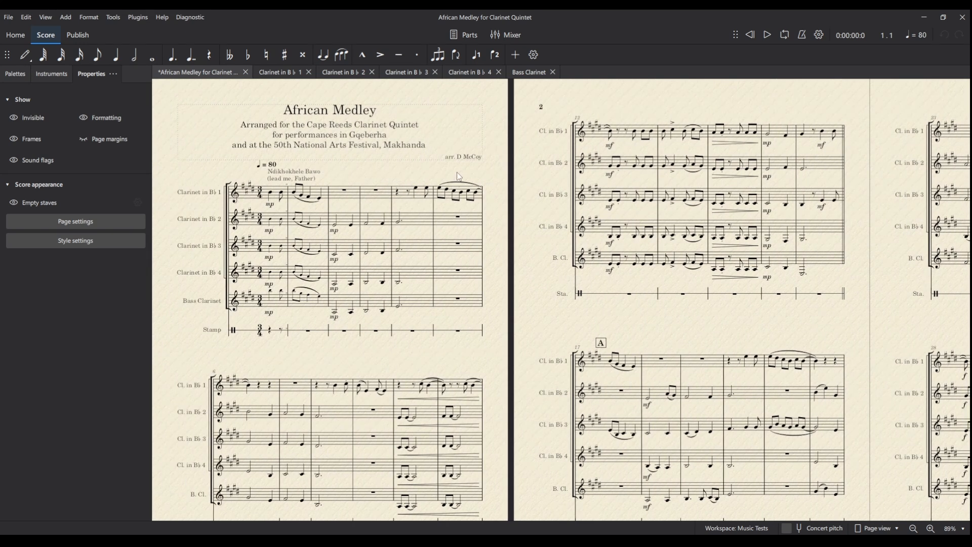
pyautogui.moveTo(634, 104)
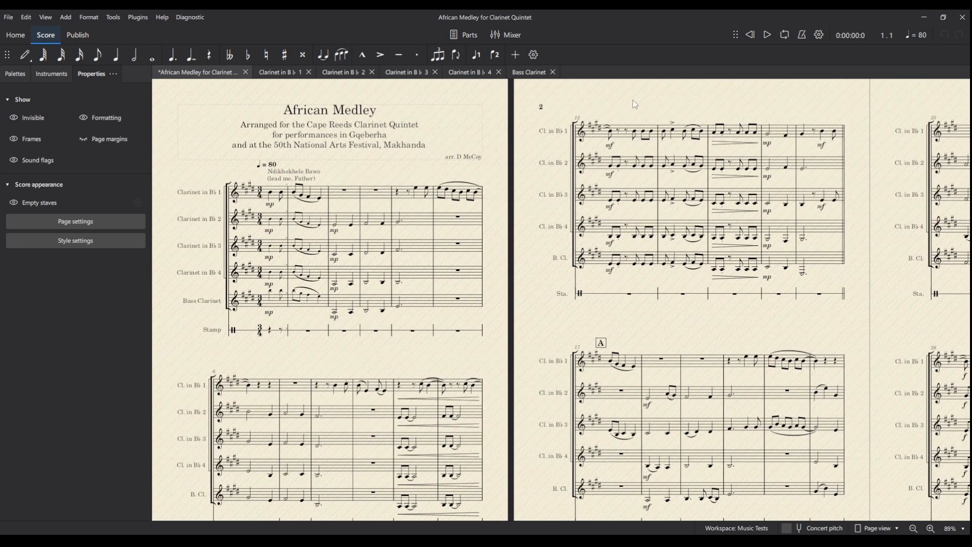
pyautogui.moveTo(184, 109)
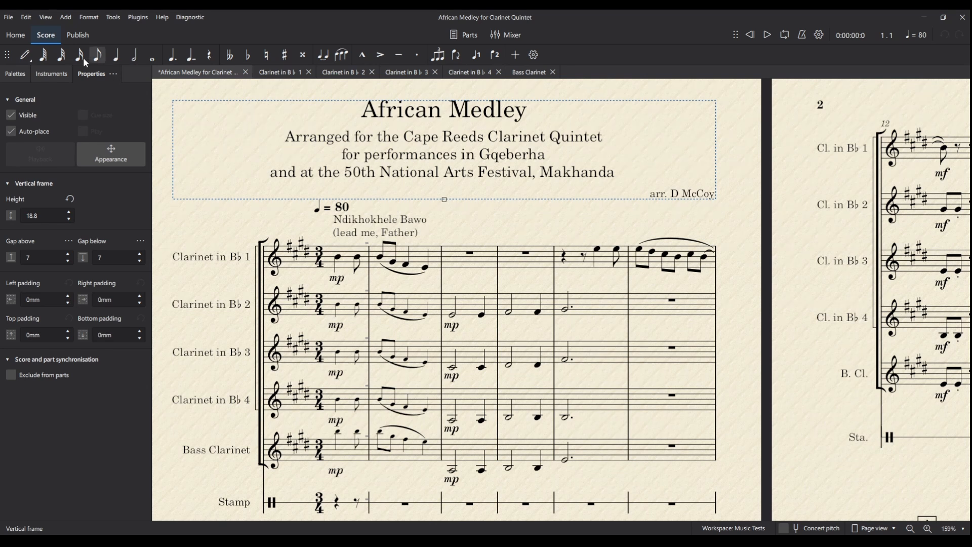
pyautogui.click(65, 17)
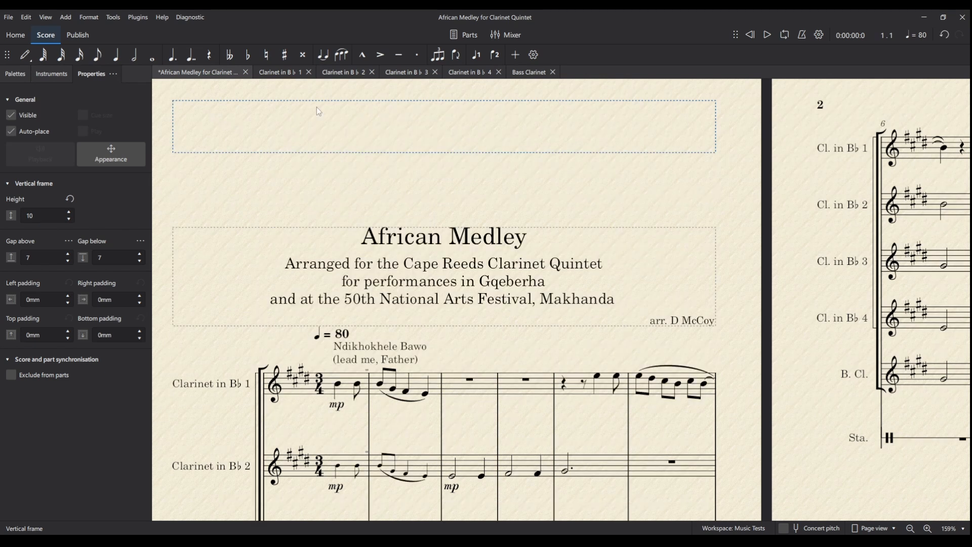
pyautogui.moveTo(313, 156)
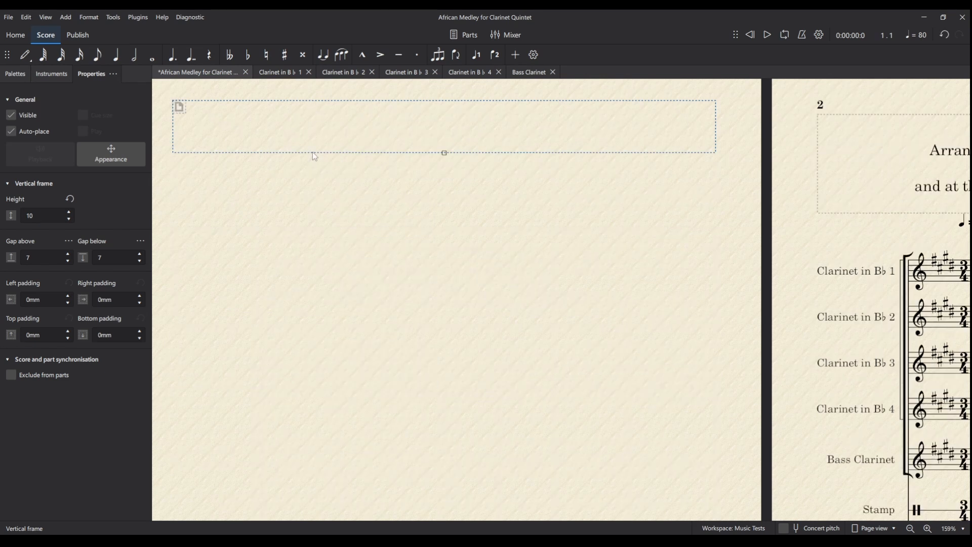
pyautogui.moveTo(722, 241)
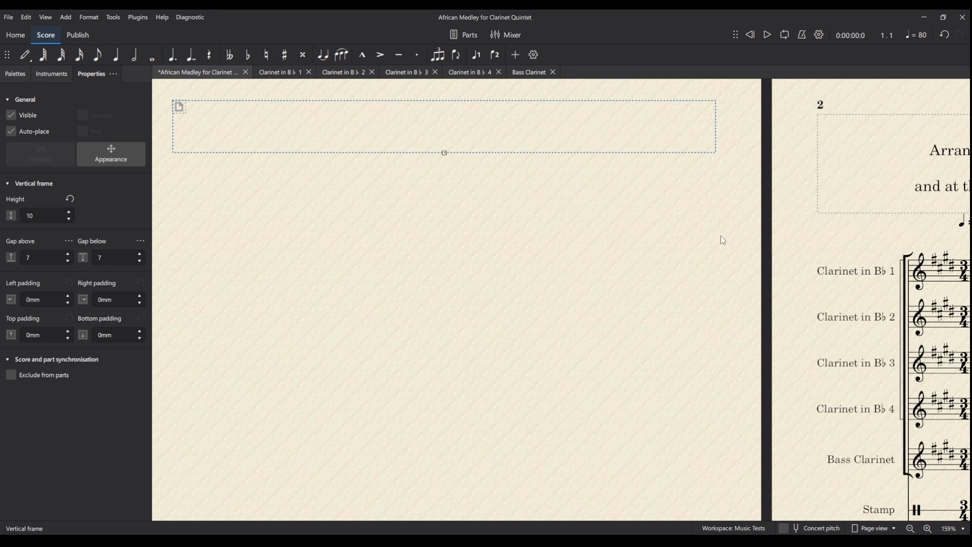
pyautogui.hscroll(3)
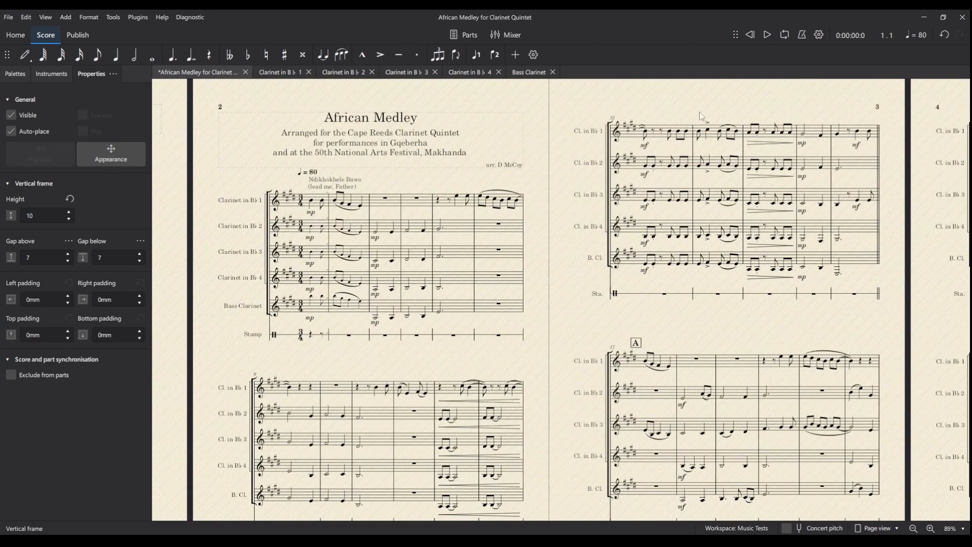
pyautogui.hscroll(-3)
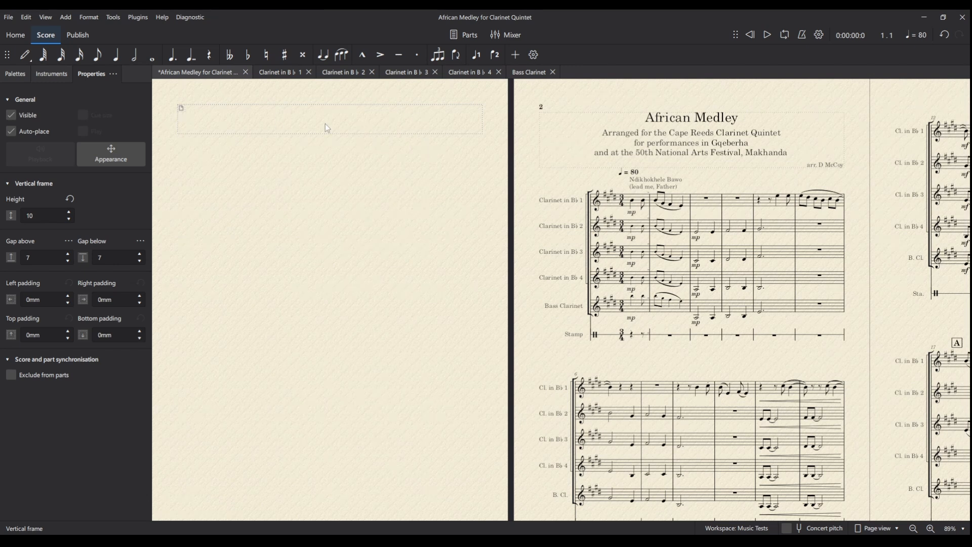
pyautogui.moveTo(322, 120)
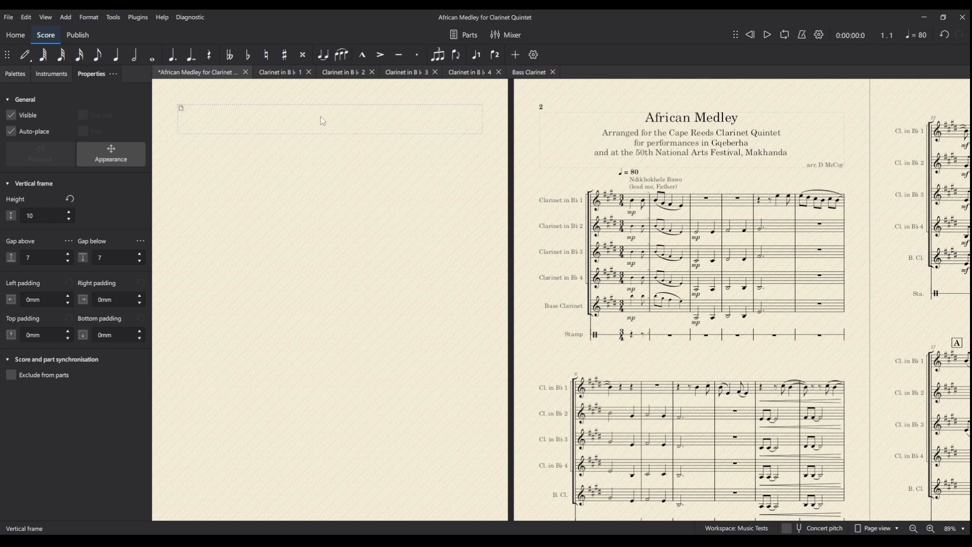
# Move the title texts into the page-1 frame and raise the title to 24pt.
pyautogui.click(689, 117)
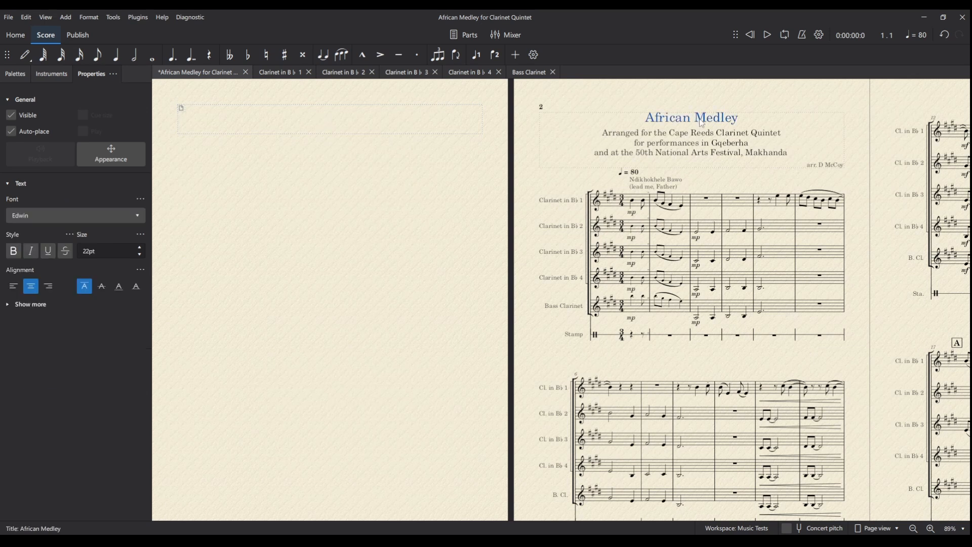
pyautogui.click(464, 234)
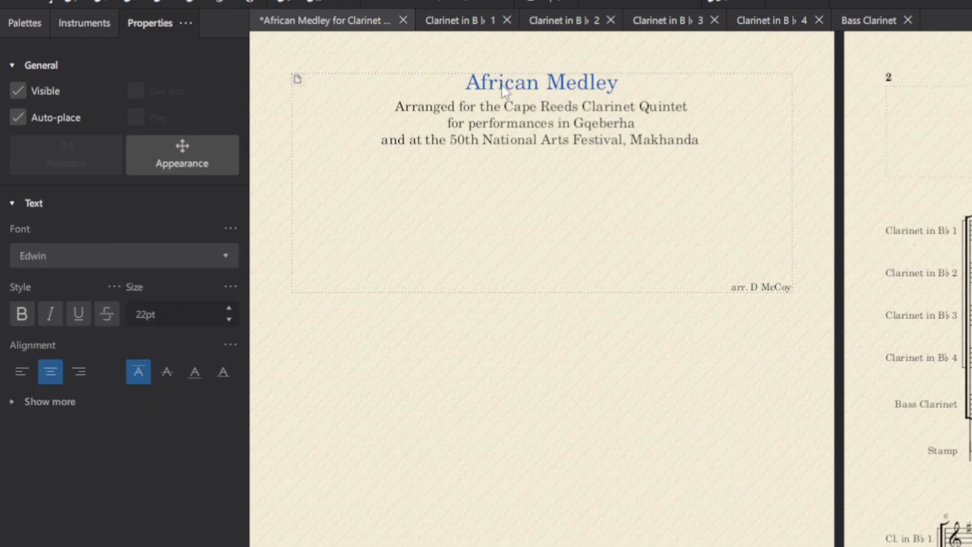
pyautogui.click(229, 308)
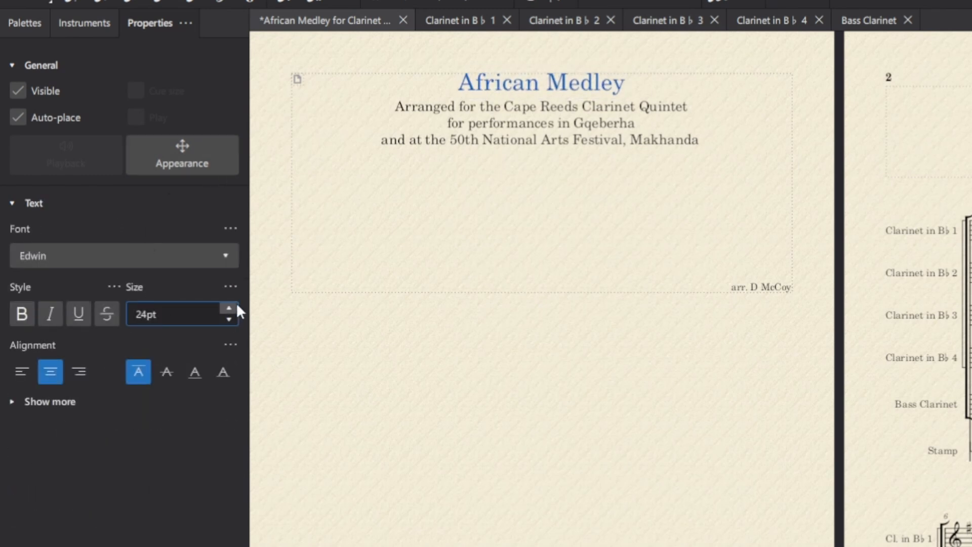
pyautogui.click(229, 319)
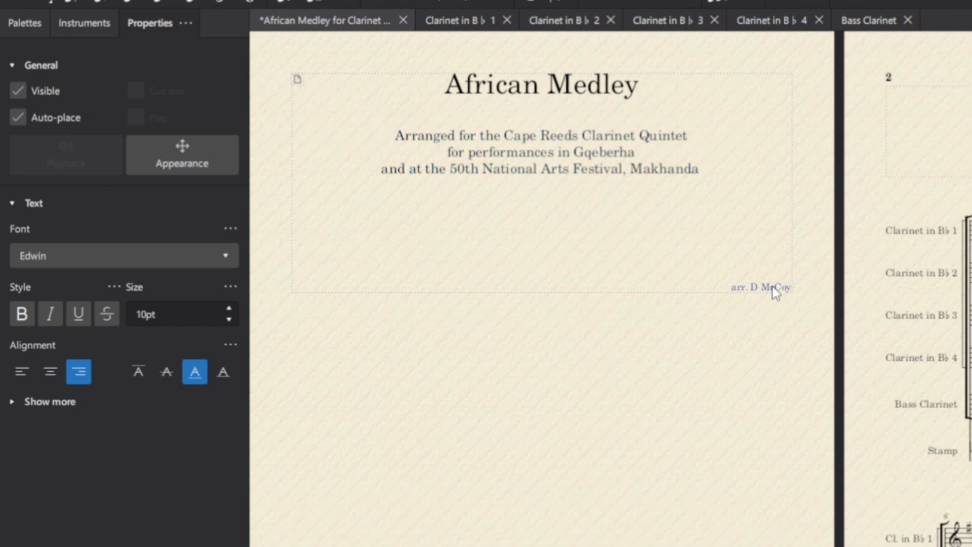
# Centre the arranger credit on the title page and enlarge it to 27pt.
pyautogui.click(50, 371)
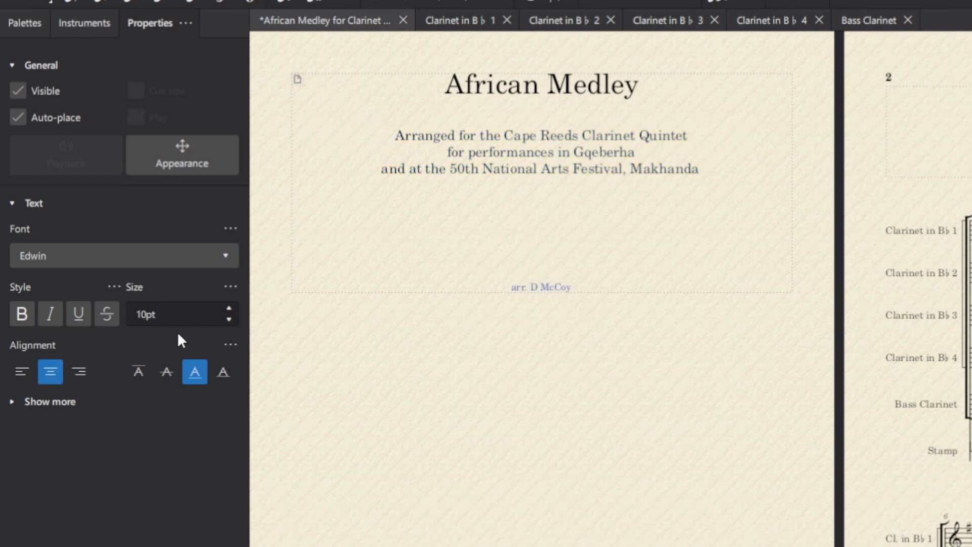
pyautogui.click(228, 308)
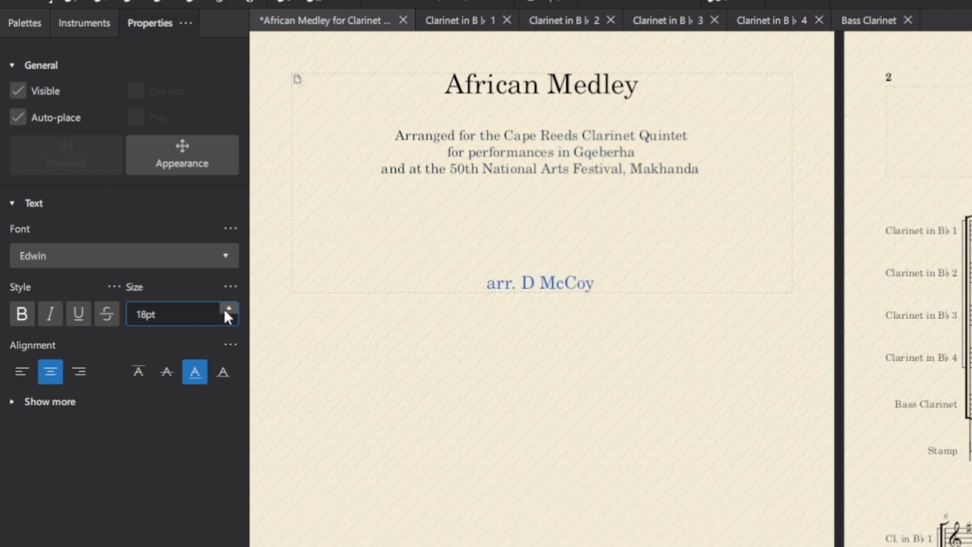
pyautogui.click(228, 308)
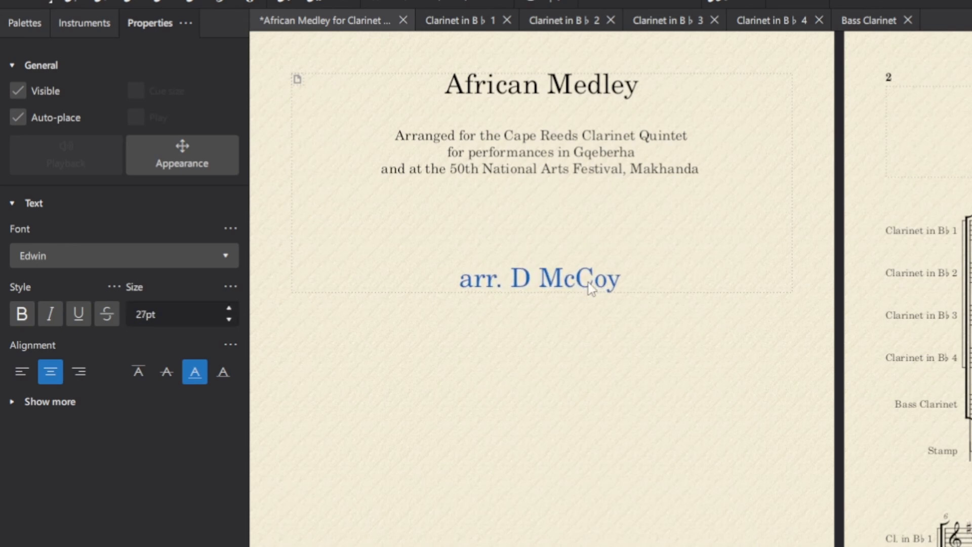
pyautogui.click(541, 293)
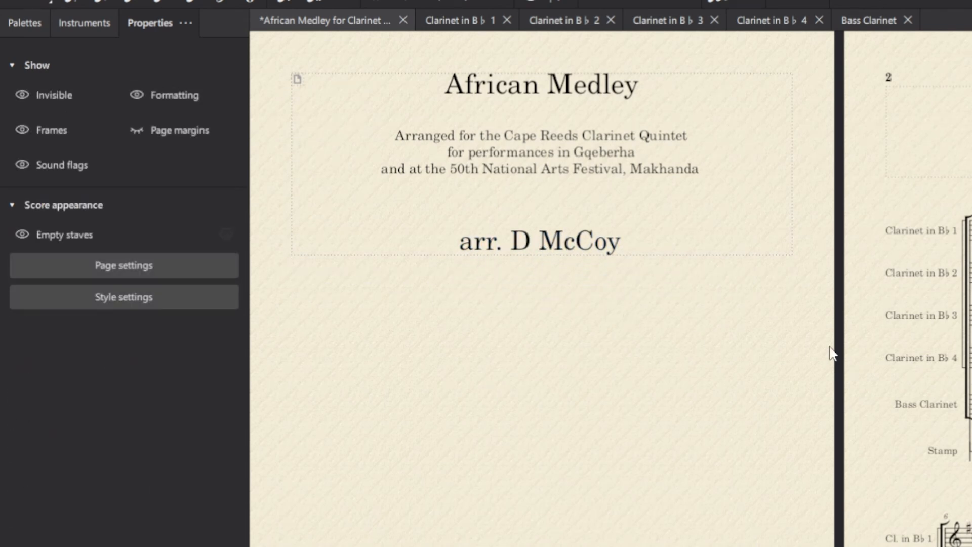
pyautogui.moveTo(752, 346)
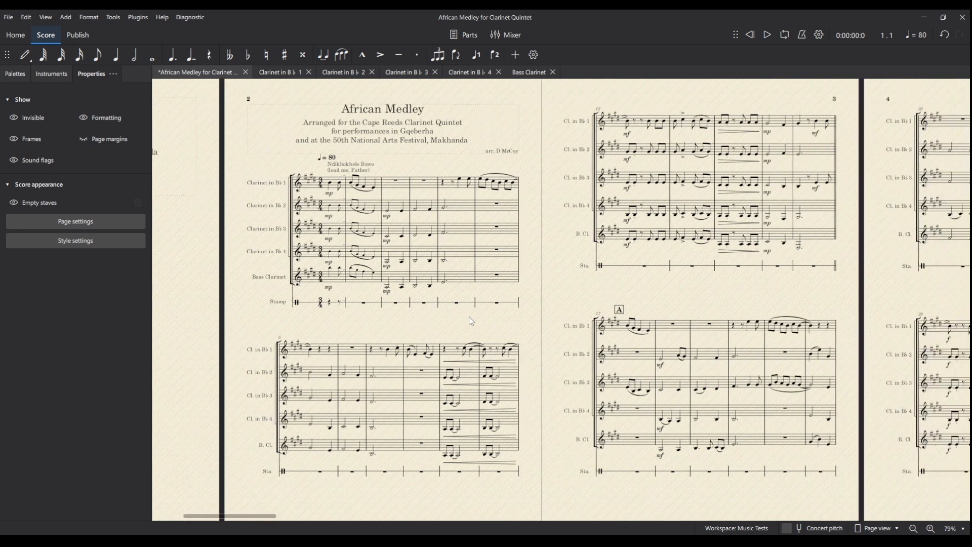
pyautogui.hscroll(-3)
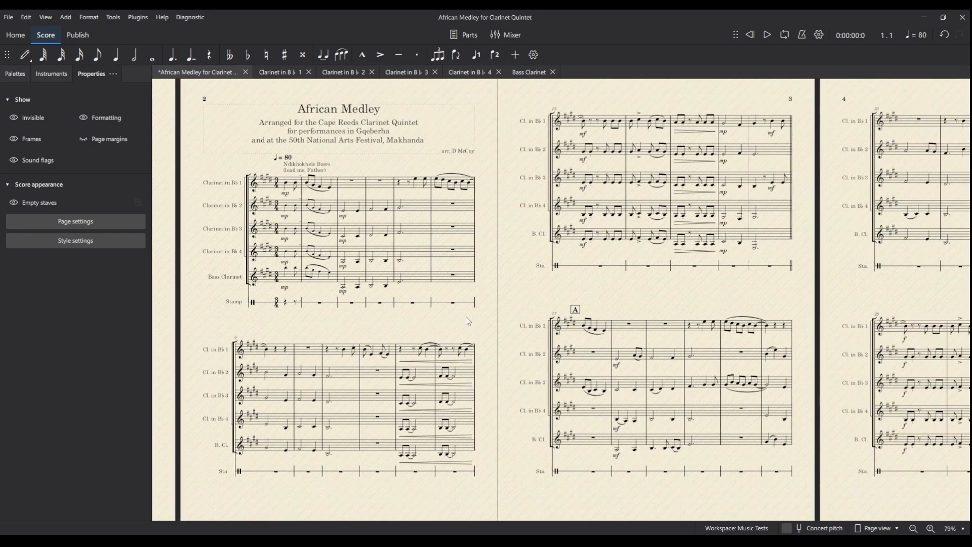
pyautogui.hscroll(3)
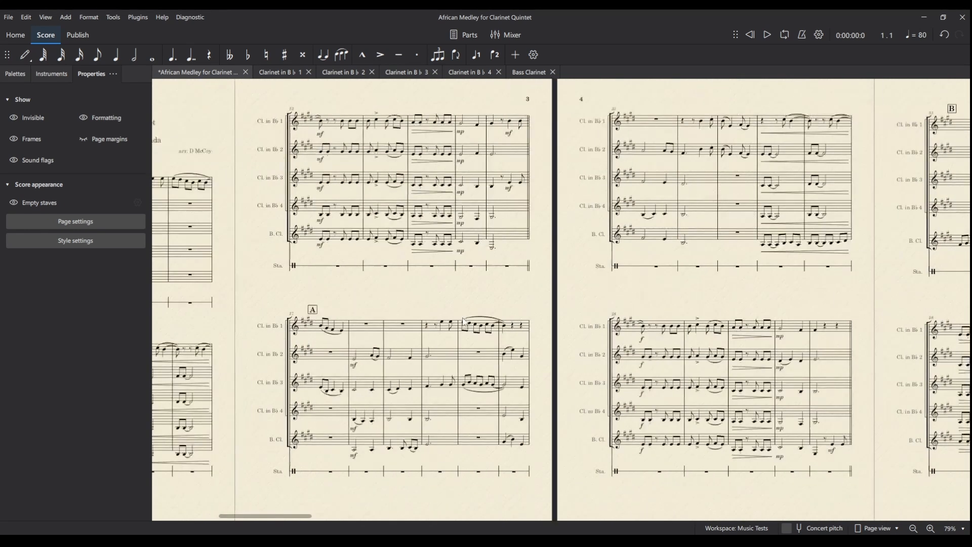
pyautogui.hscroll(-3)
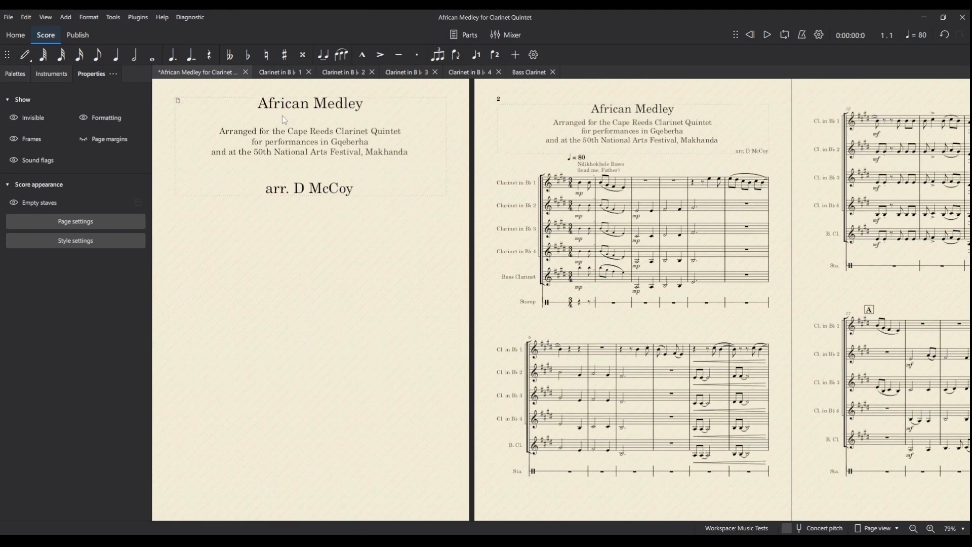
pyautogui.moveTo(9, 18)
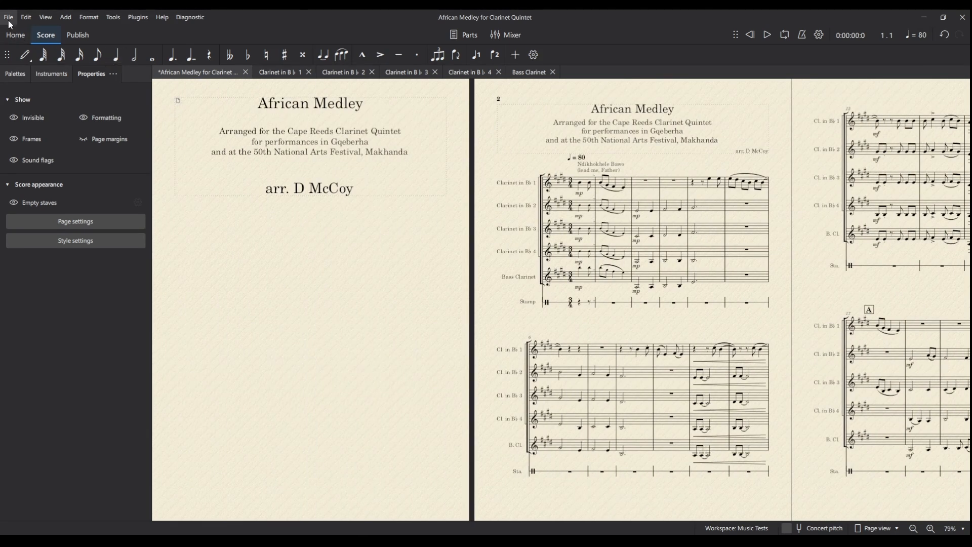
# Export the main score as WAV audio at a 48000 Hz sample rate.
pyautogui.click(10, 17)
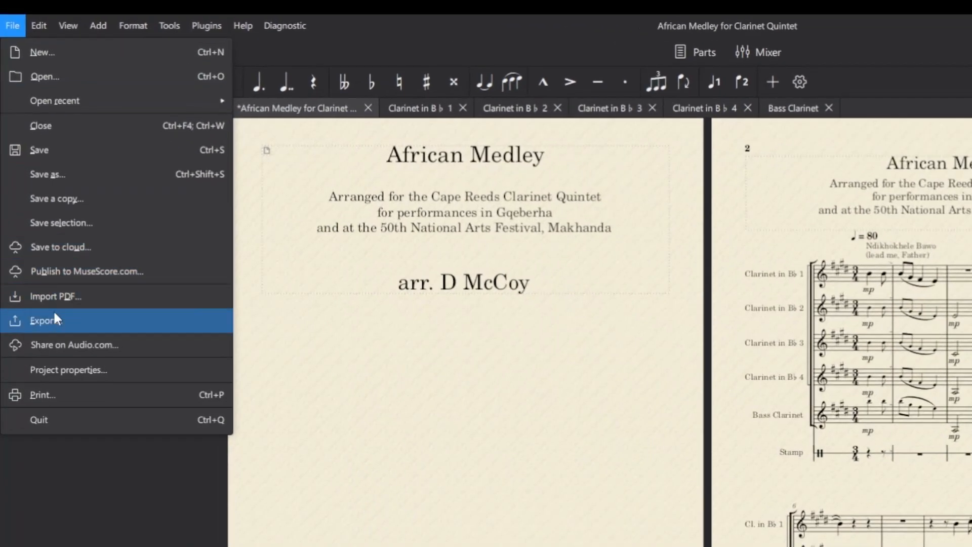
pyautogui.click(45, 321)
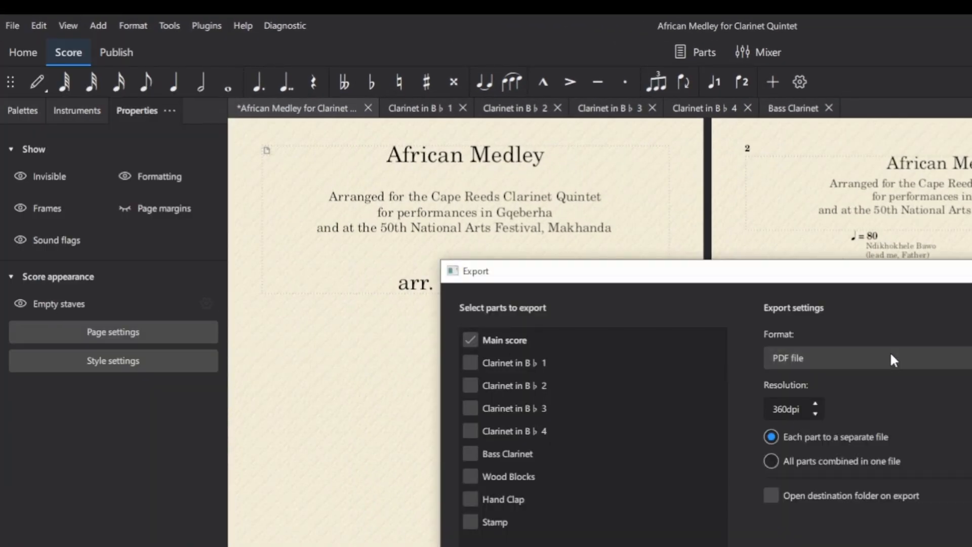
pyautogui.click(865, 358)
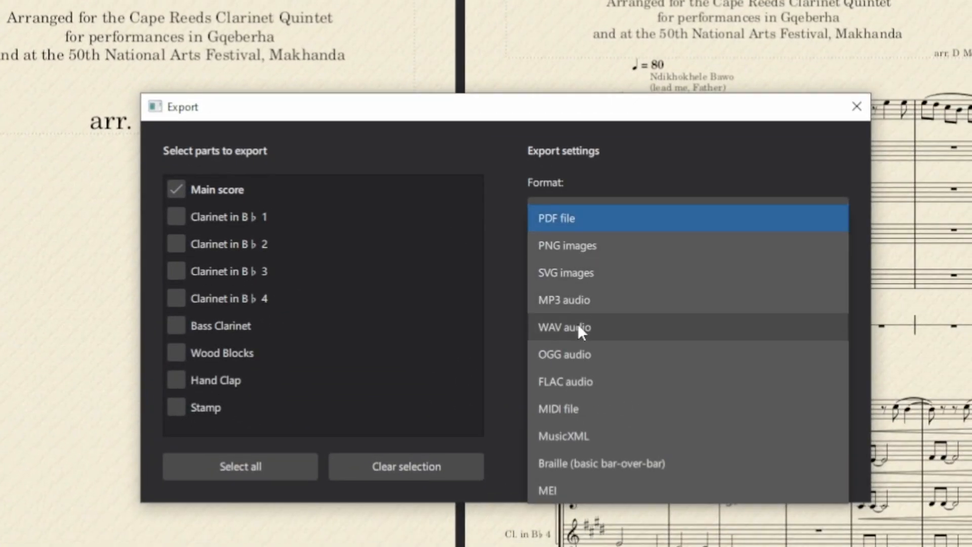
pyautogui.click(563, 327)
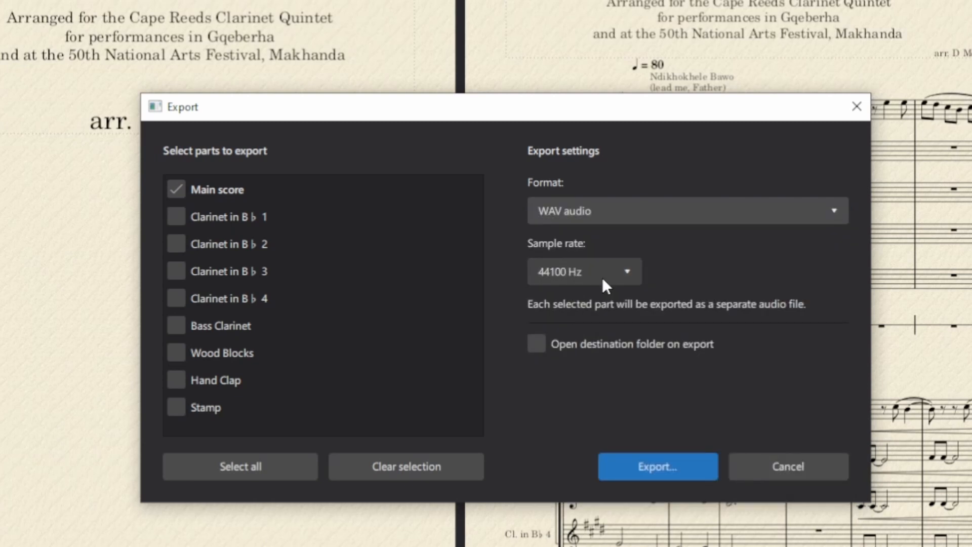
pyautogui.click(583, 272)
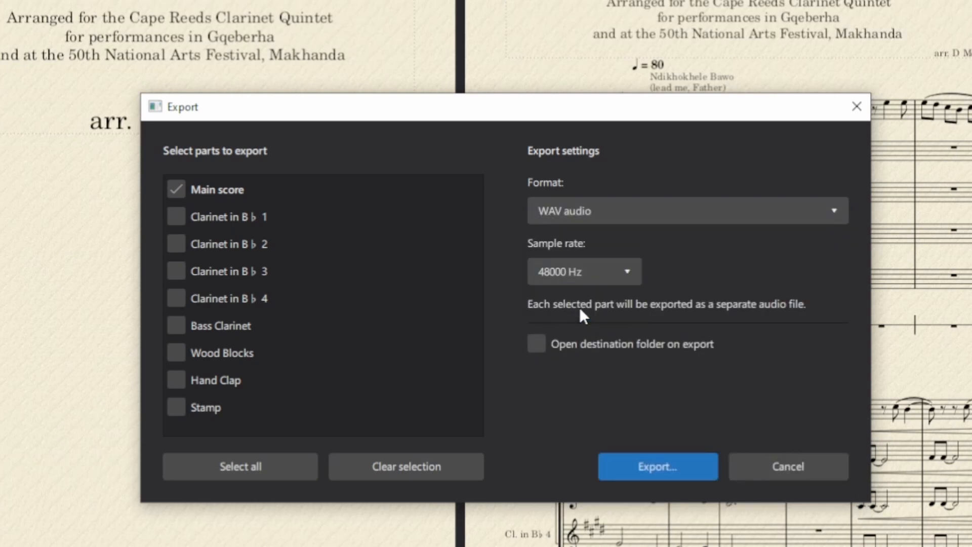
pyautogui.moveTo(542, 283)
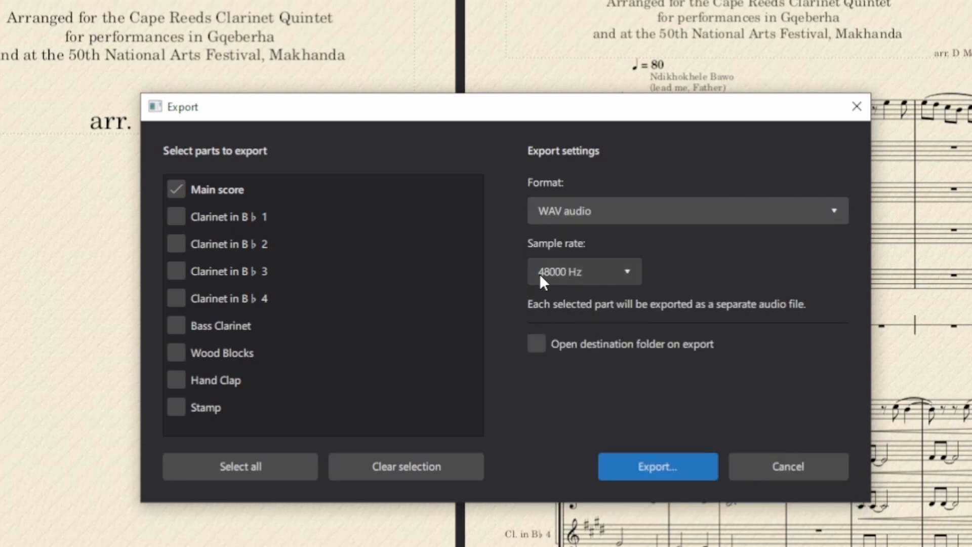
pyautogui.moveTo(626, 462)
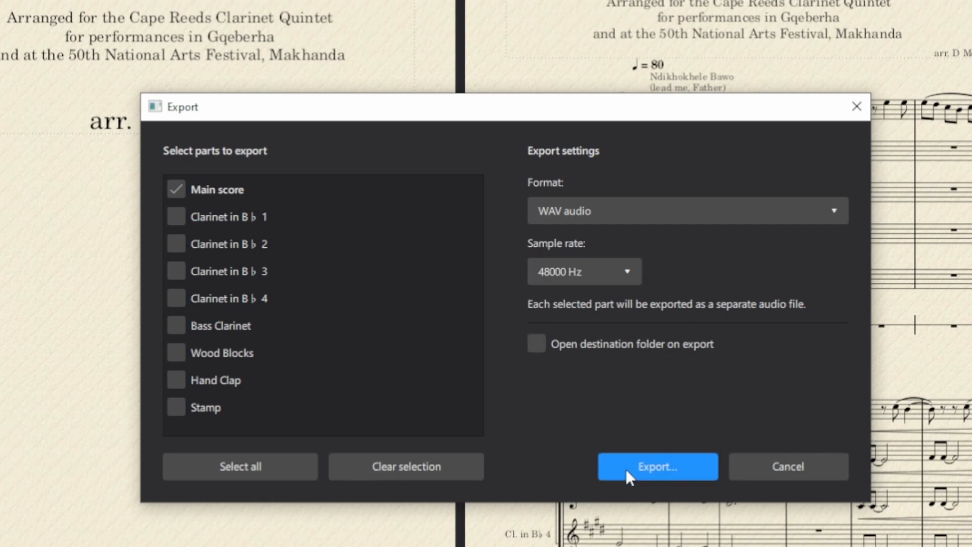
pyautogui.click(656, 466)
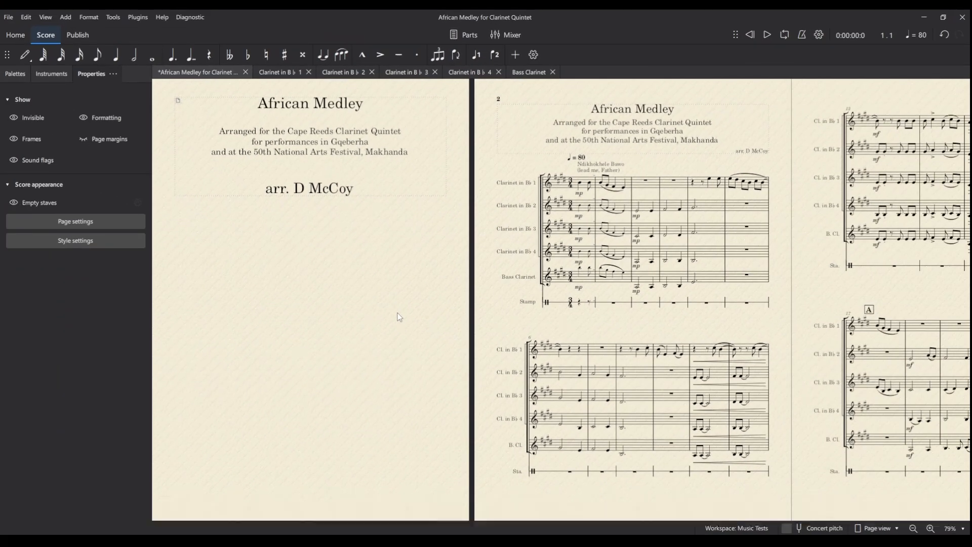
# Choose PNG images at 400dpi as the export format for the main score.
pyautogui.click(9, 17)
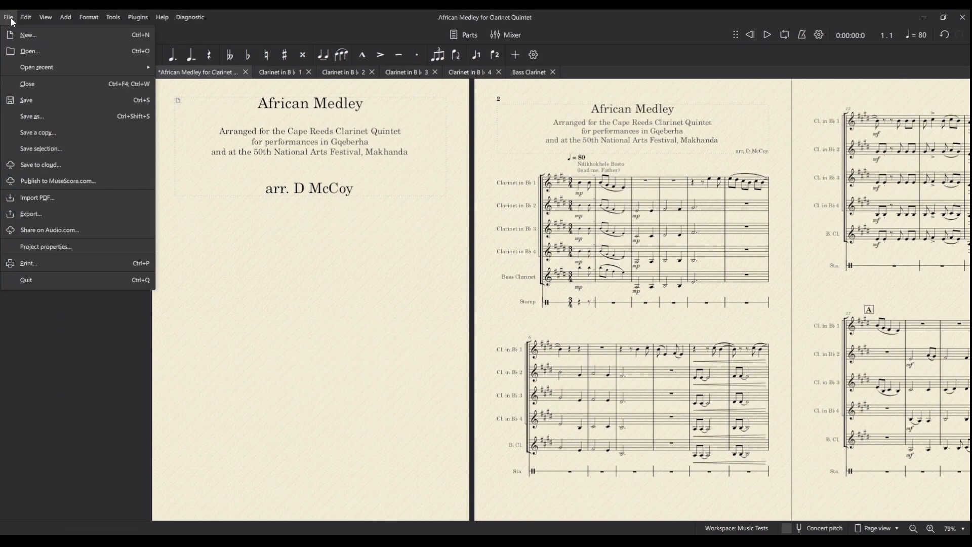
pyautogui.click(30, 214)
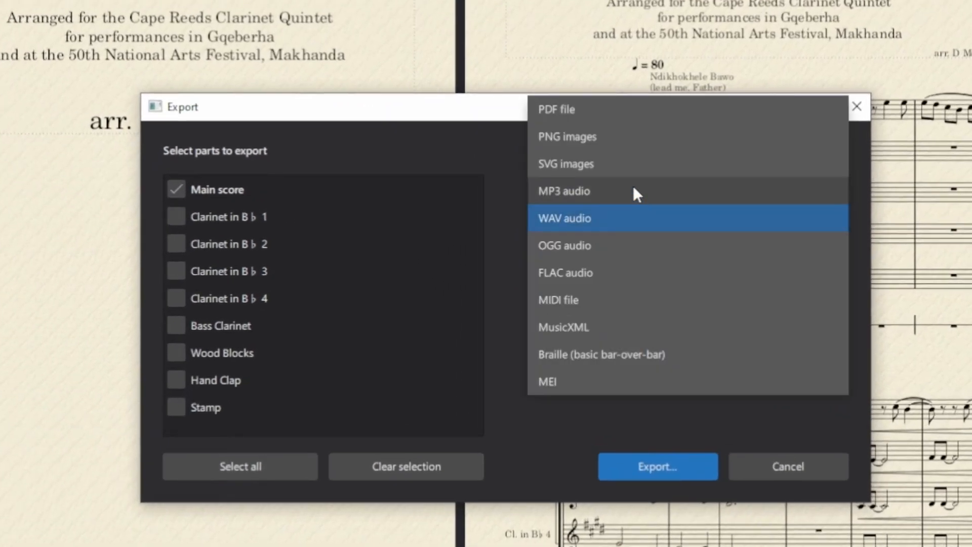
pyautogui.click(566, 137)
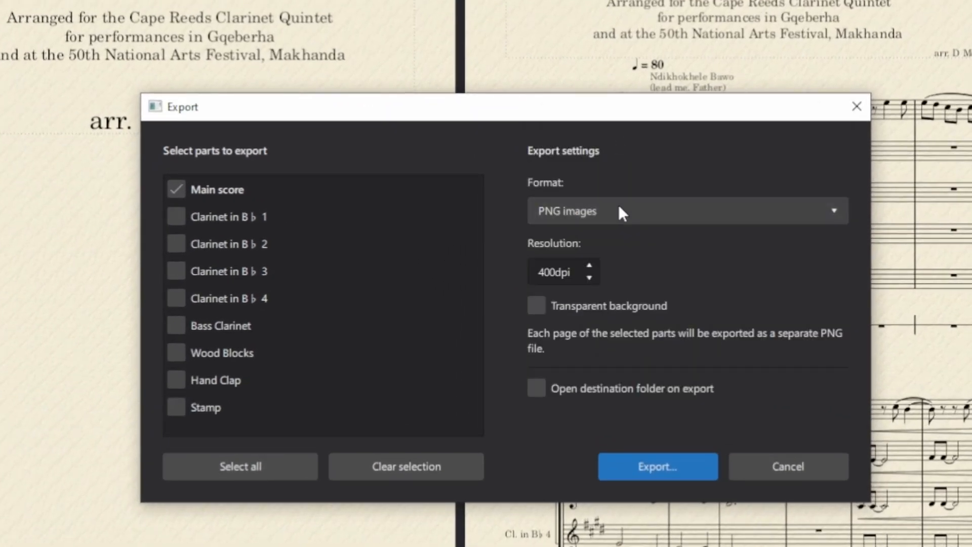
pyautogui.click(555, 271)
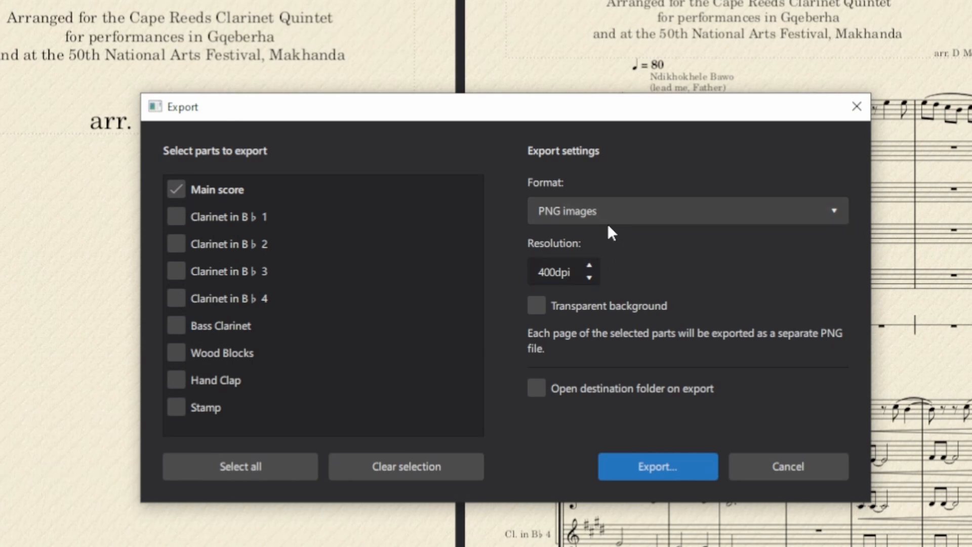
pyautogui.moveTo(636, 217)
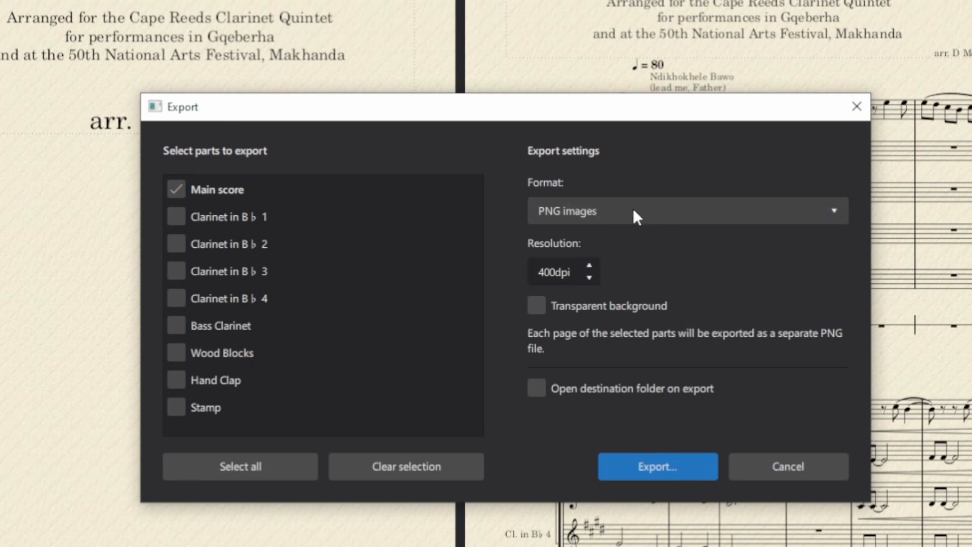
# Save the page images into a new PNGs folder beside the score files.
pyautogui.click(656, 466)
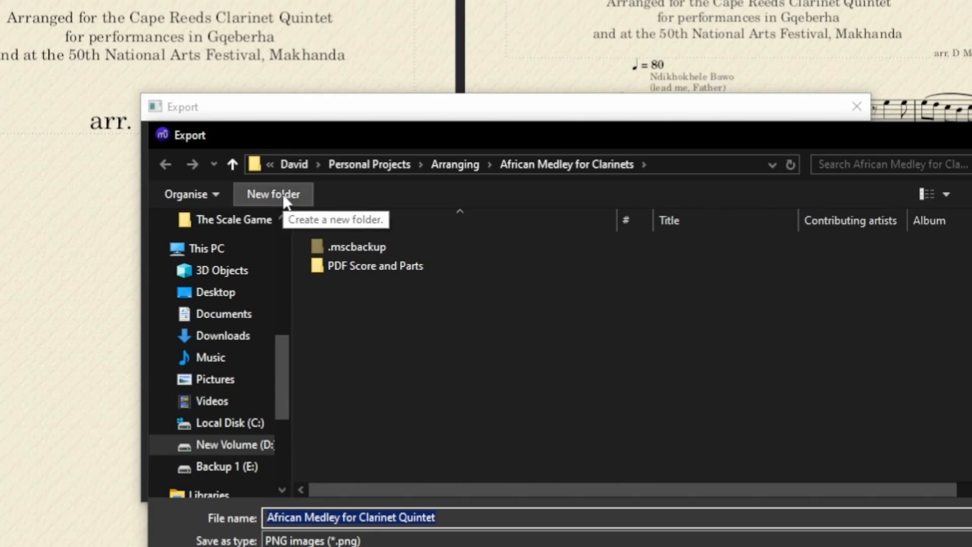
pyautogui.click(272, 195)
pyautogui.write('PNGs')
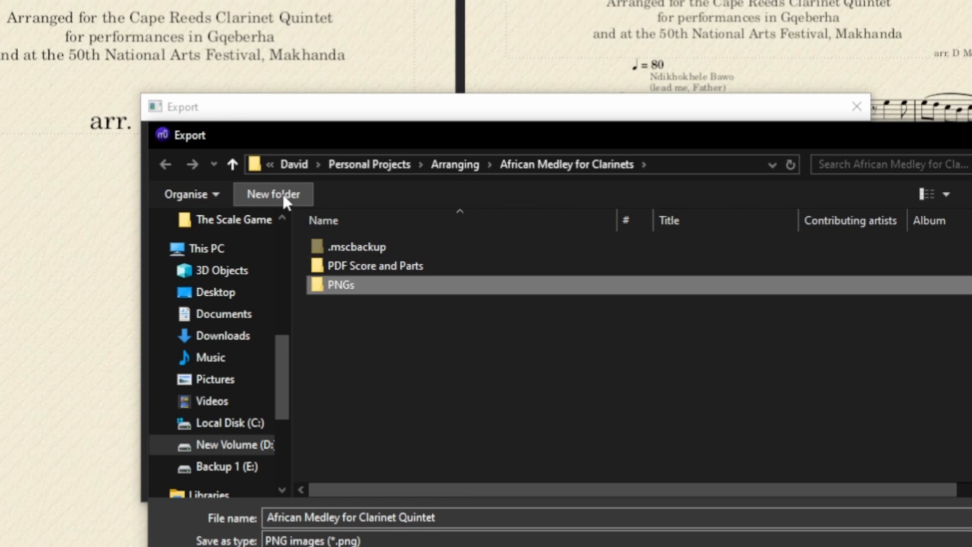
pyautogui.doubleClick(340, 284)
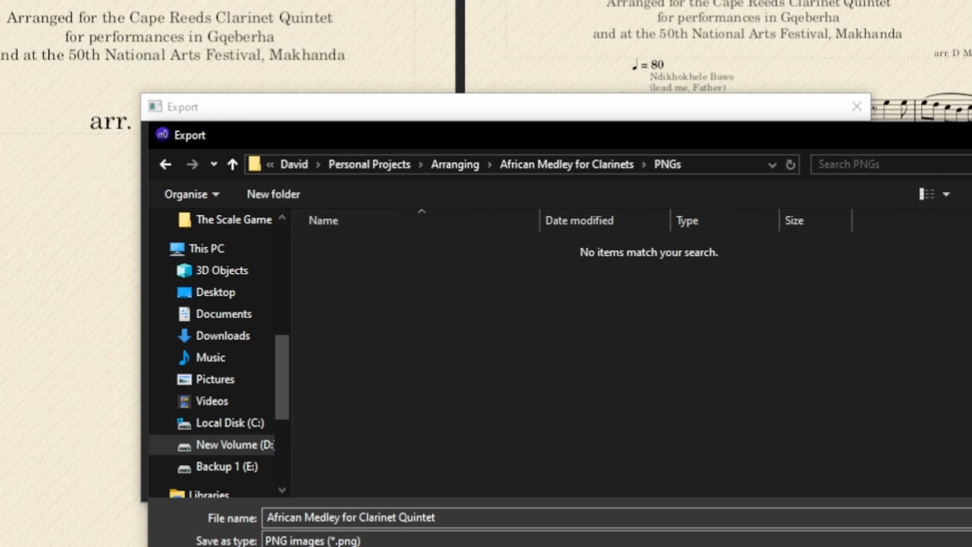
pyautogui.click(857, 106)
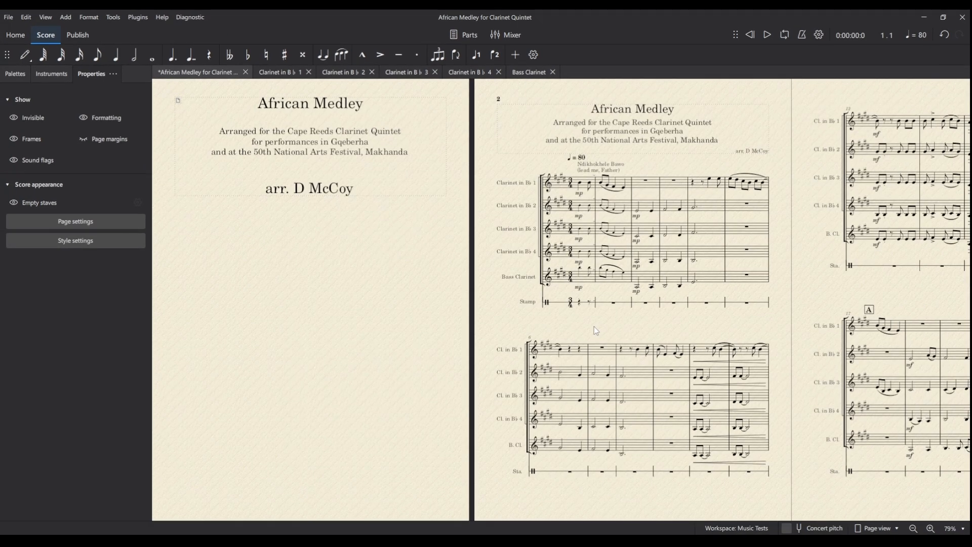
pyautogui.moveTo(458, 310)
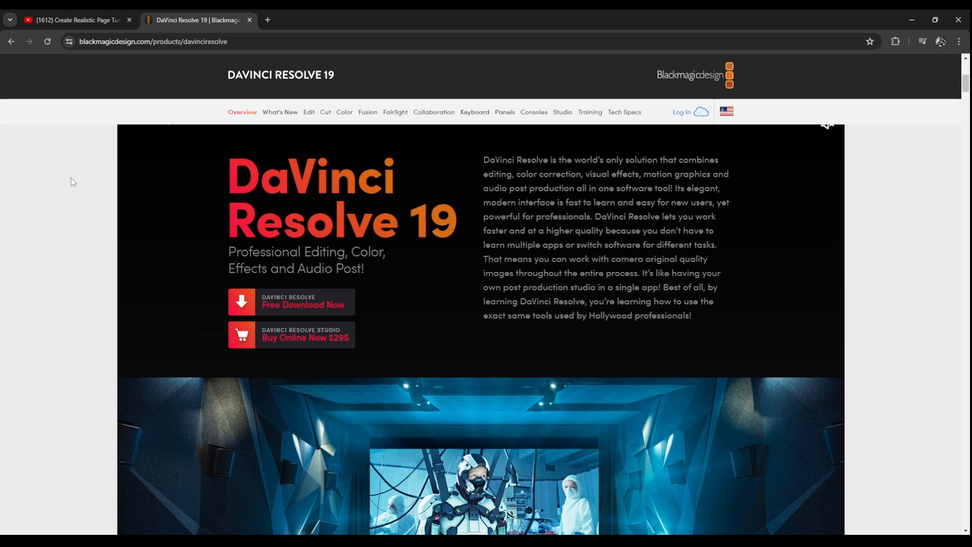
pyautogui.moveTo(333, 308)
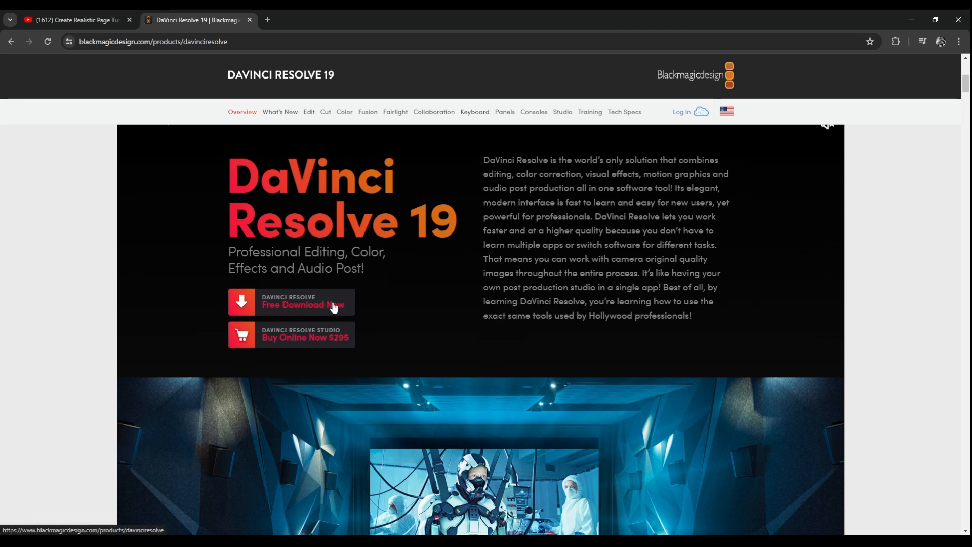
pyautogui.moveTo(371, 303)
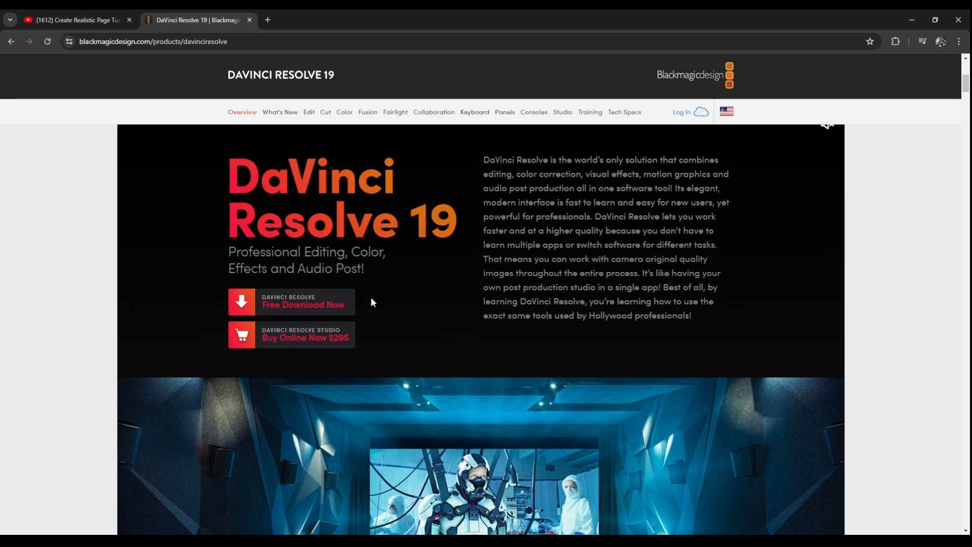
pyautogui.moveTo(373, 267)
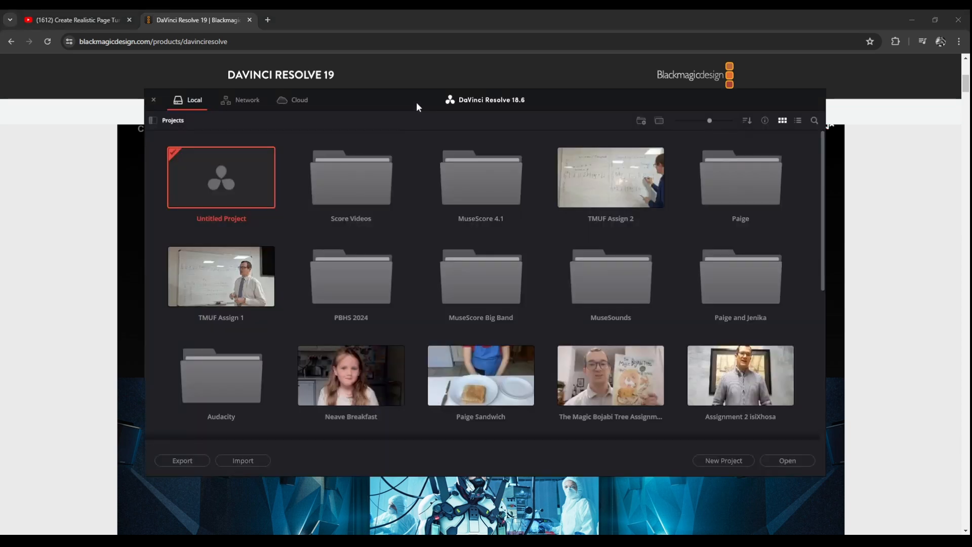
# Create a new project named African Medley for Clarinets inside the Score Videos folder.
pyautogui.doubleClick(350, 178)
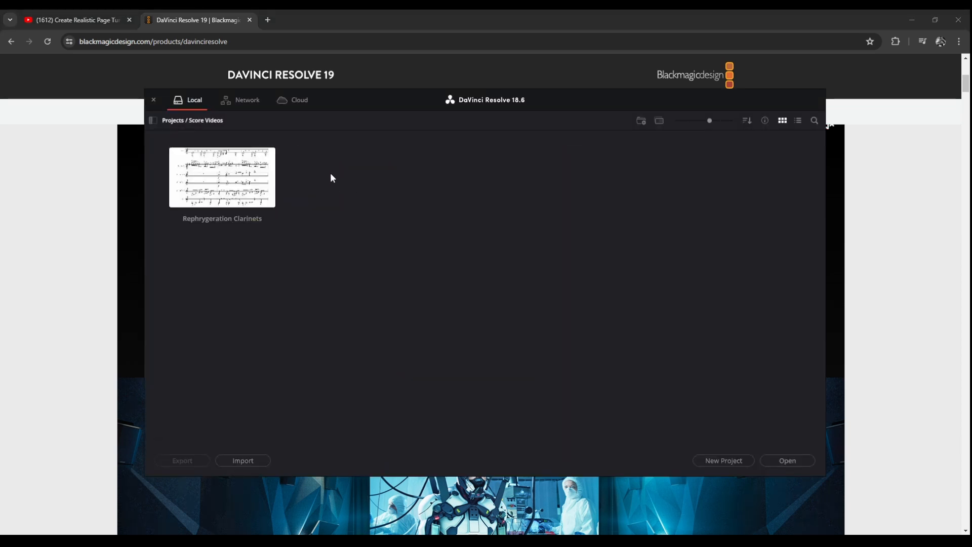
pyautogui.click(723, 460)
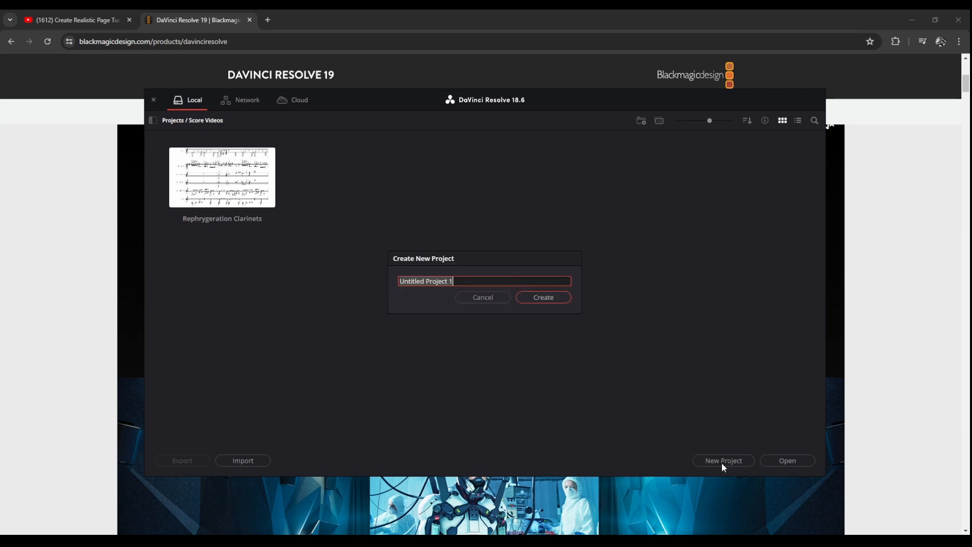
pyautogui.write('African Medley')
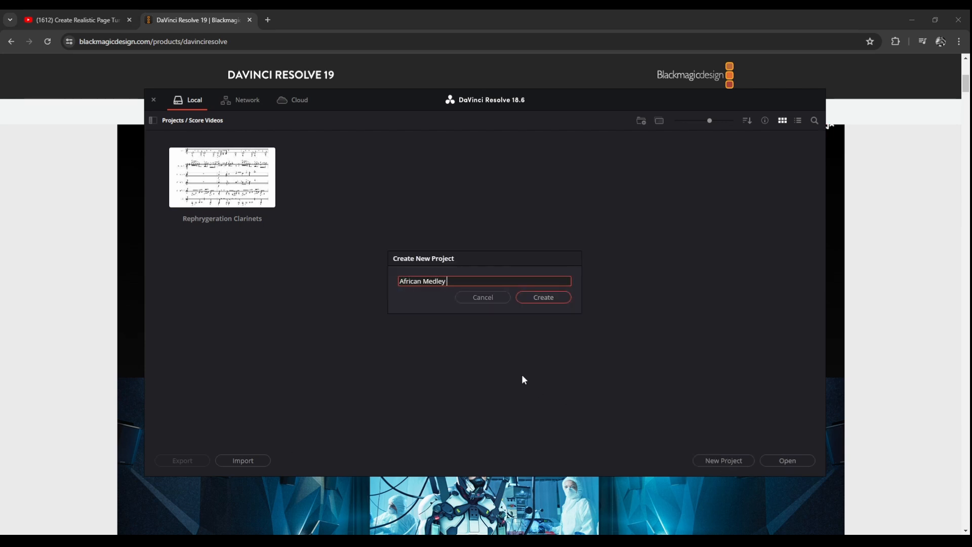
pyautogui.write('for Clarinets')
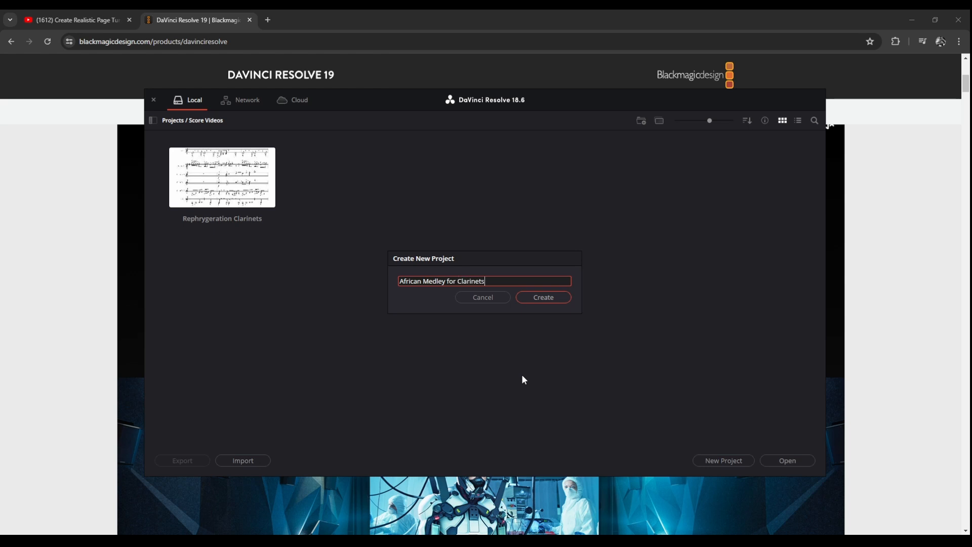
pyautogui.click(542, 296)
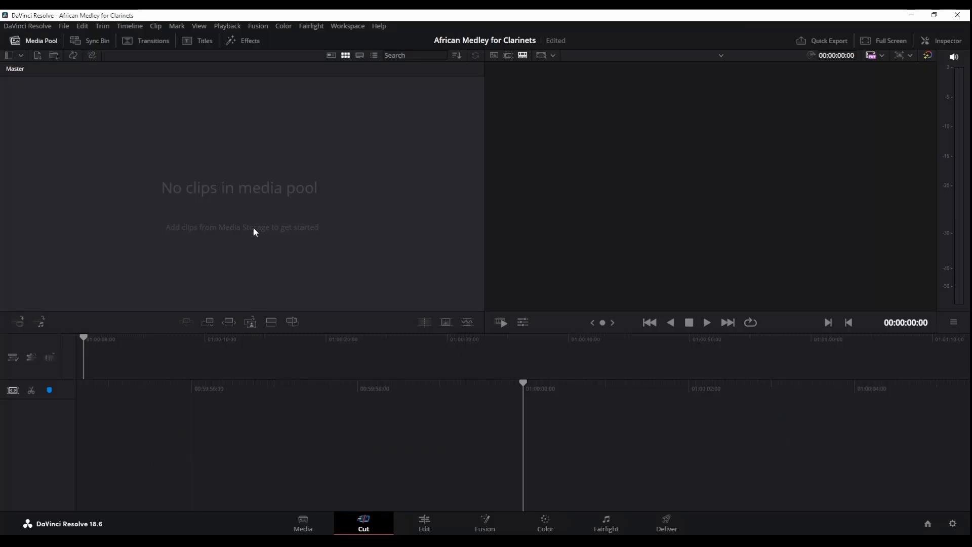
pyautogui.moveTo(256, 284)
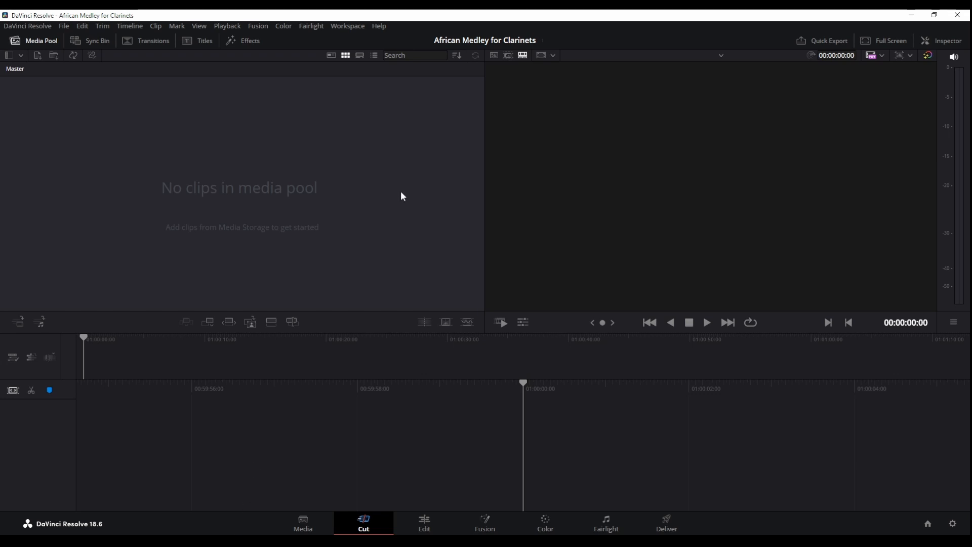
pyautogui.moveTo(617, 383)
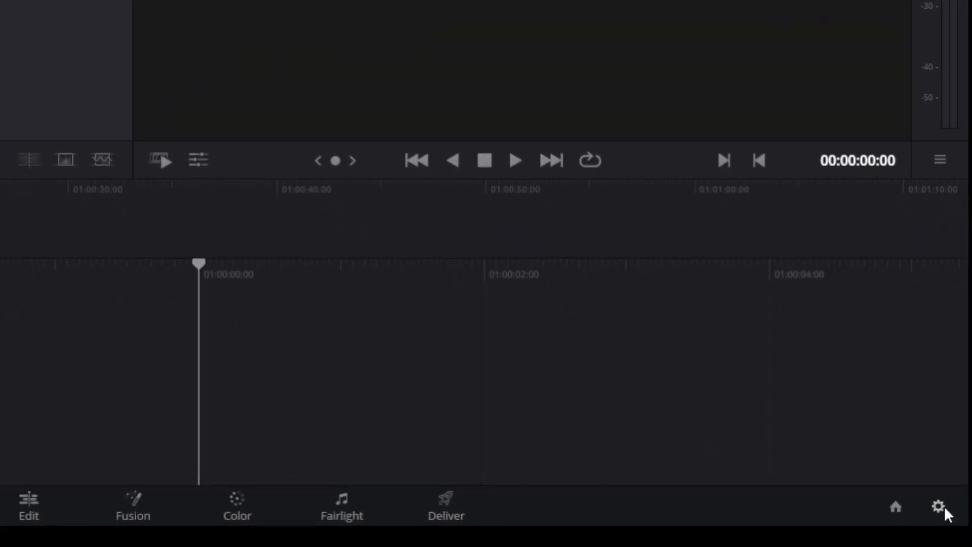
# Review the project settings showing a 1920 x 1080 HD timeline at 24 fps.
pyautogui.click(937, 507)
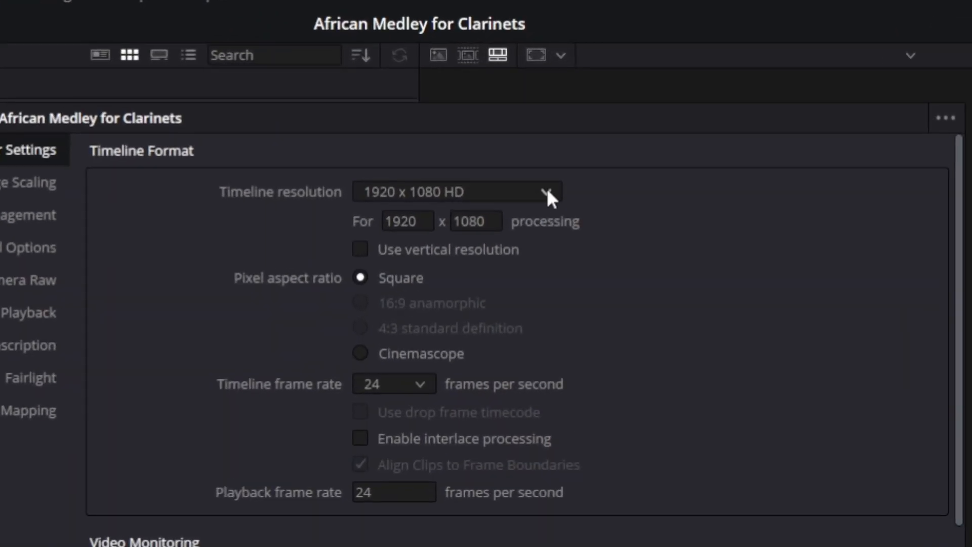
pyautogui.moveTo(477, 286)
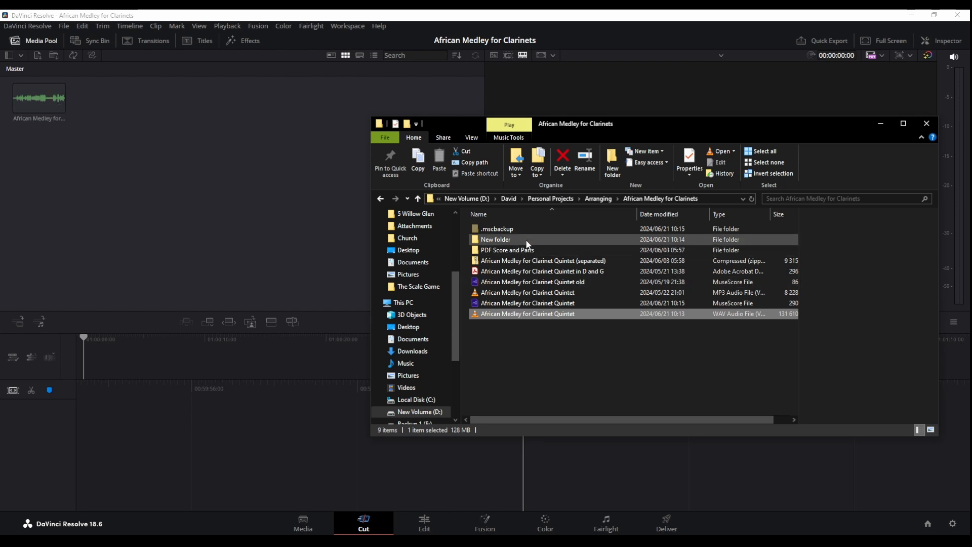
pyautogui.moveTo(514, 251)
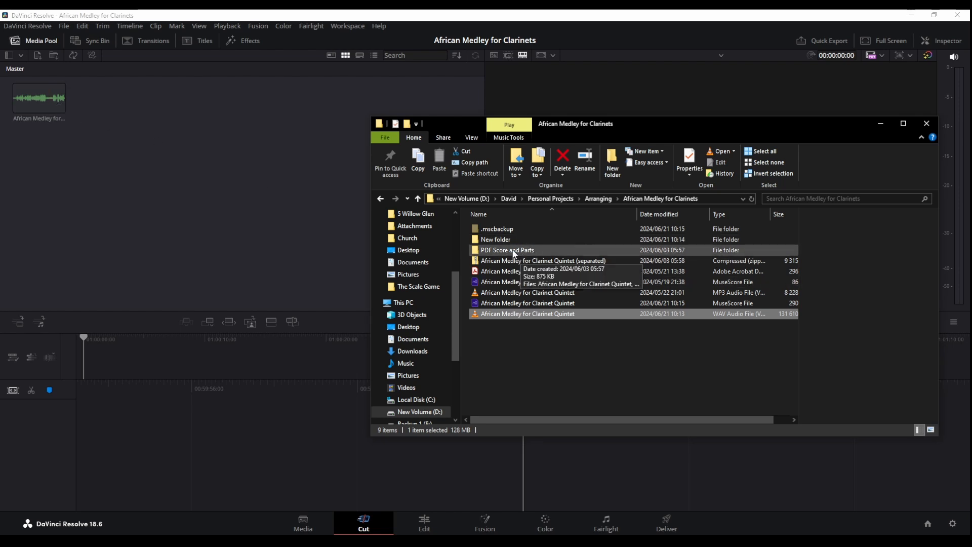
# Select all exported page PNGs in File Explorer for import into the media pool.
pyautogui.doubleClick(495, 238)
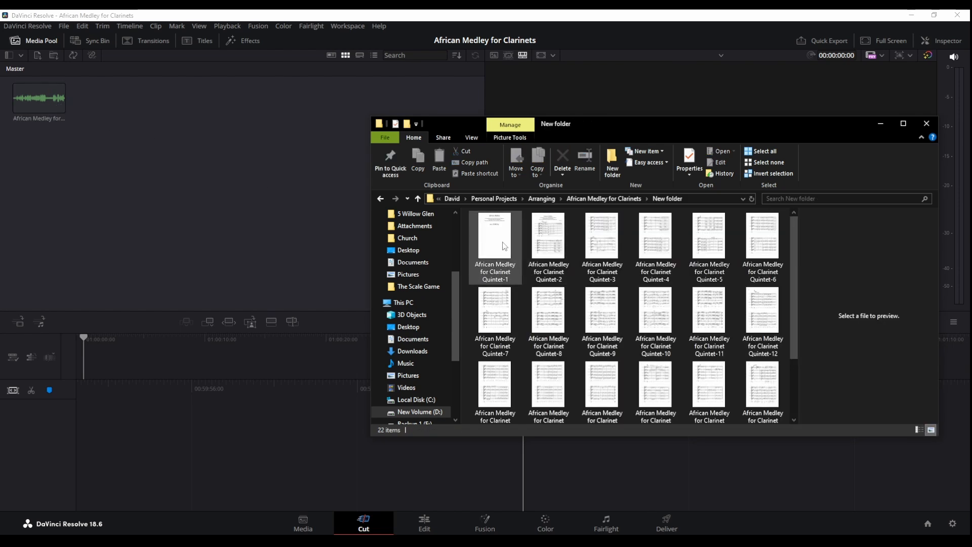
pyautogui.press('ctrl+a')
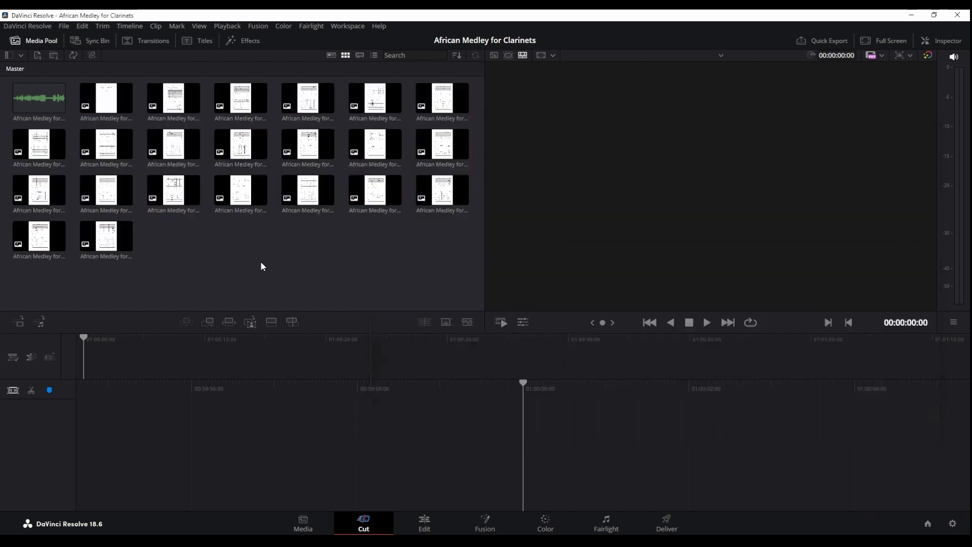
# Place the quintet WAV on A1 and pages 2 and 3 on V1 and V2, stretched to equal length.
pyautogui.click(425, 524)
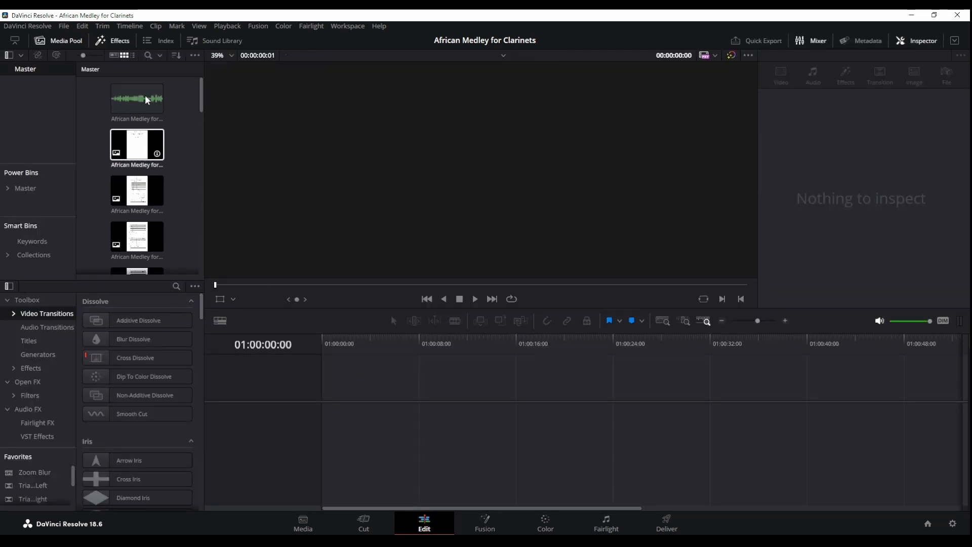
pyautogui.click(137, 98)
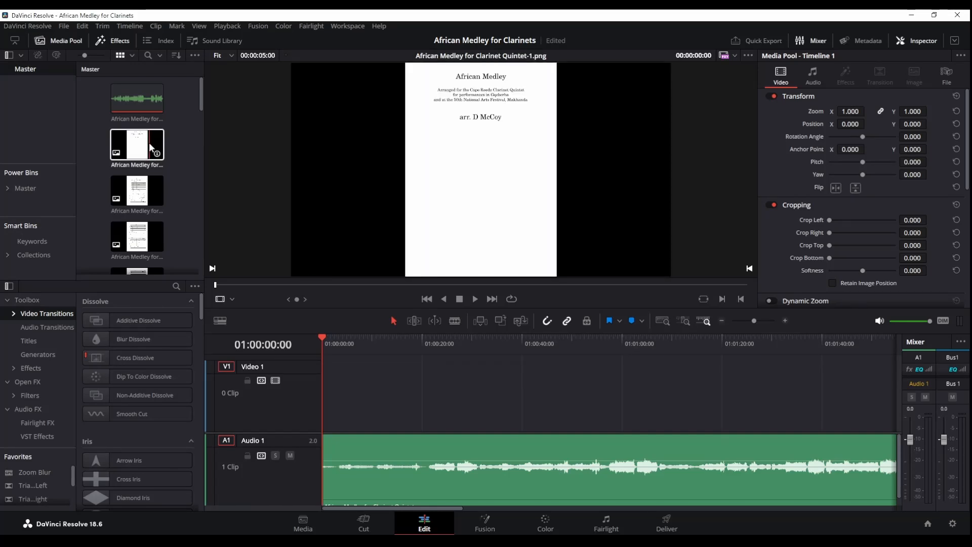
pyautogui.click(136, 191)
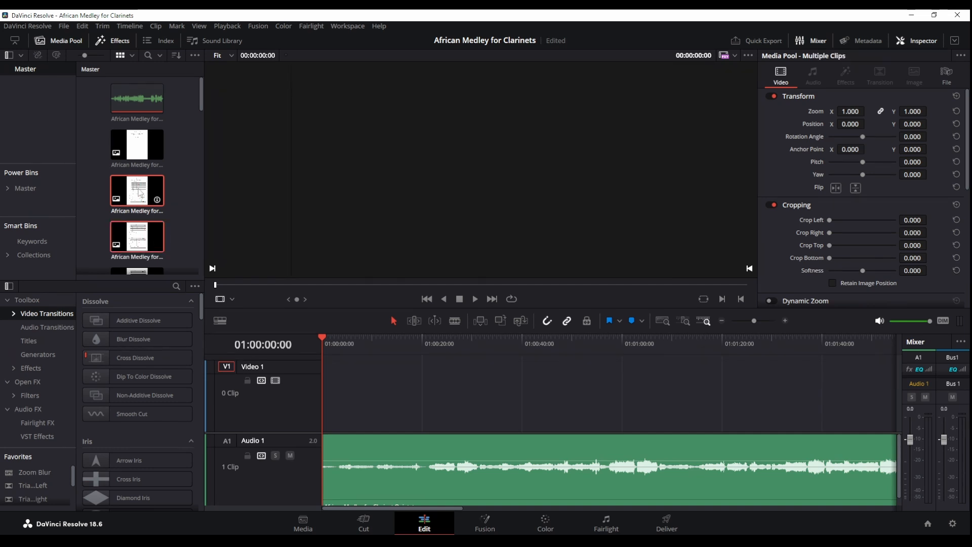
pyautogui.click(137, 190)
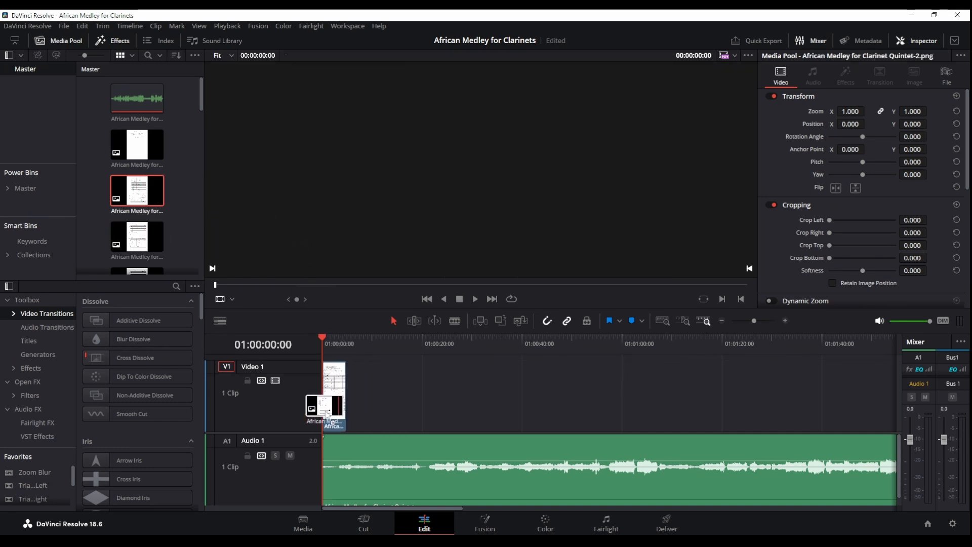
pyautogui.click(137, 236)
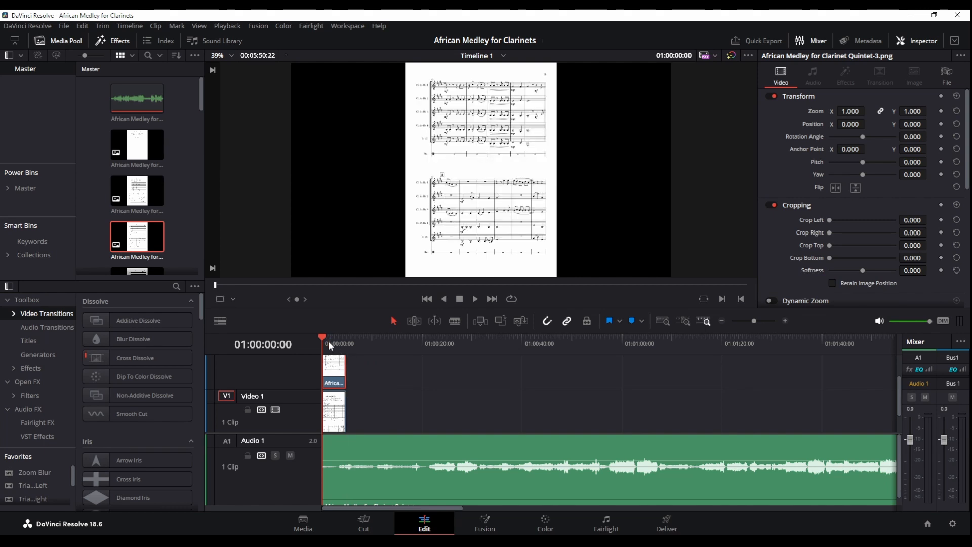
pyautogui.moveTo(530, 76)
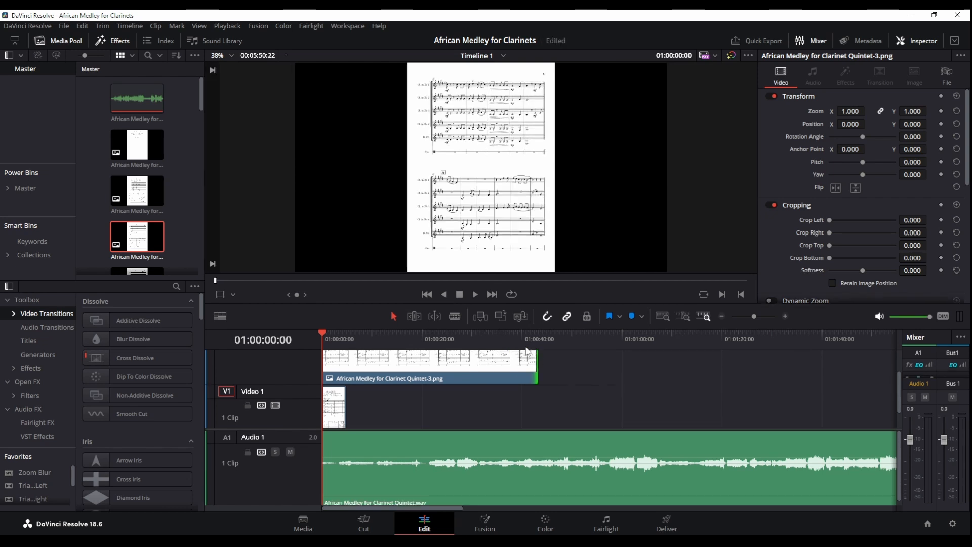
pyautogui.click(511, 339)
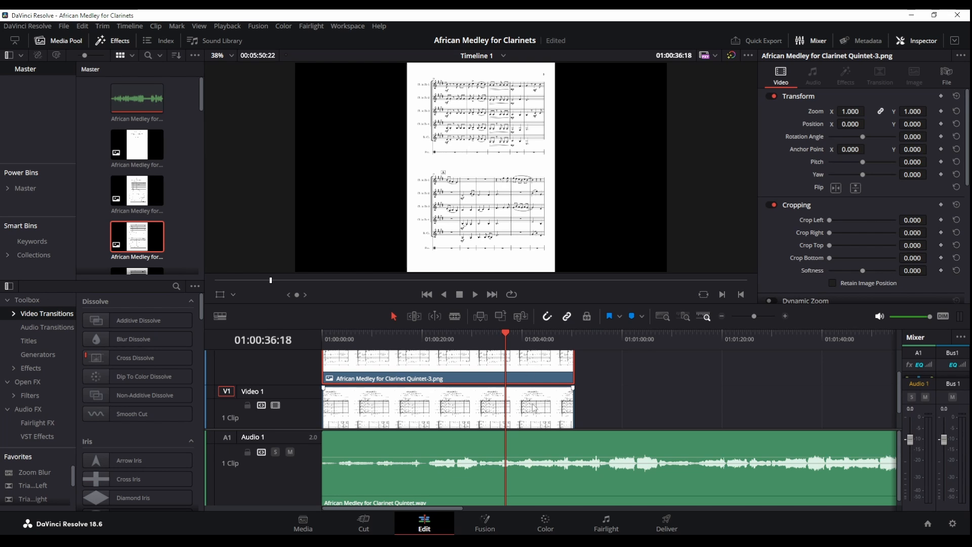
pyautogui.moveTo(611, 162)
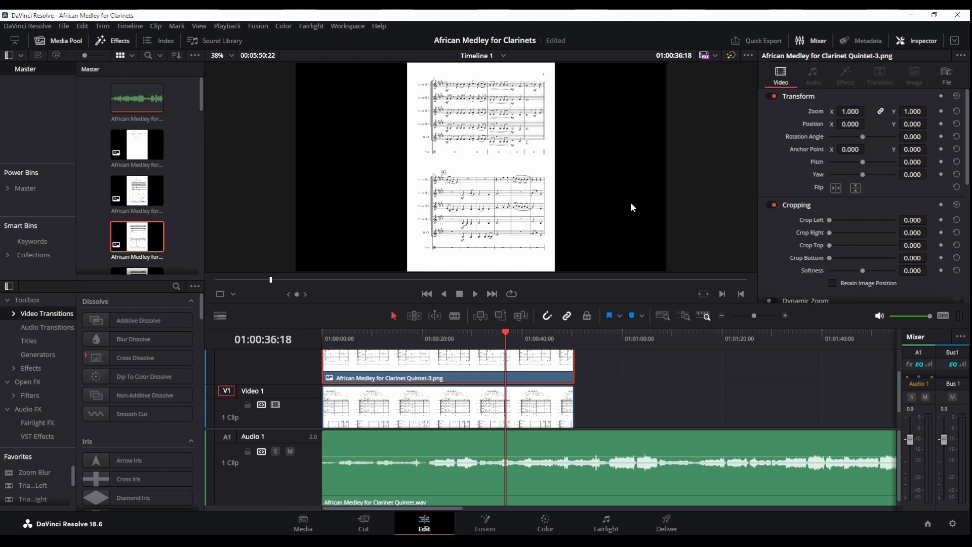
# Set the page 2 clip's Position X to -960 in the Inspector transform settings.
pyautogui.click(921, 40)
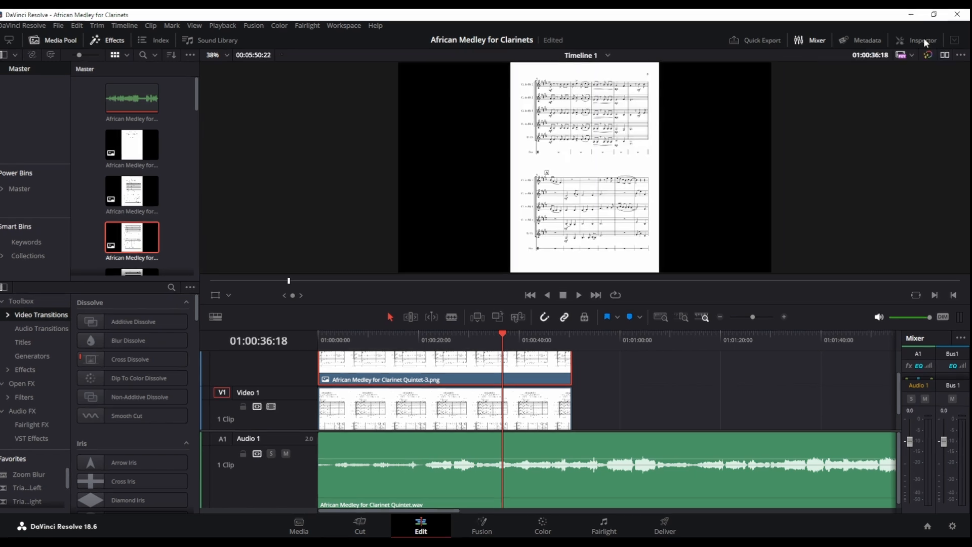
pyautogui.click(918, 41)
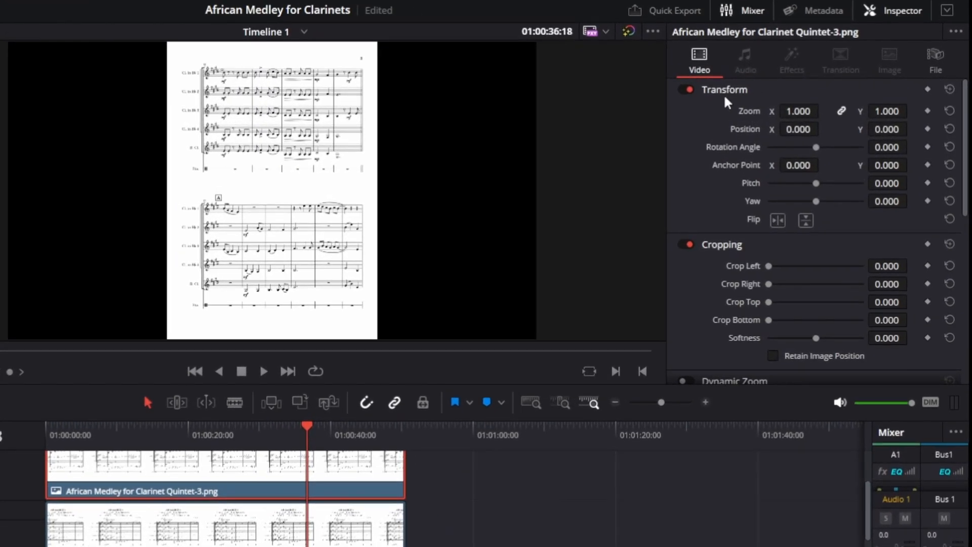
pyautogui.moveTo(241, 332)
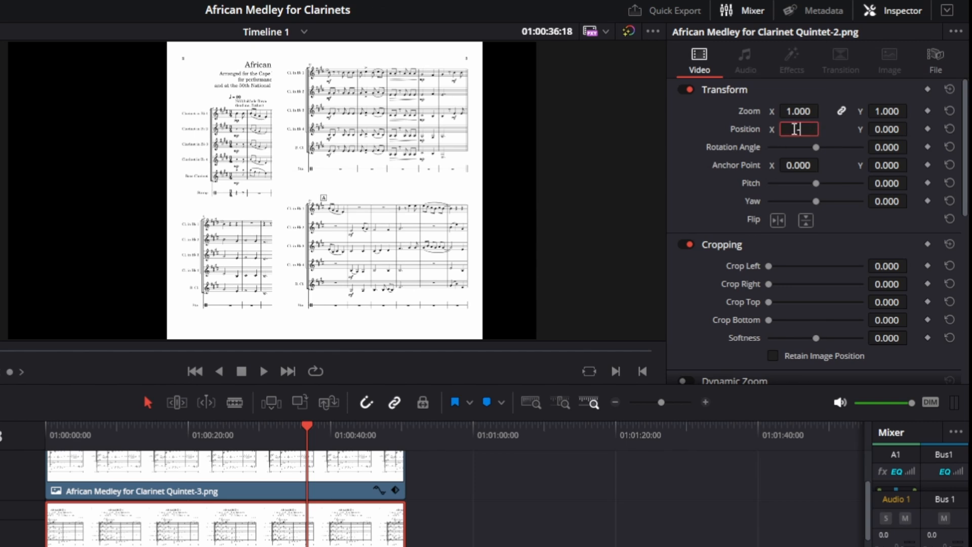
pyautogui.write('-960.000')
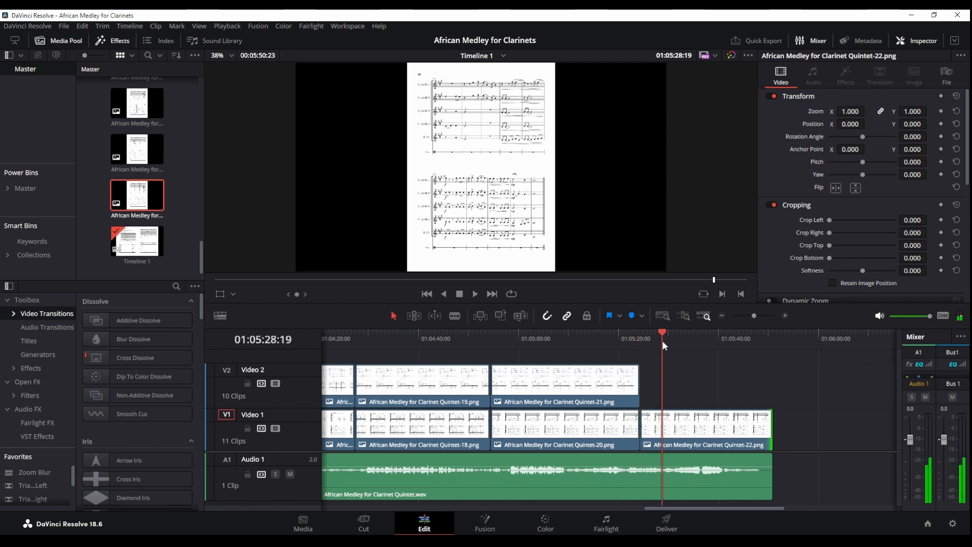
# Paste page 3's position attribute onto the other upper-track page clips.
pyautogui.click(449, 335)
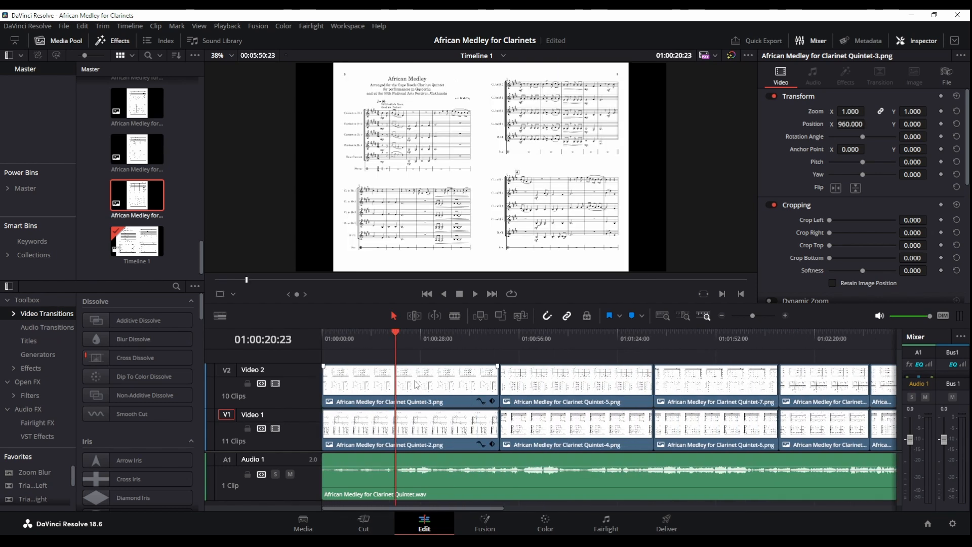
pyautogui.click(409, 384)
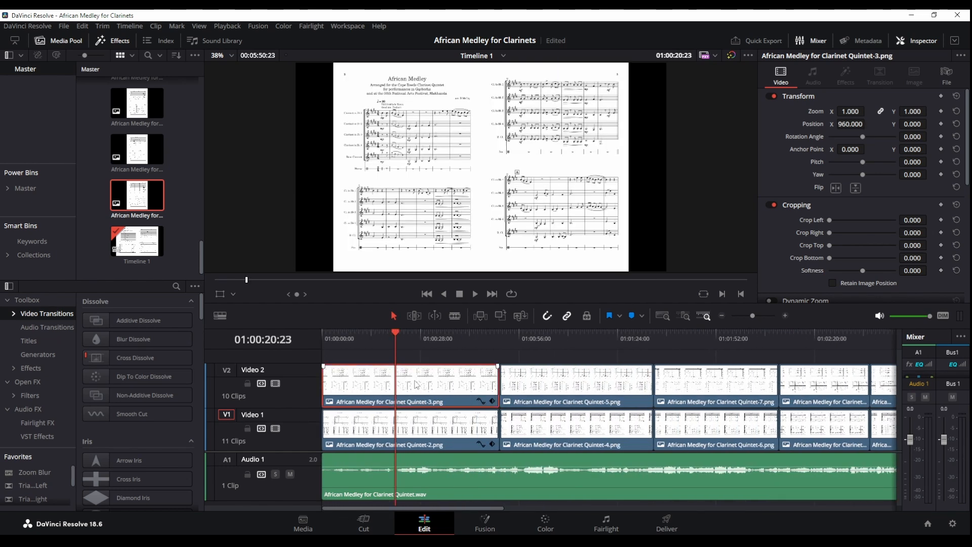
pyautogui.click(567, 384)
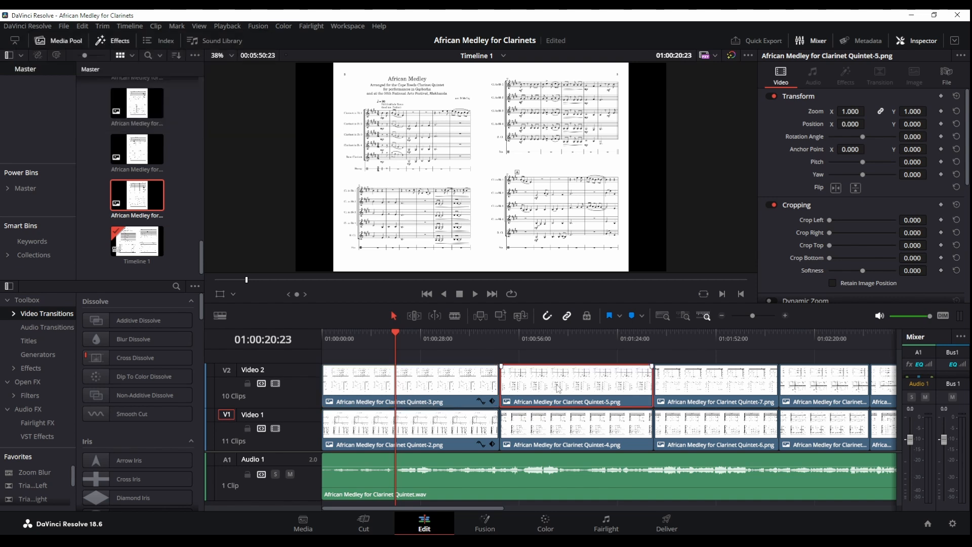
pyautogui.hscroll(3)
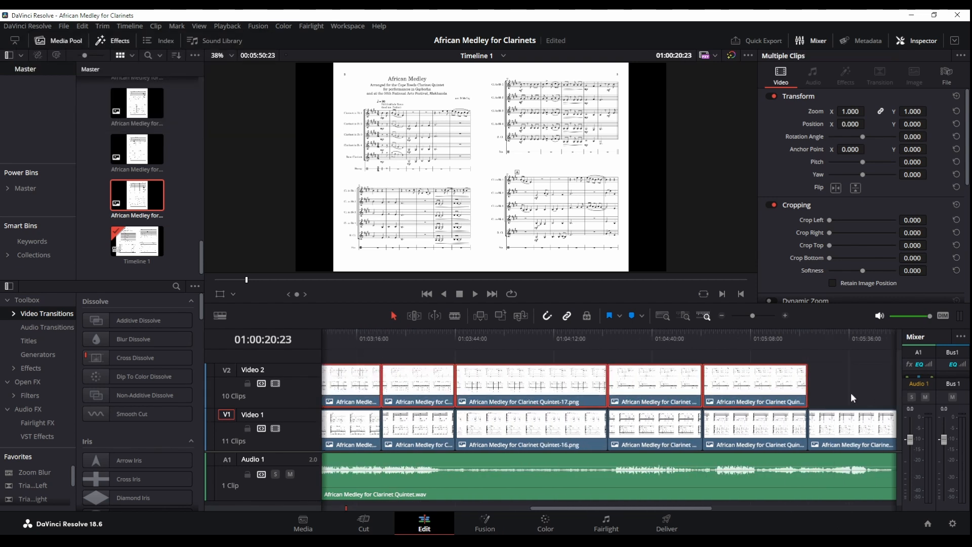
pyautogui.press('alt+v')
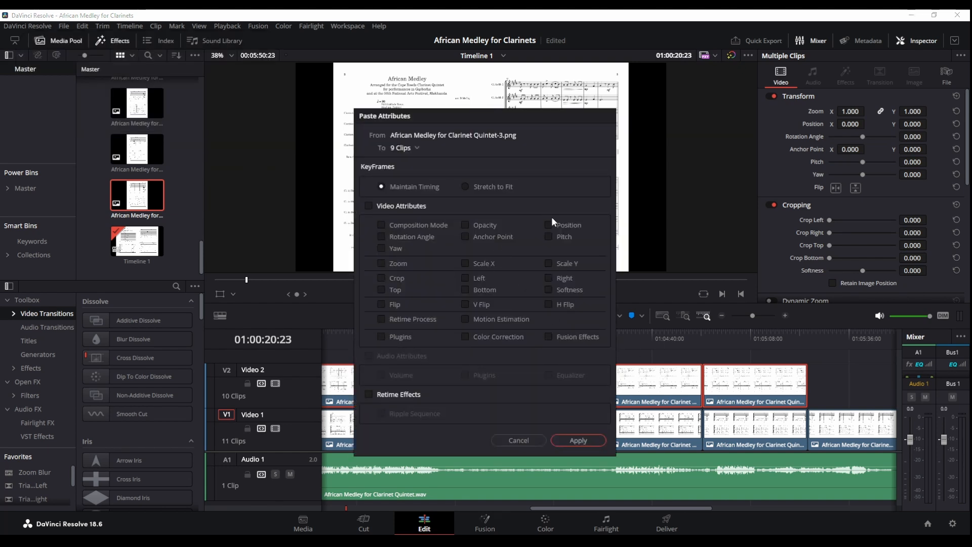
pyautogui.click(548, 225)
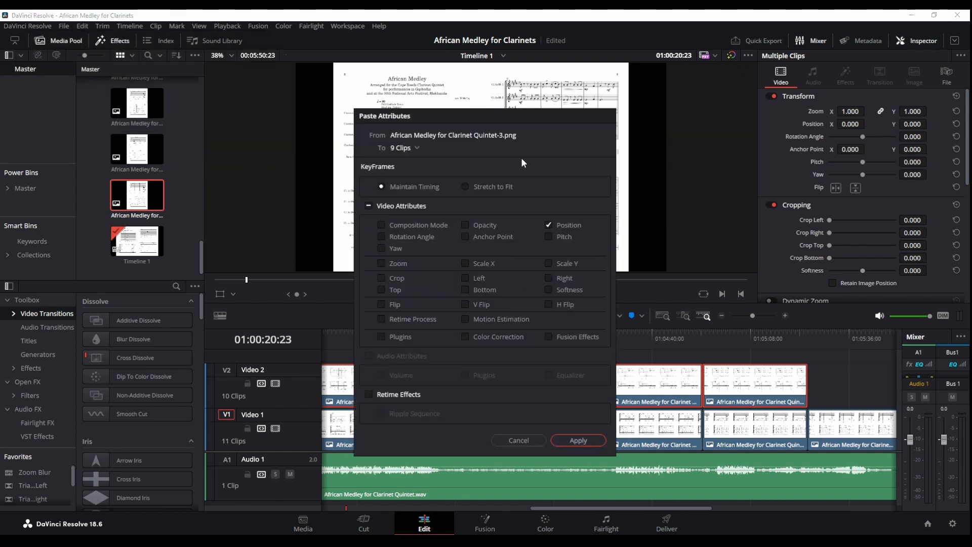
pyautogui.click(576, 440)
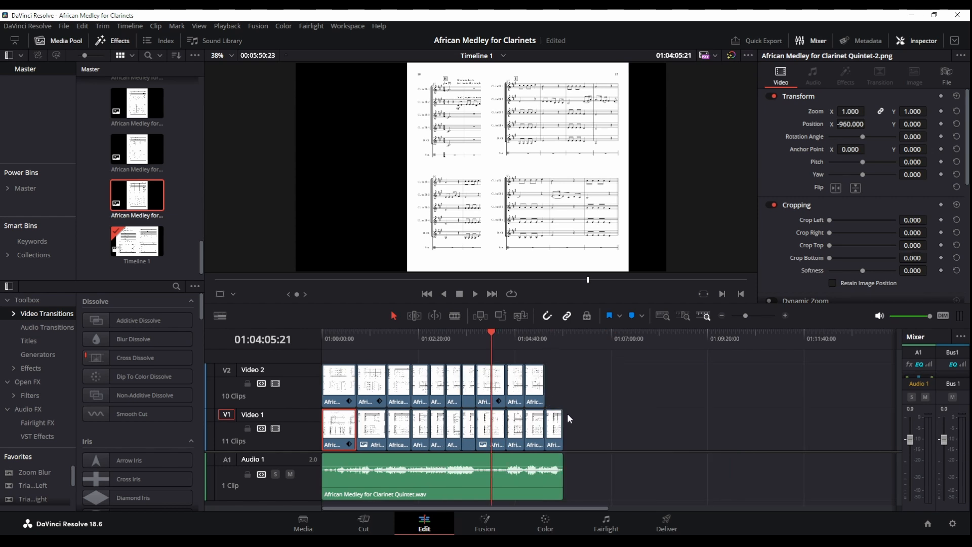
# Apply page 2's position to the lower-track pages and scrub to check the facing pairs.
pyautogui.click(552, 427)
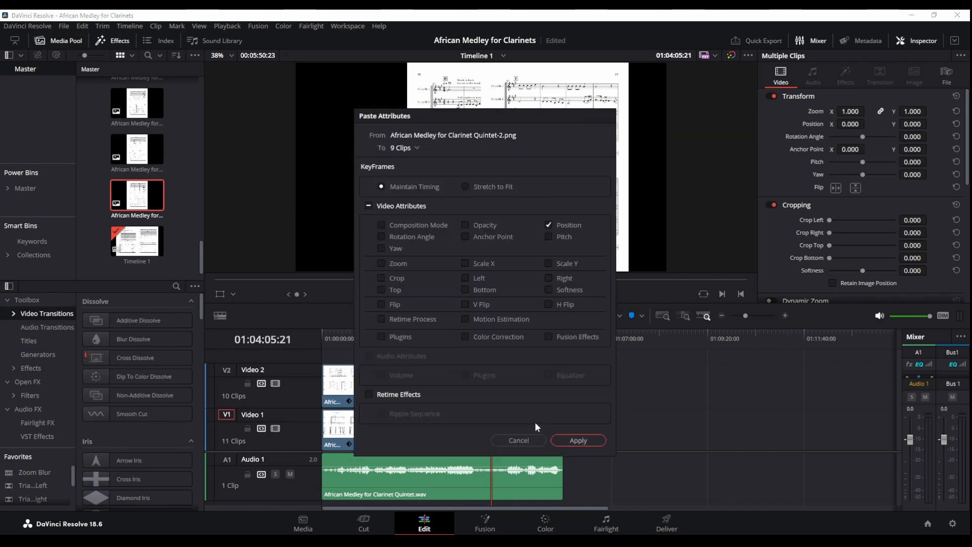
pyautogui.click(576, 440)
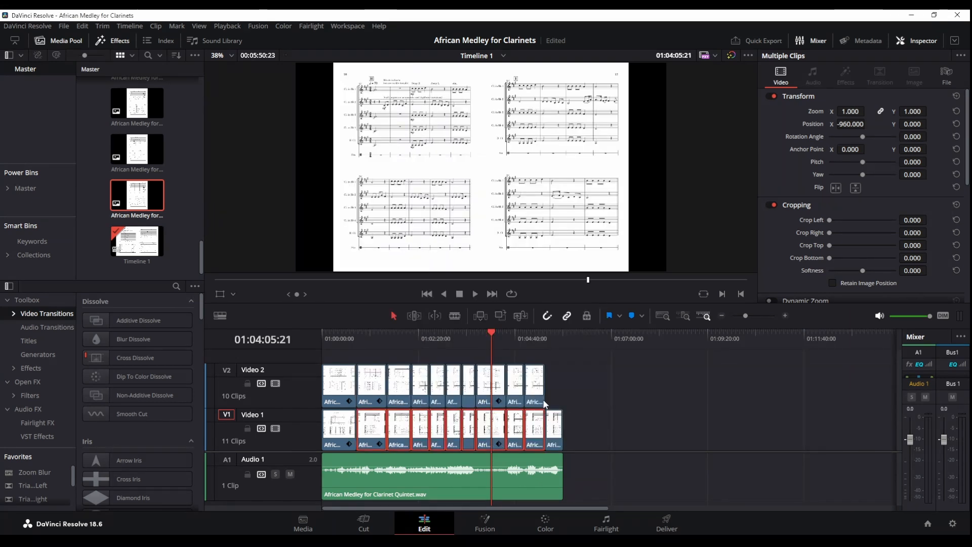
pyautogui.click(507, 339)
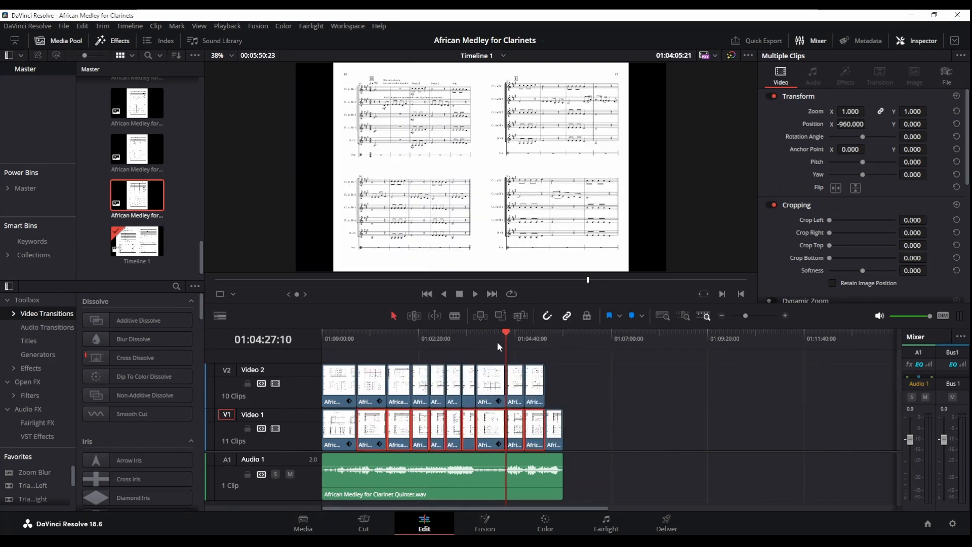
pyautogui.click(430, 338)
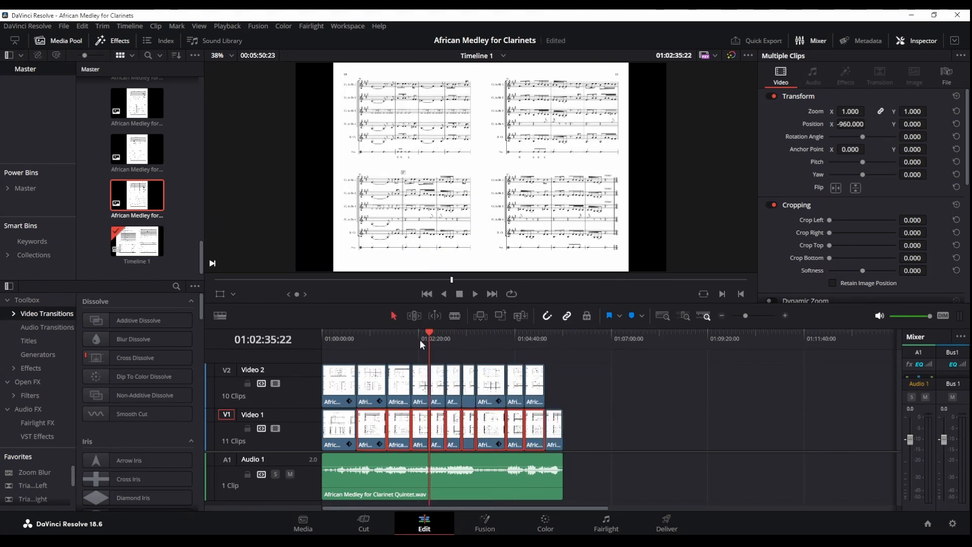
pyautogui.click(396, 338)
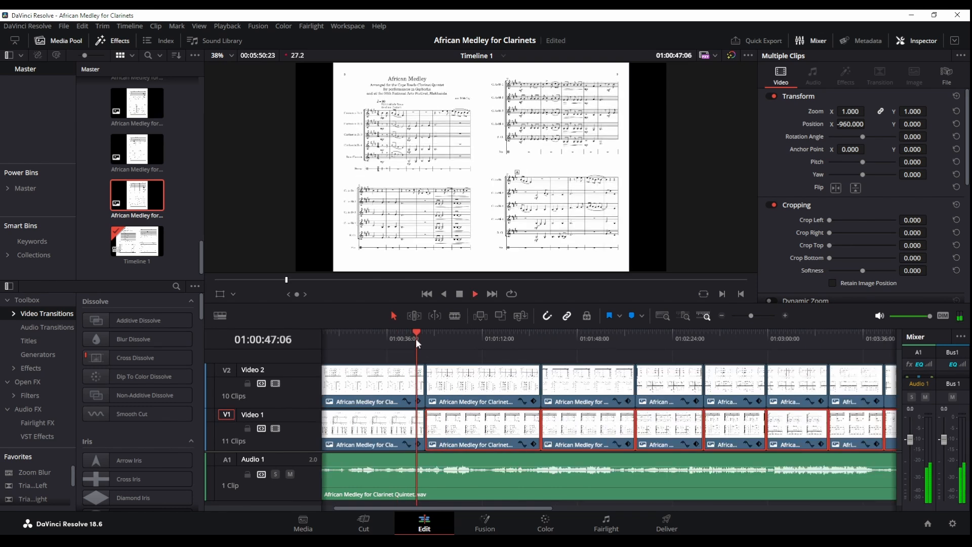
pyautogui.click(424, 340)
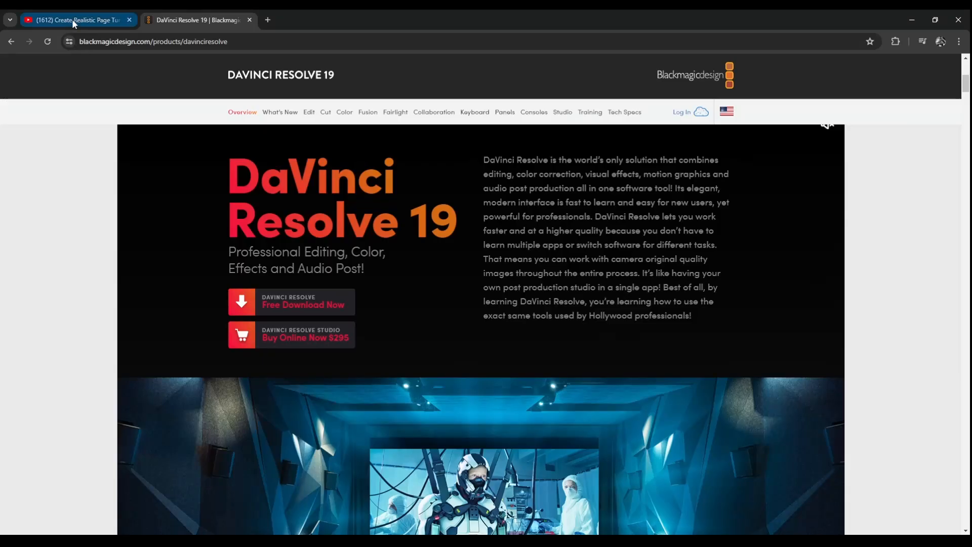
# Reach the Essential Page Turn Transition download page from the tutorial video's description link.
pyautogui.click(74, 20)
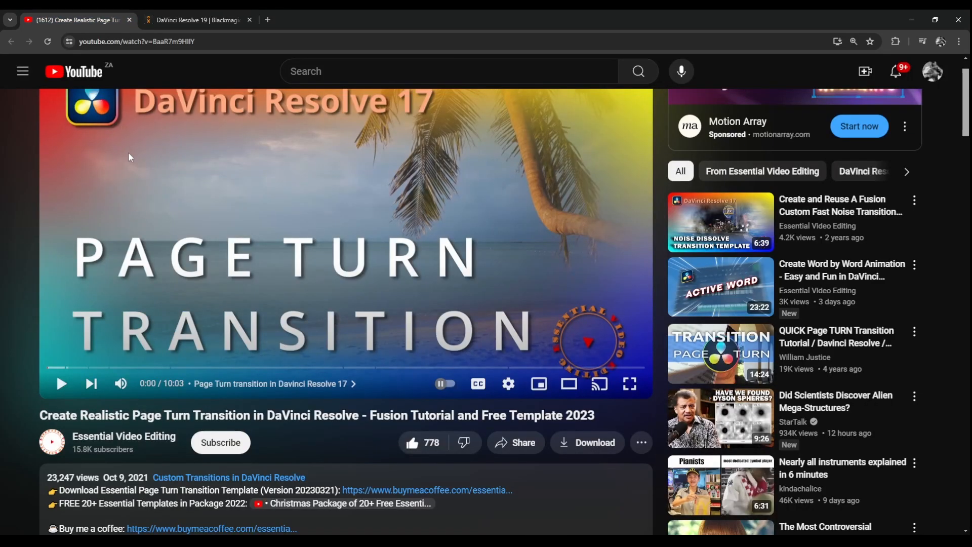
pyautogui.moveTo(148, 188)
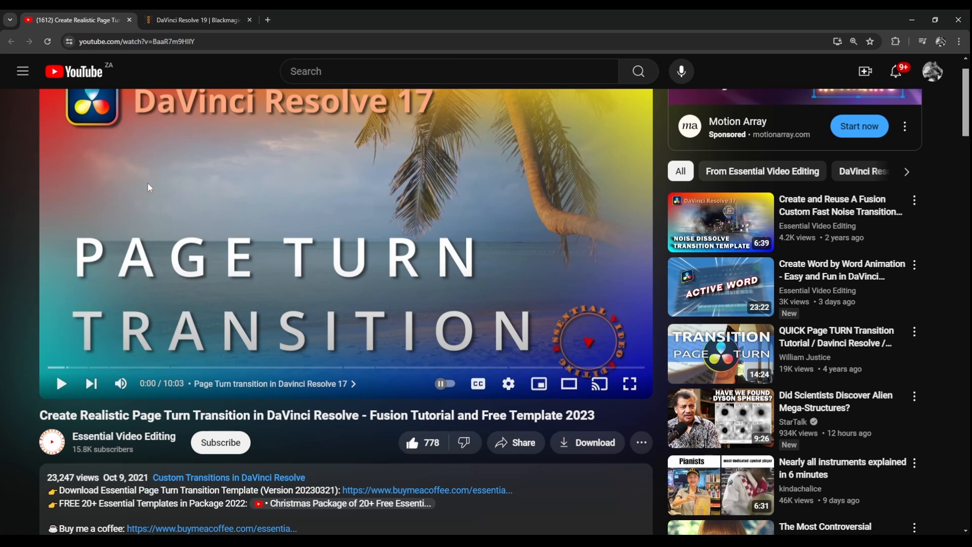
pyautogui.scroll(-3)
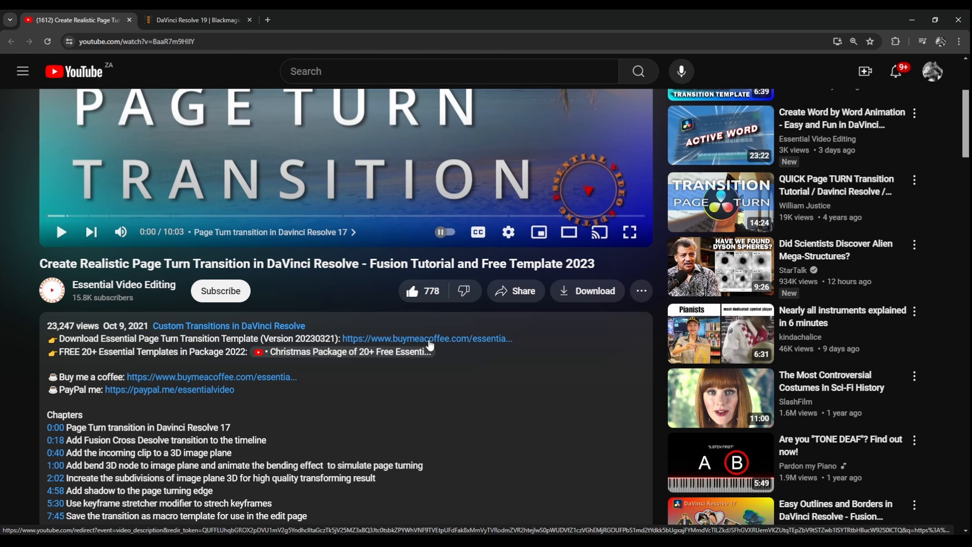
pyautogui.click(426, 338)
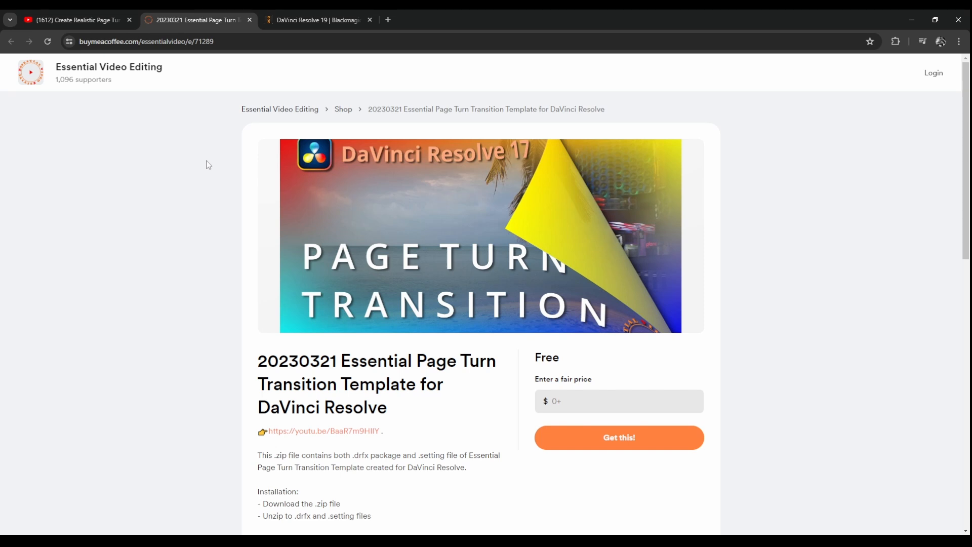
pyautogui.moveTo(568, 393)
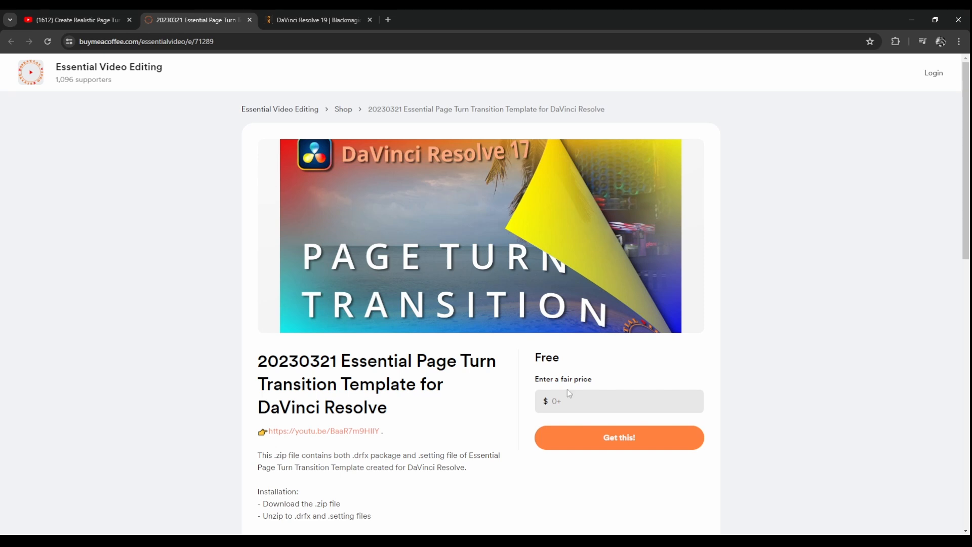
pyautogui.moveTo(591, 442)
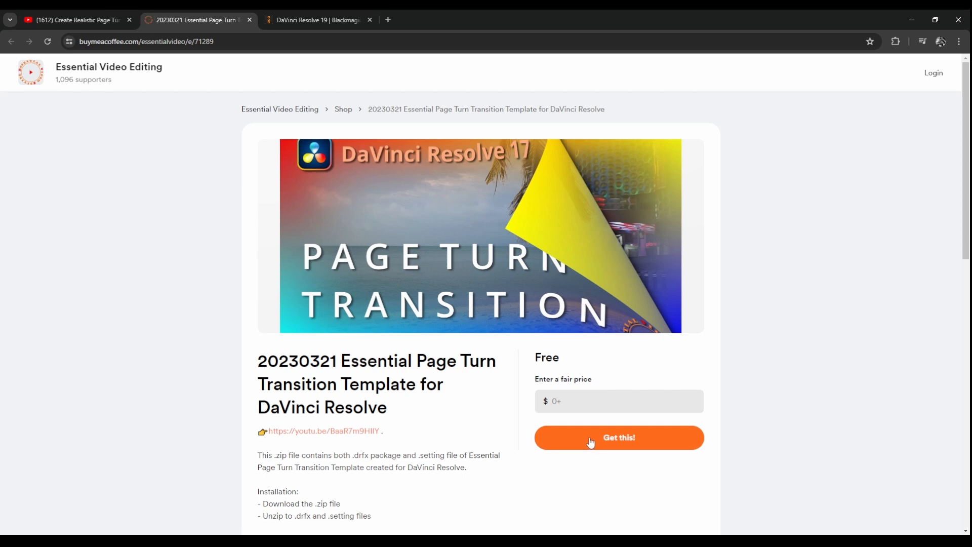
pyautogui.moveTo(298, 162)
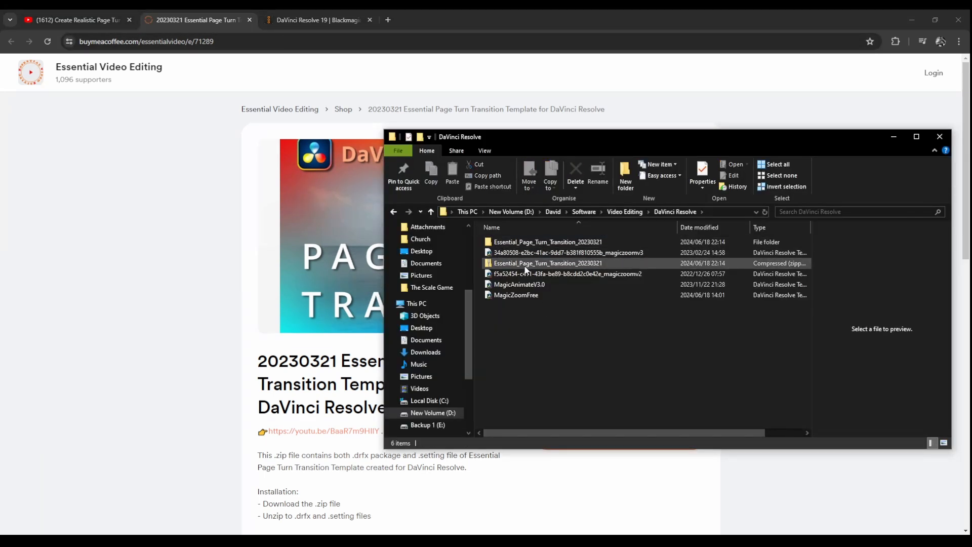
# Open the Essential_Page_Turn_Transition_20230321 folder to see the .drfx bundle and setting file.
pyautogui.doubleClick(547, 241)
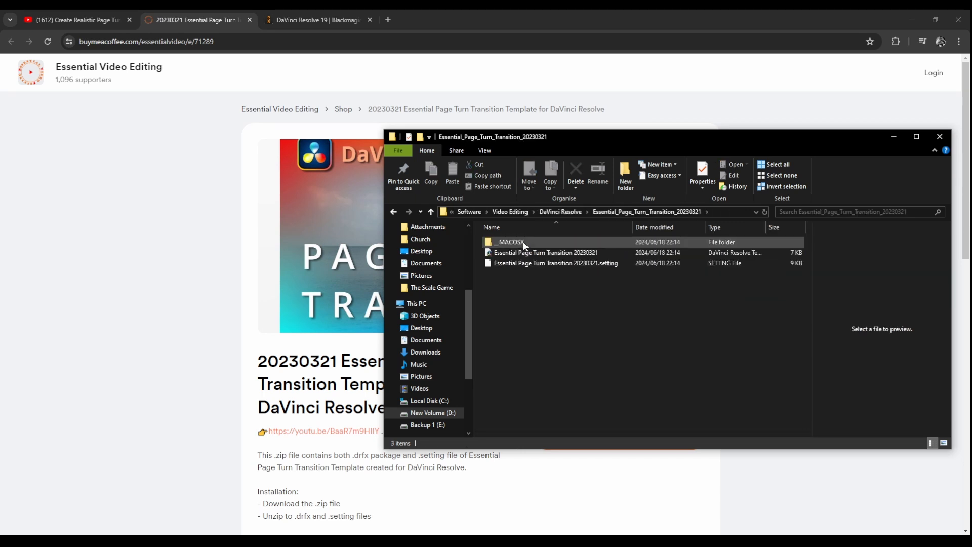
pyautogui.moveTo(544, 252)
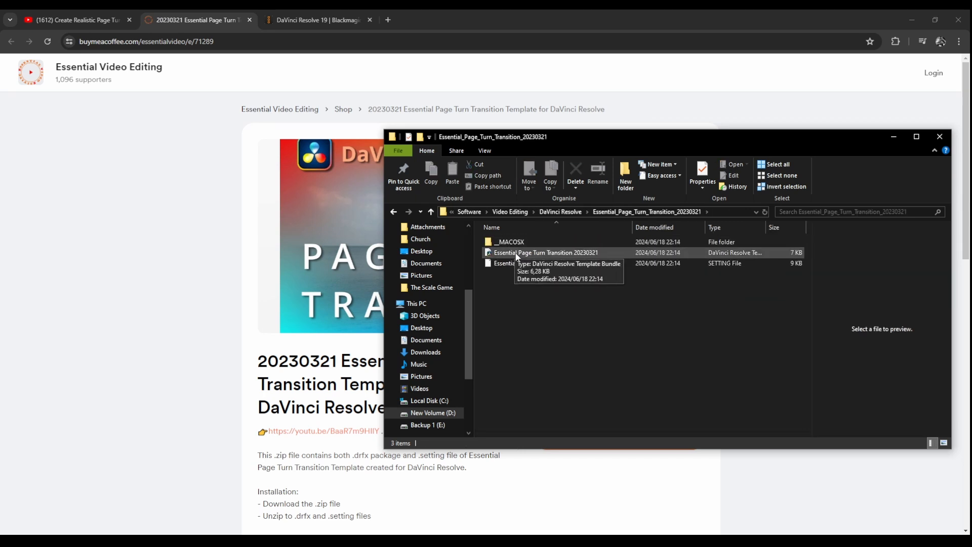
pyautogui.moveTo(564, 257)
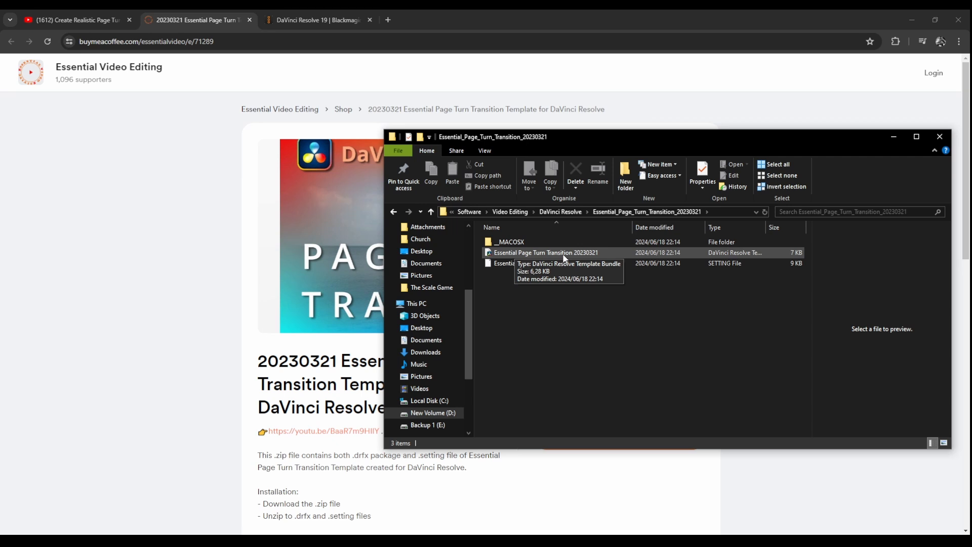
pyautogui.moveTo(438, 401)
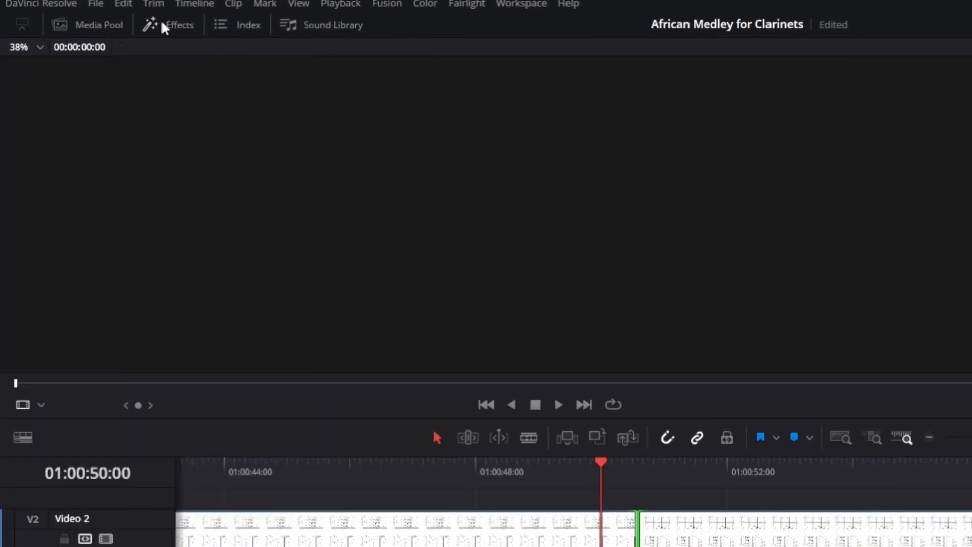
# Apply the Essential Page Turn Transition from Essential Transitions to the cut on Video 2.
pyautogui.click(180, 24)
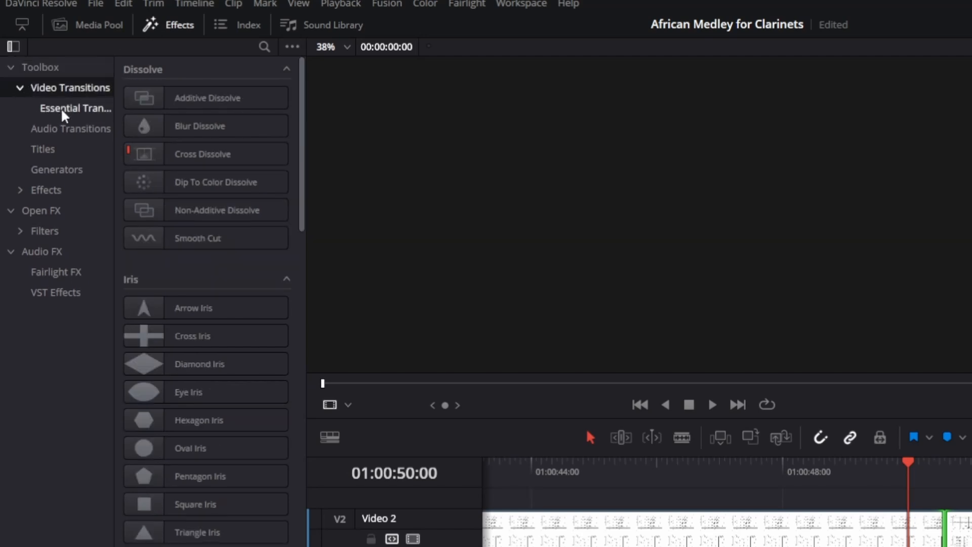
pyautogui.click(75, 108)
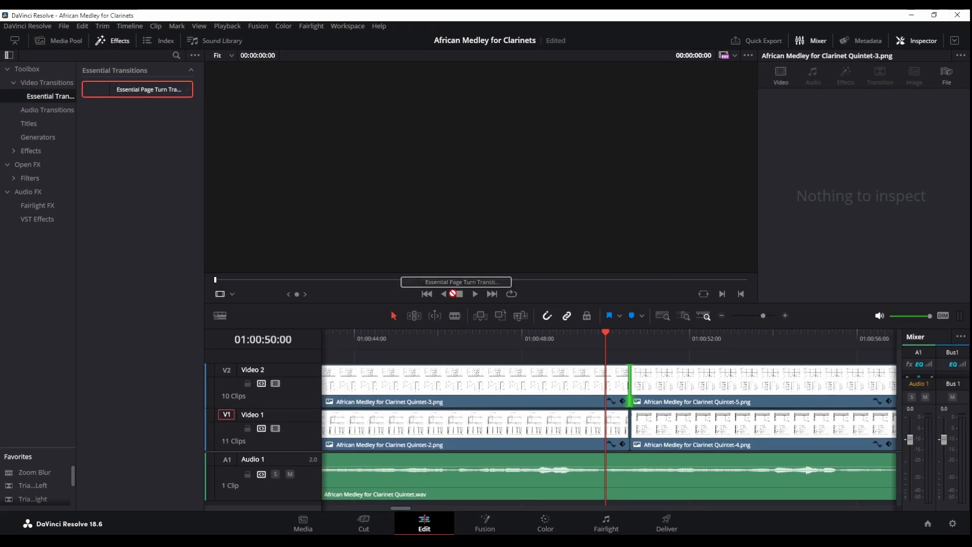
pyautogui.click(629, 383)
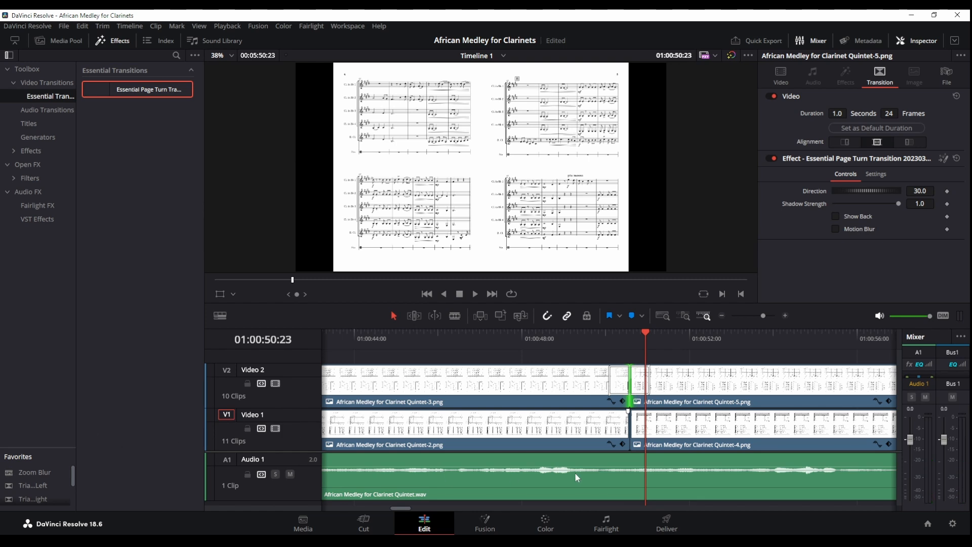
# Set the page turn direction to -30 and enable Show Back with a white (ffffff) page back.
pyautogui.click(625, 382)
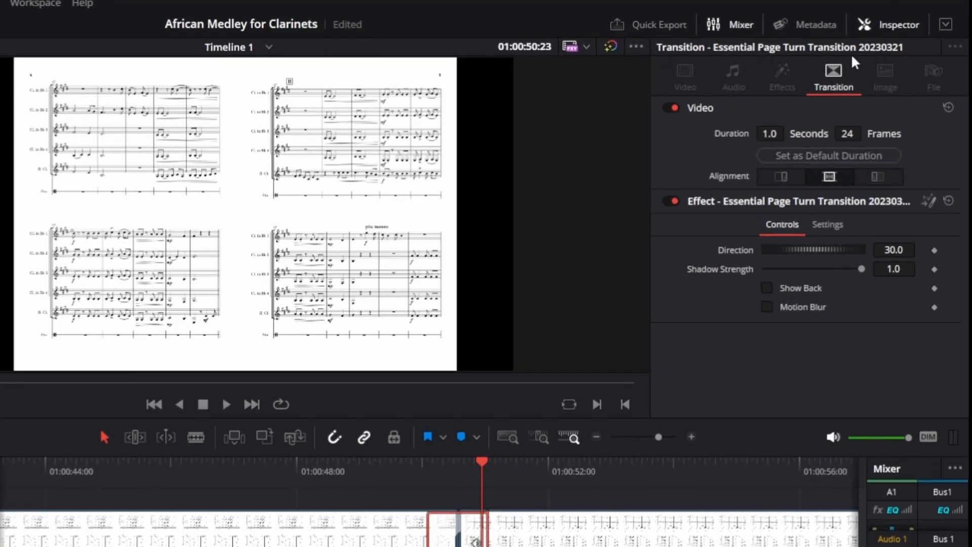
pyautogui.moveTo(812, 311)
pyautogui.write('-30')
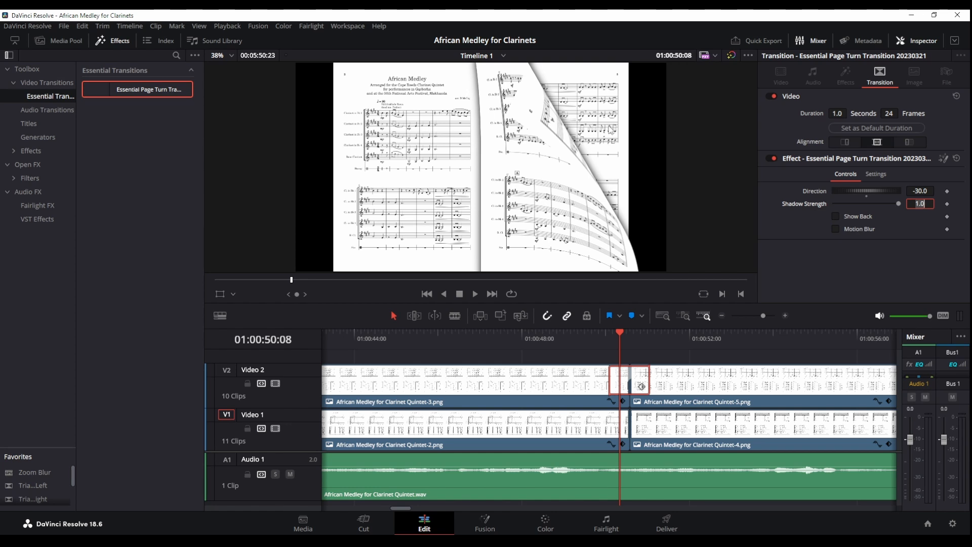
pyautogui.moveTo(837, 221)
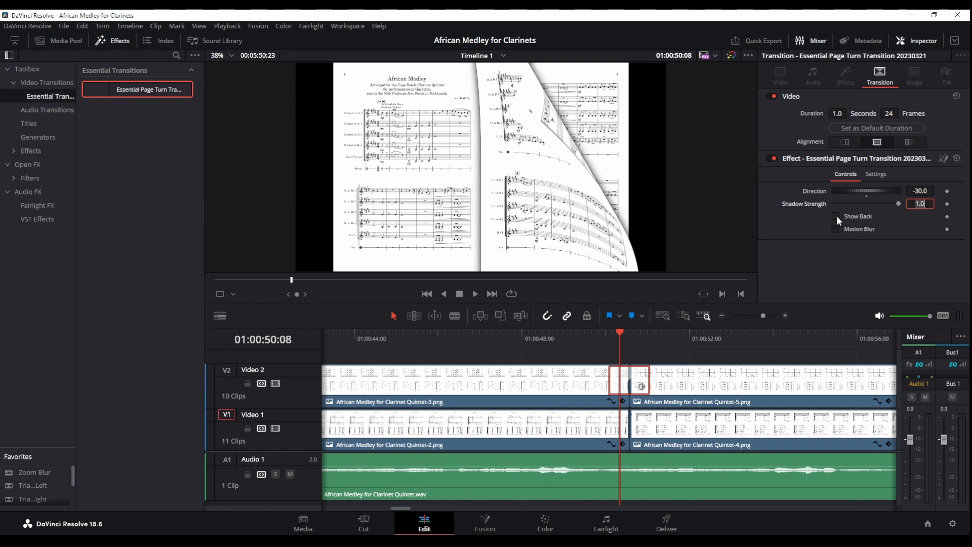
pyautogui.click(835, 217)
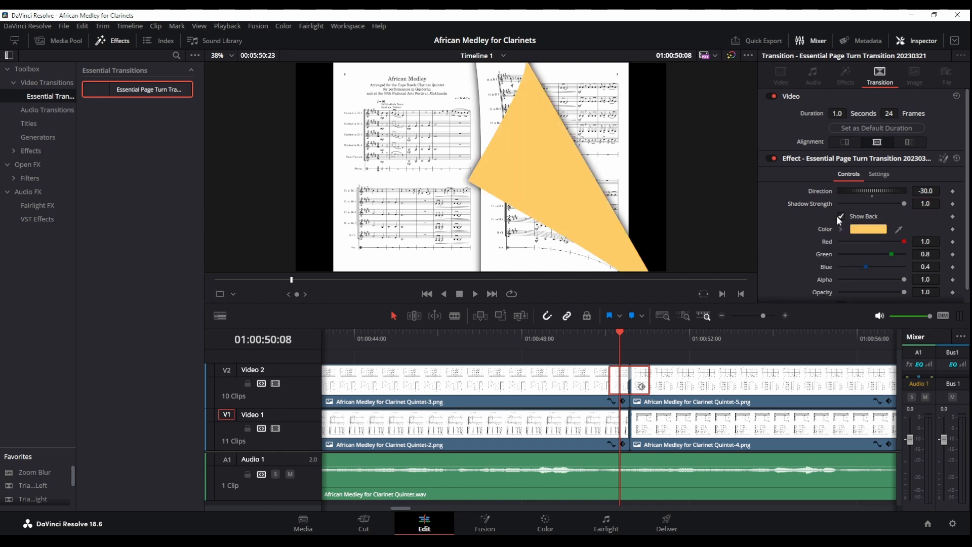
pyautogui.click(868, 229)
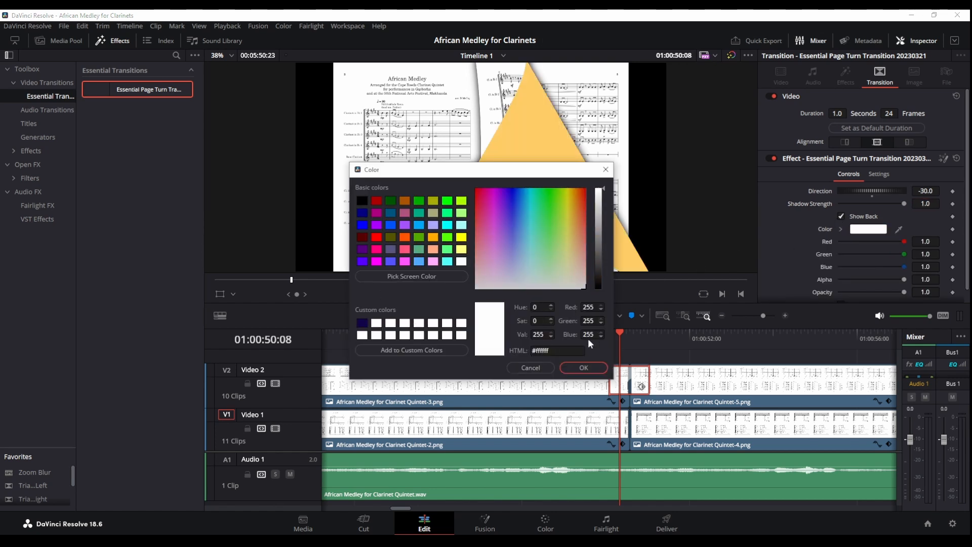
pyautogui.click(581, 366)
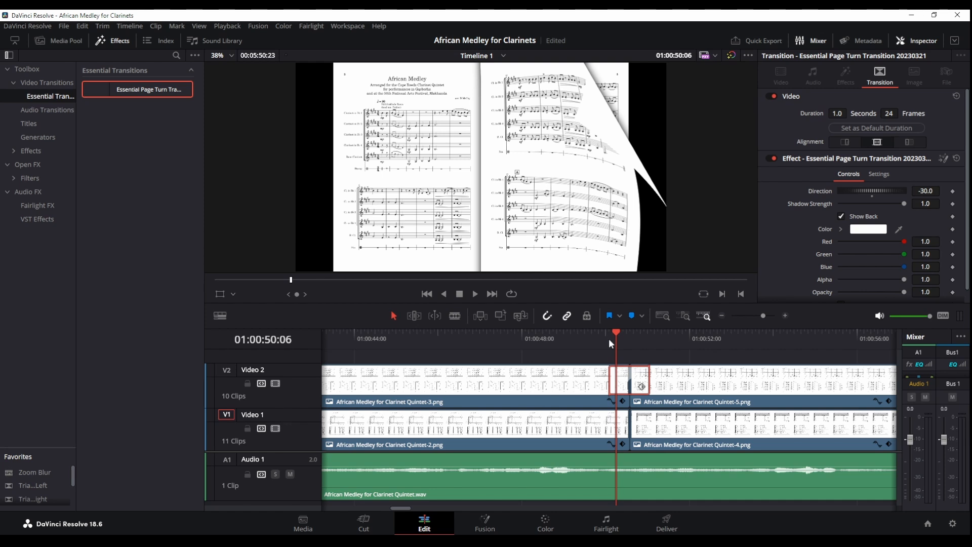
pyautogui.moveTo(727, 250)
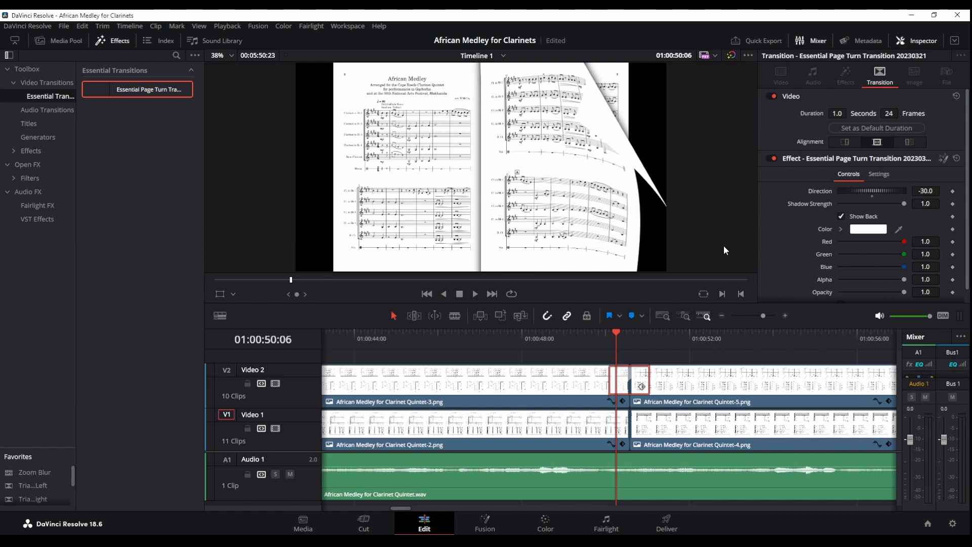
# Switch Show Back and Motion Blur off, then move to the final Quintet-22 clips at the timeline end.
pyautogui.click(842, 216)
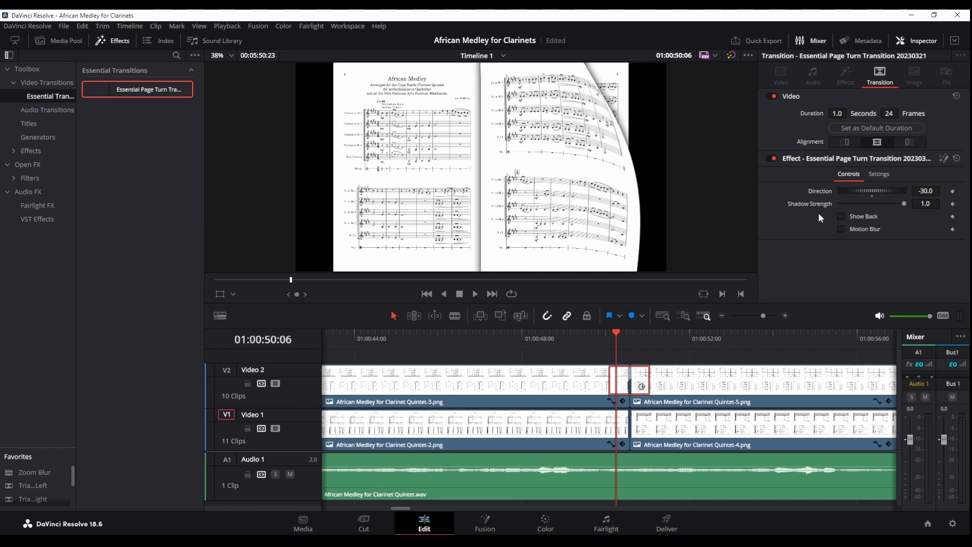
pyautogui.click(841, 229)
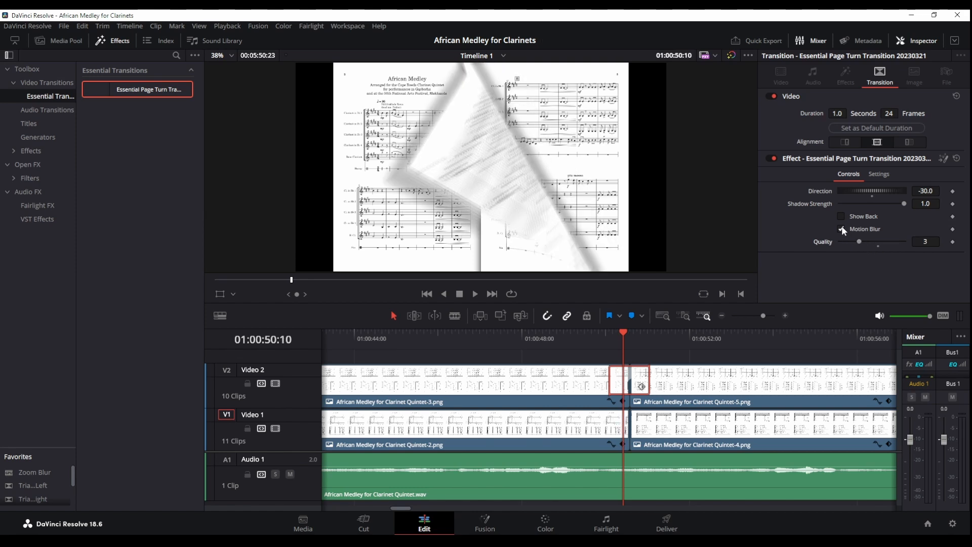
pyautogui.click(842, 228)
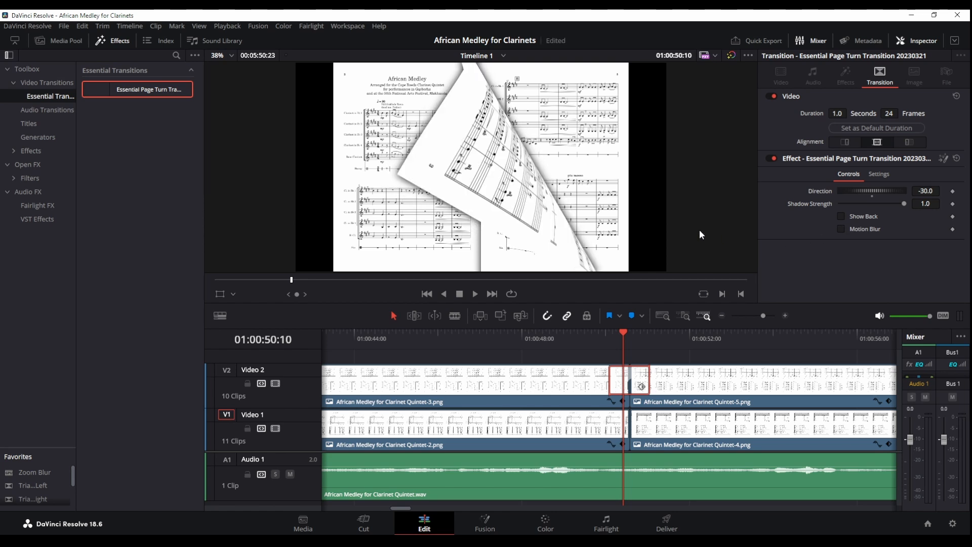
pyautogui.moveTo(599, 388)
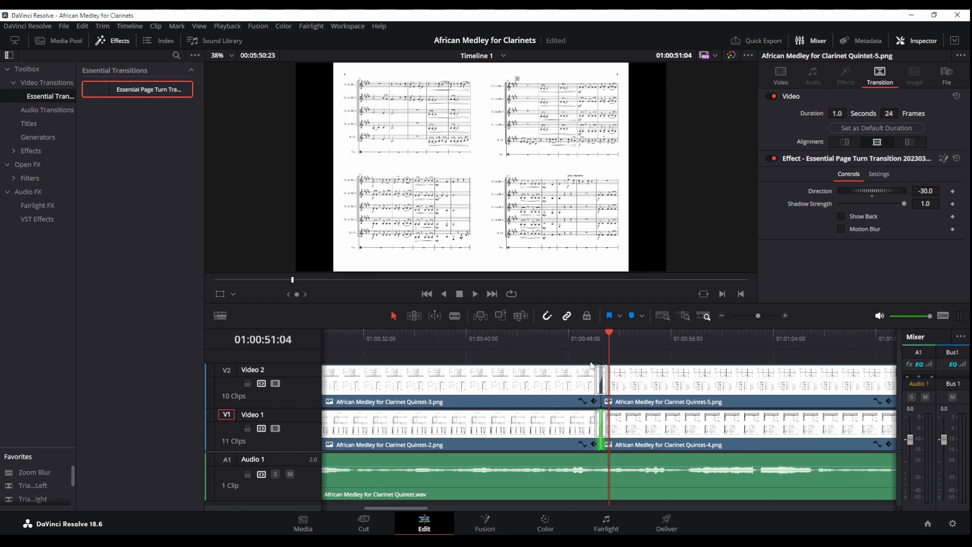
pyautogui.hscroll(3)
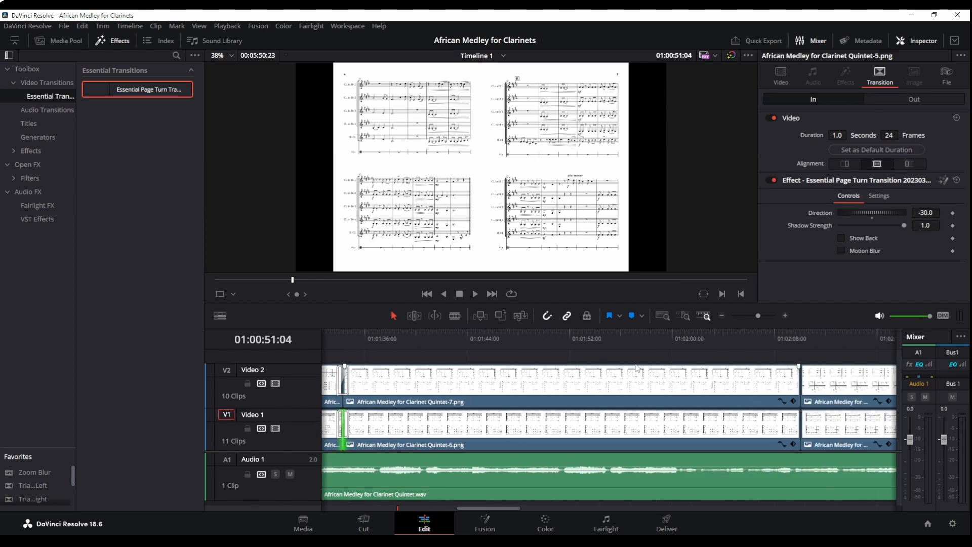
pyautogui.hscroll(3)
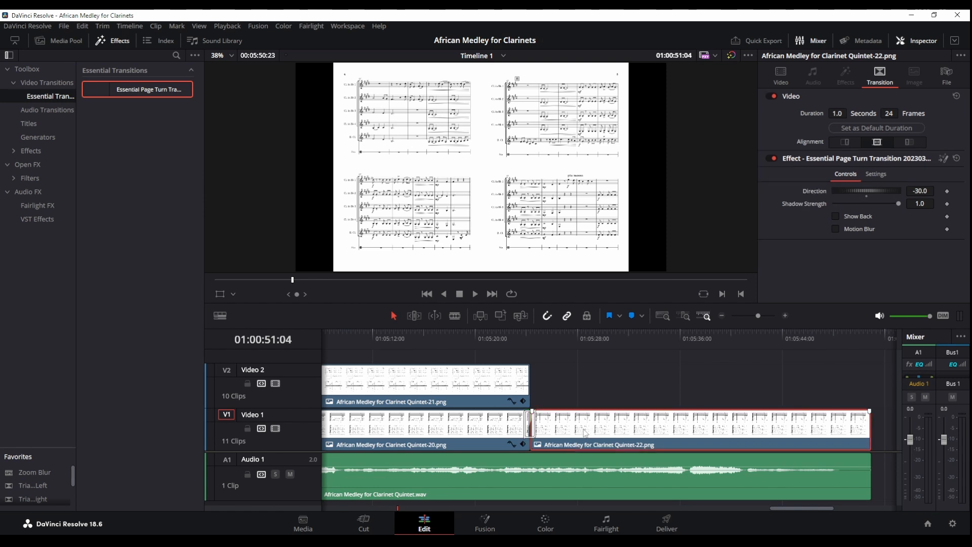
# Place the last score page on the upper track and join it with a page turn transition.
pyautogui.click(513, 339)
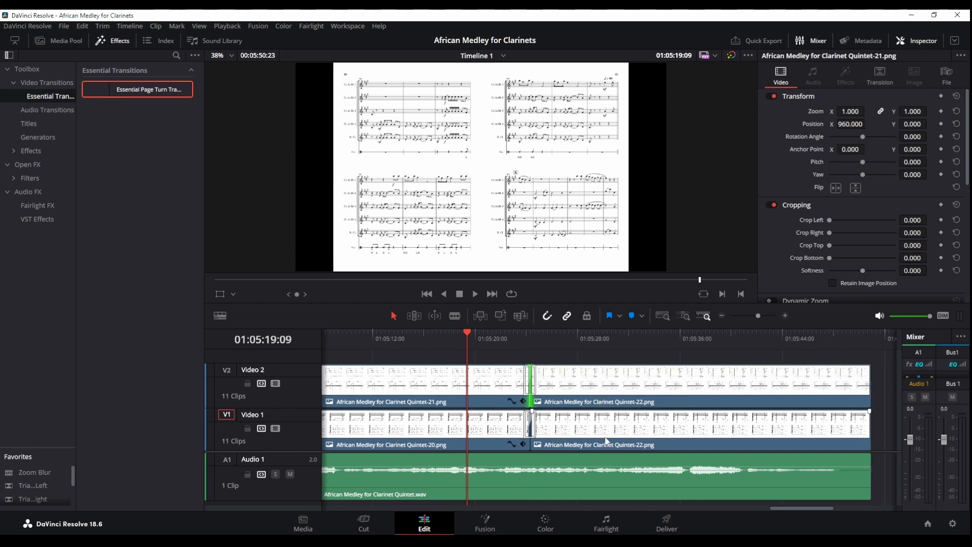
pyautogui.click(523, 346)
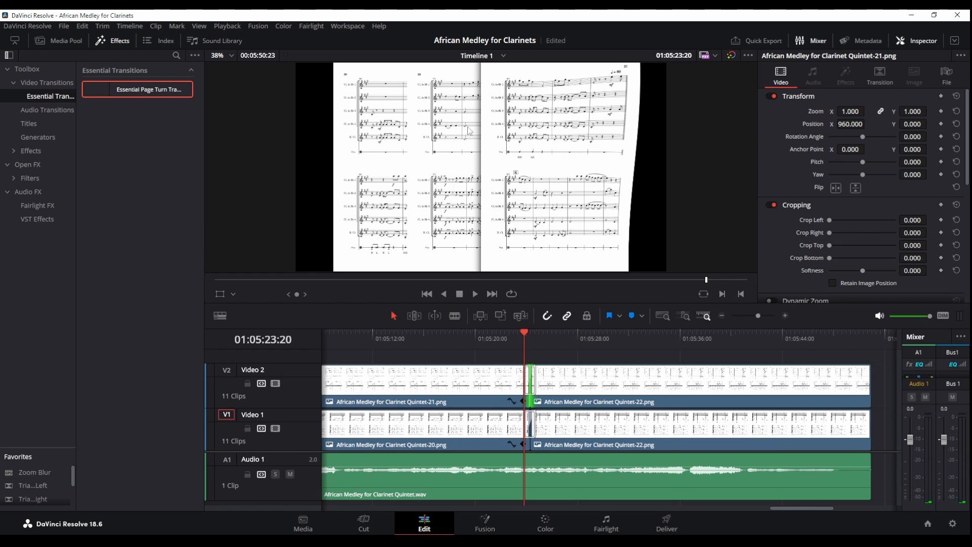
pyautogui.click(632, 382)
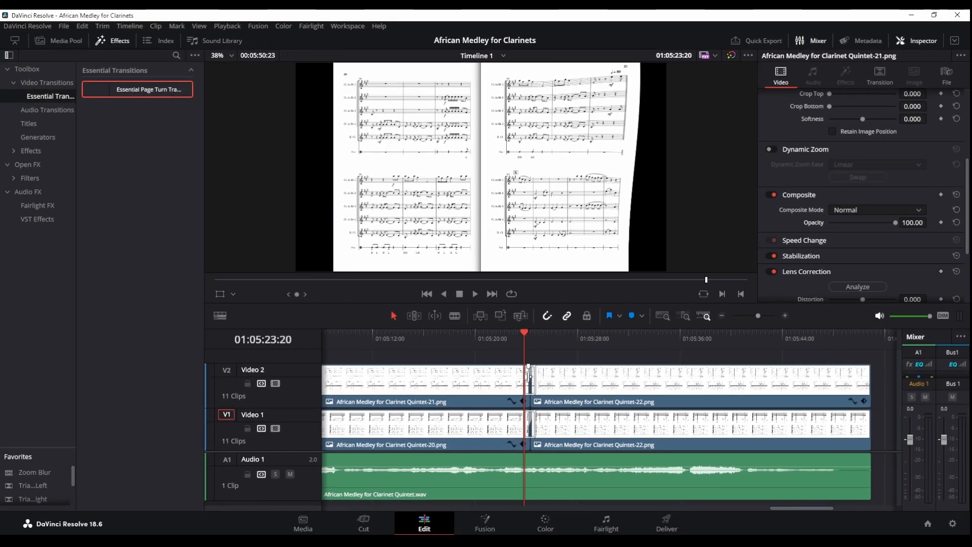
pyautogui.moveTo(508, 357)
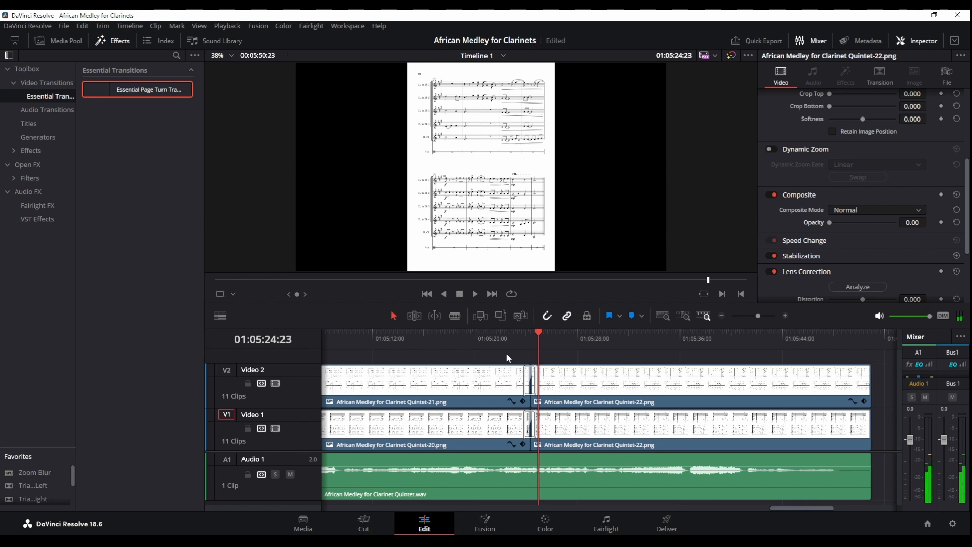
pyautogui.moveTo(276, 229)
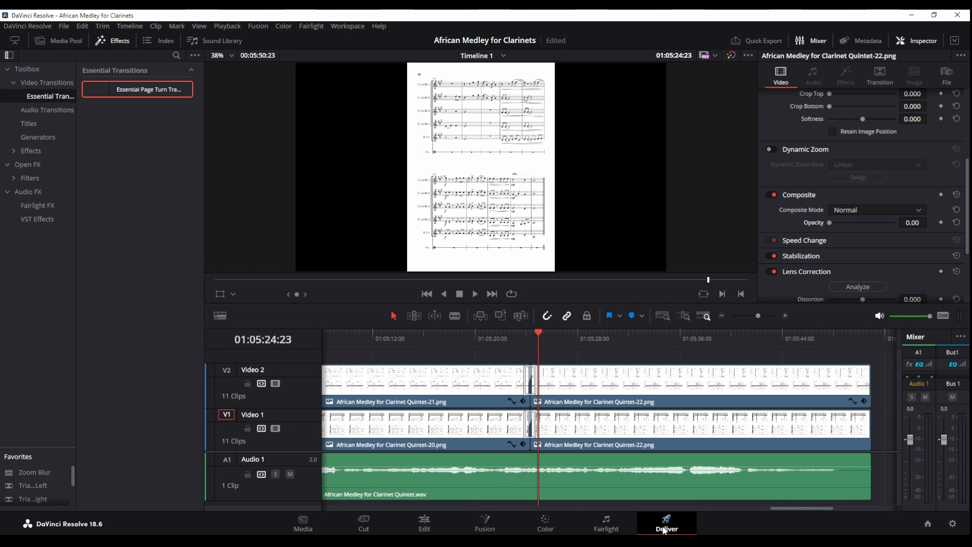
# Render the timeline as YouTube 1080p MP4 'African Medley for Clarinet Quintet Score' with Normalize Audio on.
pyautogui.click(666, 522)
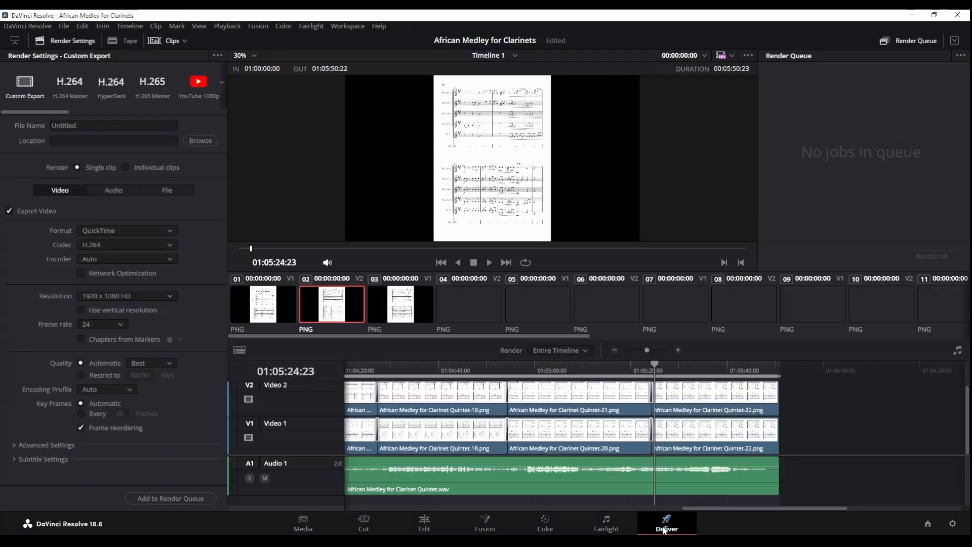
pyautogui.hscroll(3)
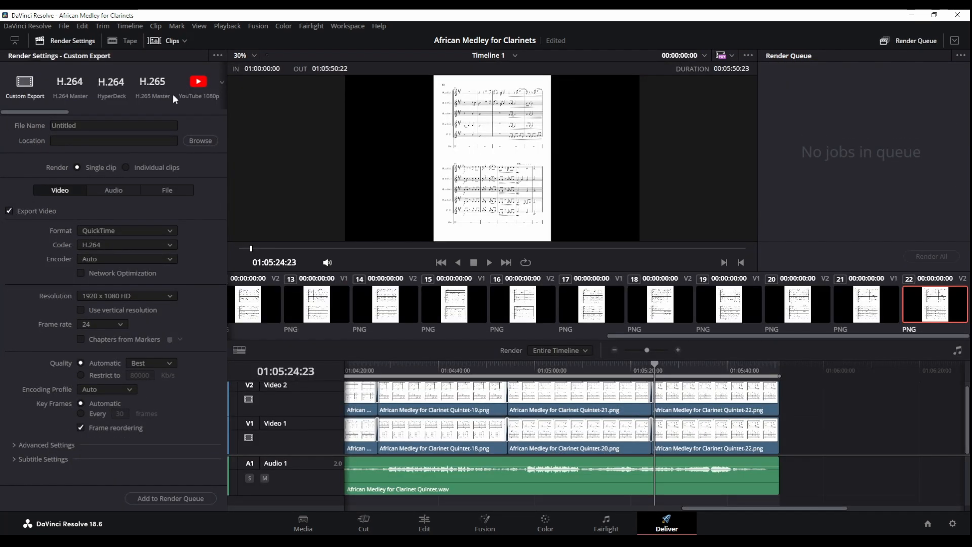
pyautogui.click(198, 81)
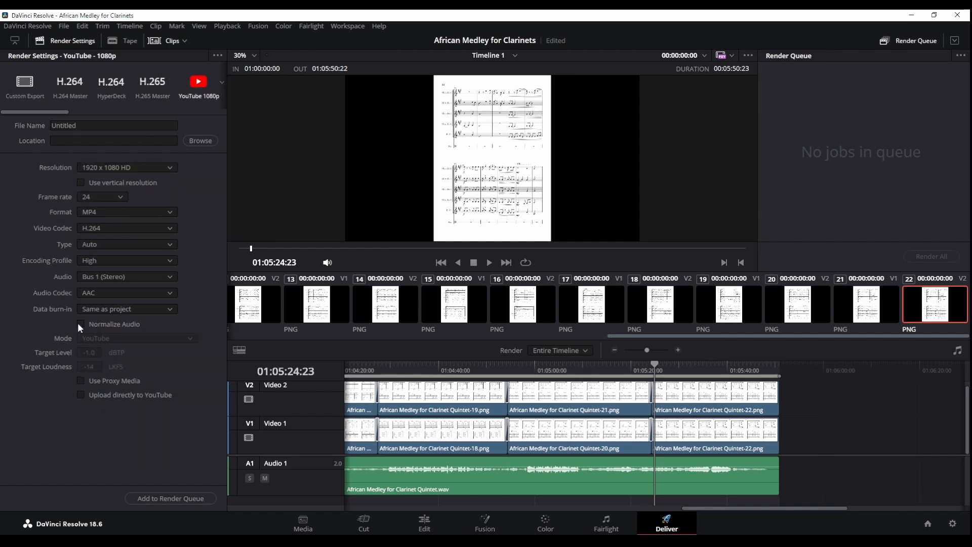
pyautogui.click(80, 324)
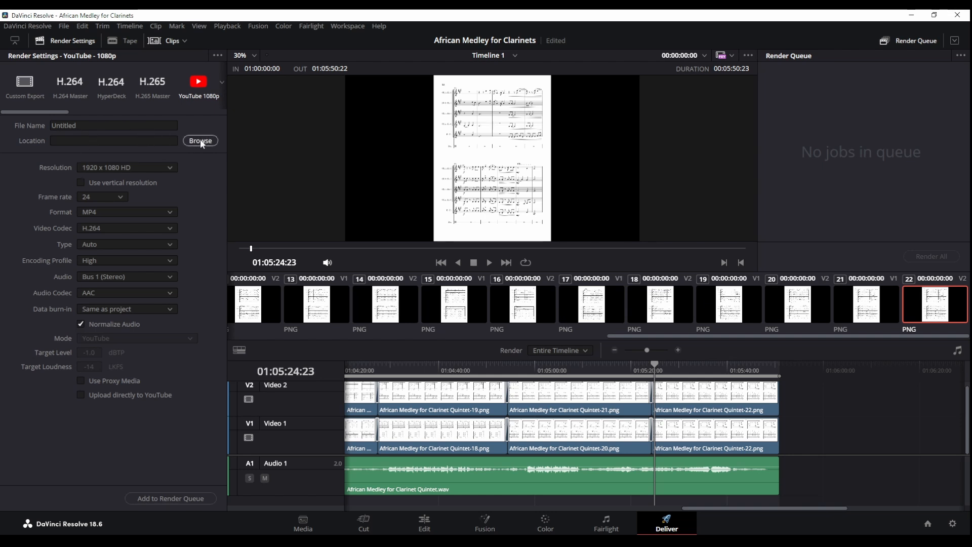
pyautogui.click(200, 141)
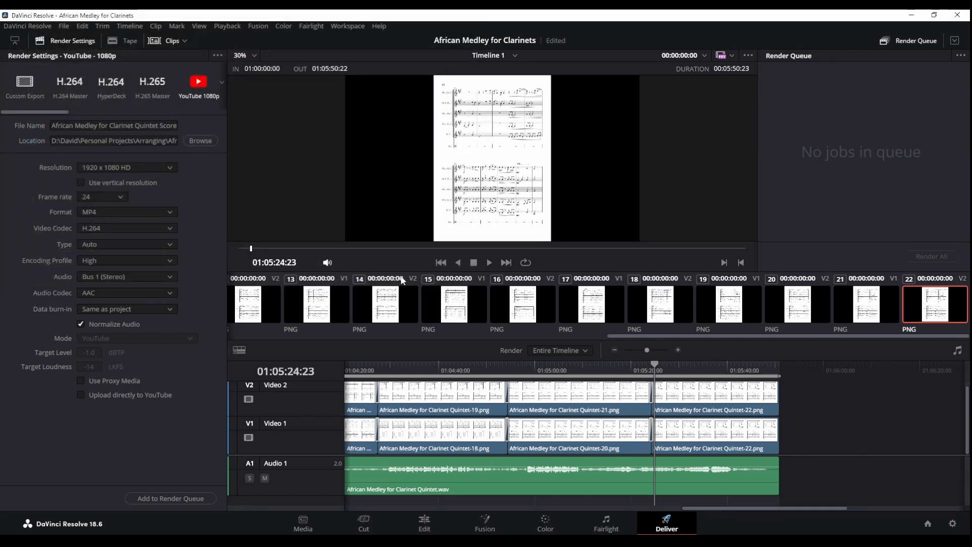
pyautogui.click(170, 498)
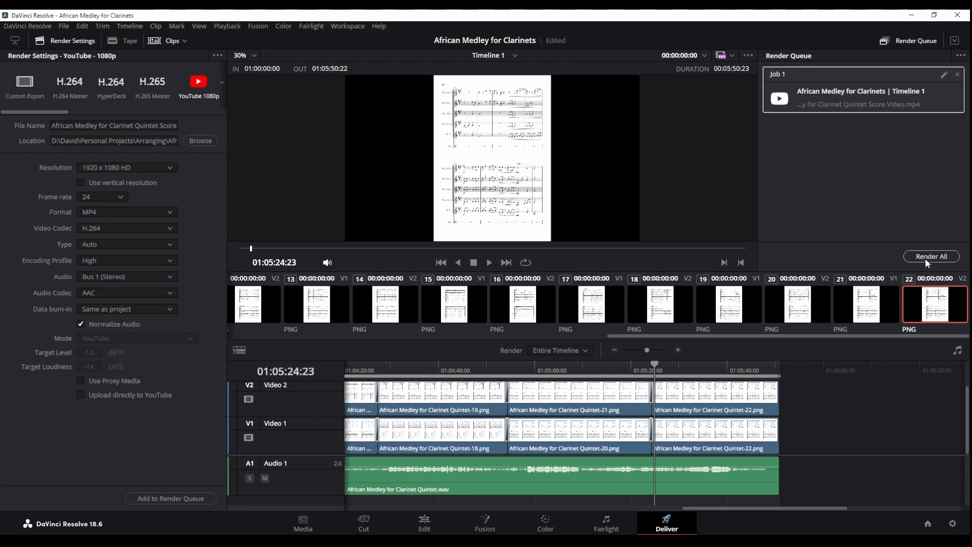
pyautogui.click(931, 256)
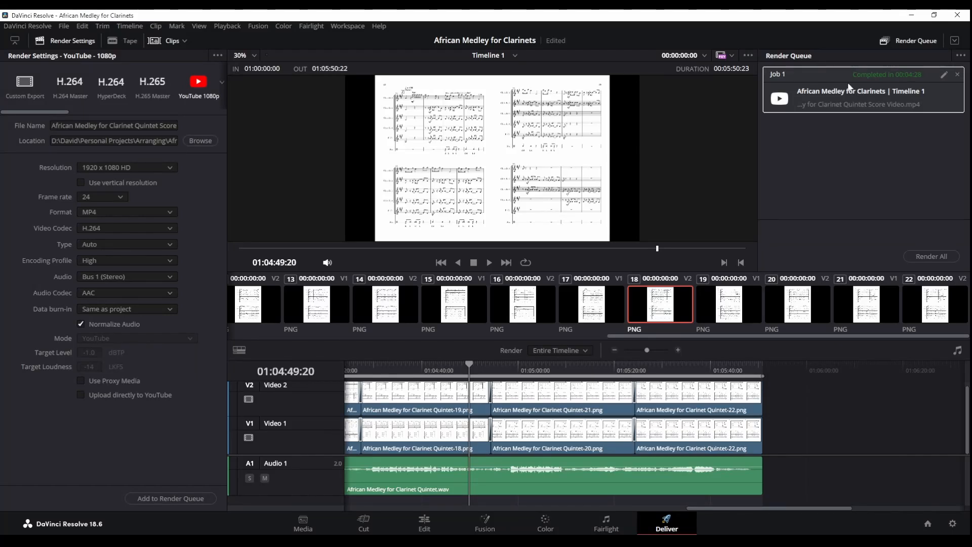
pyautogui.rightClick(868, 94)
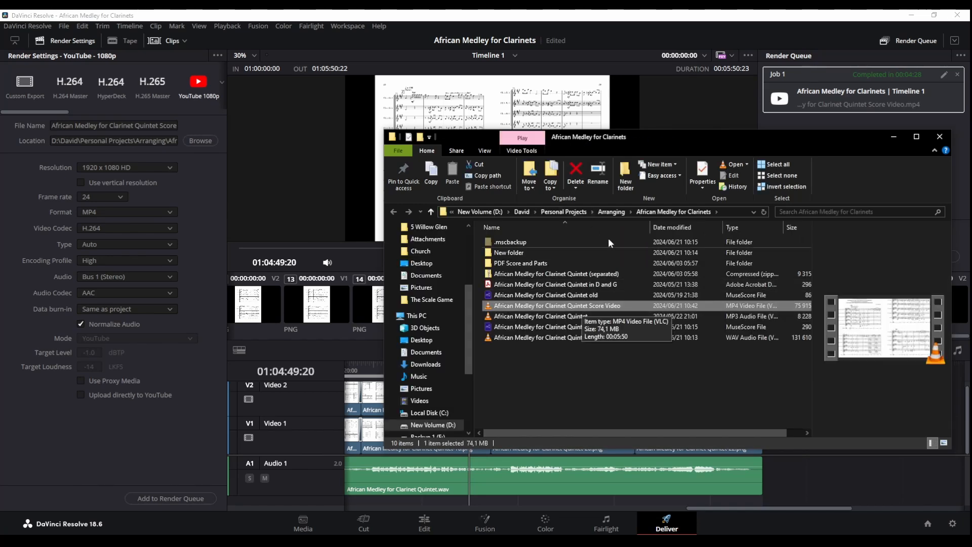
pyautogui.moveTo(628, 142)
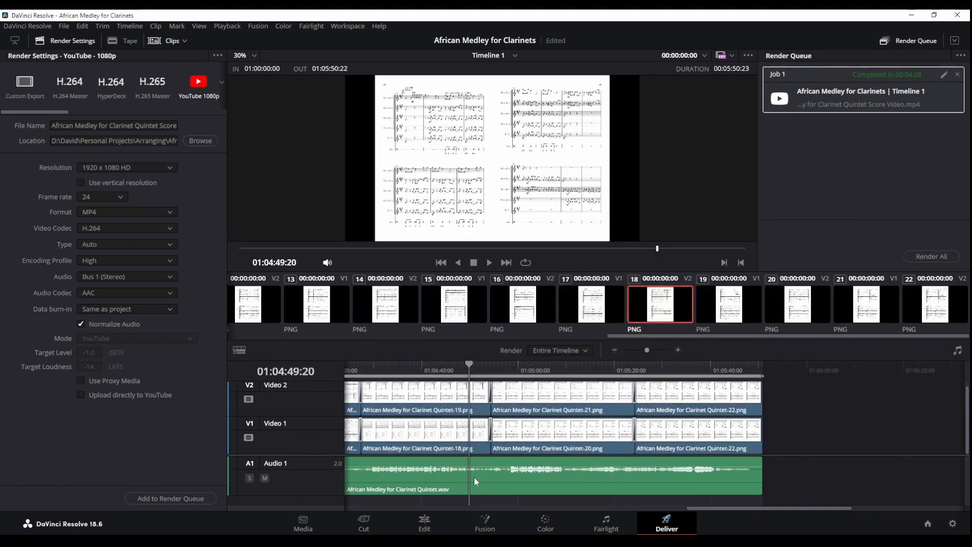
# Duplicate Timeline 1 and frame the title page still at Zoom 2.330, Position Y -693.
pyautogui.click(425, 522)
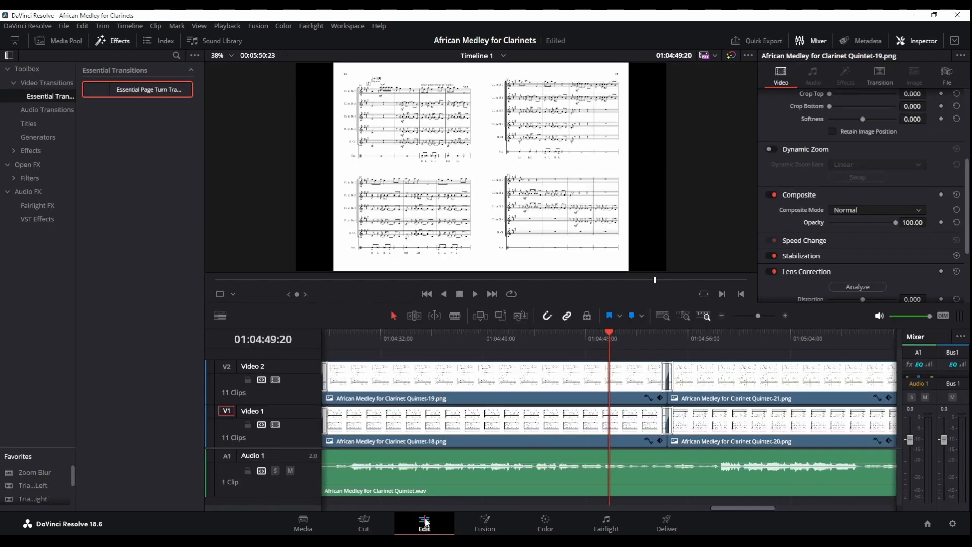
pyautogui.click(59, 41)
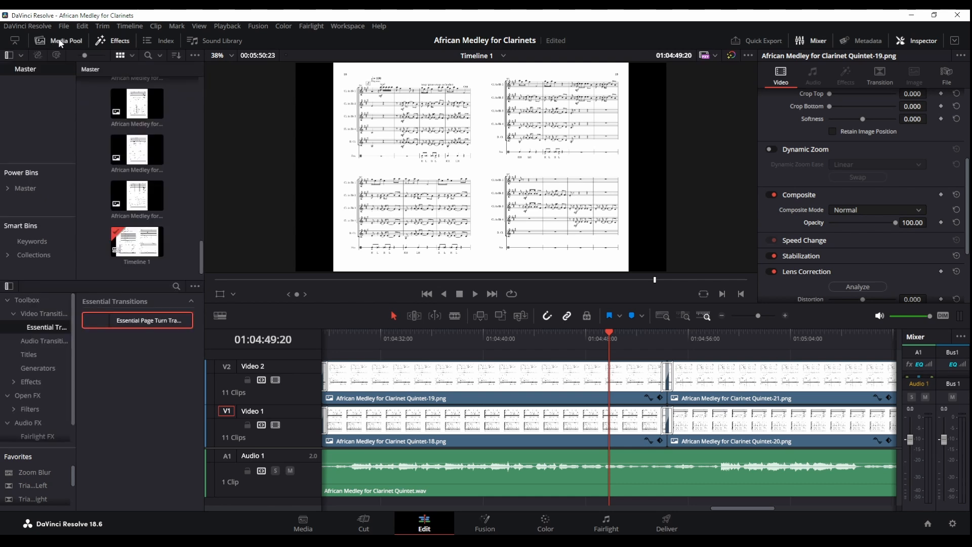
pyautogui.click(137, 241)
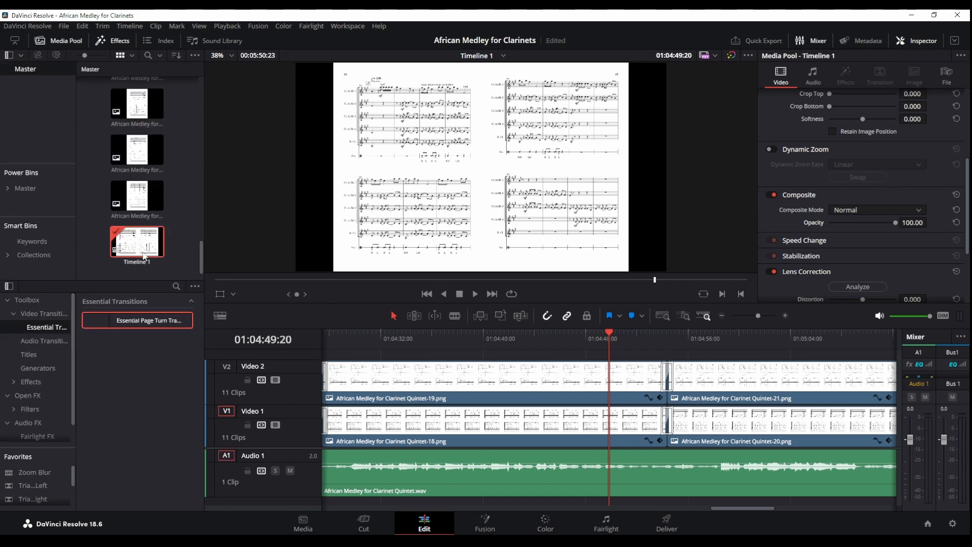
pyautogui.rightClick(136, 242)
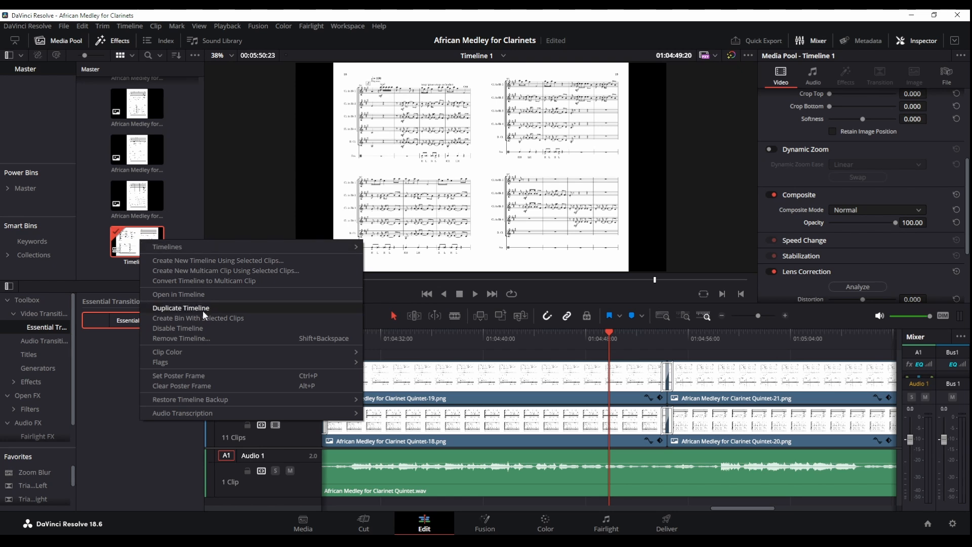
pyautogui.click(180, 308)
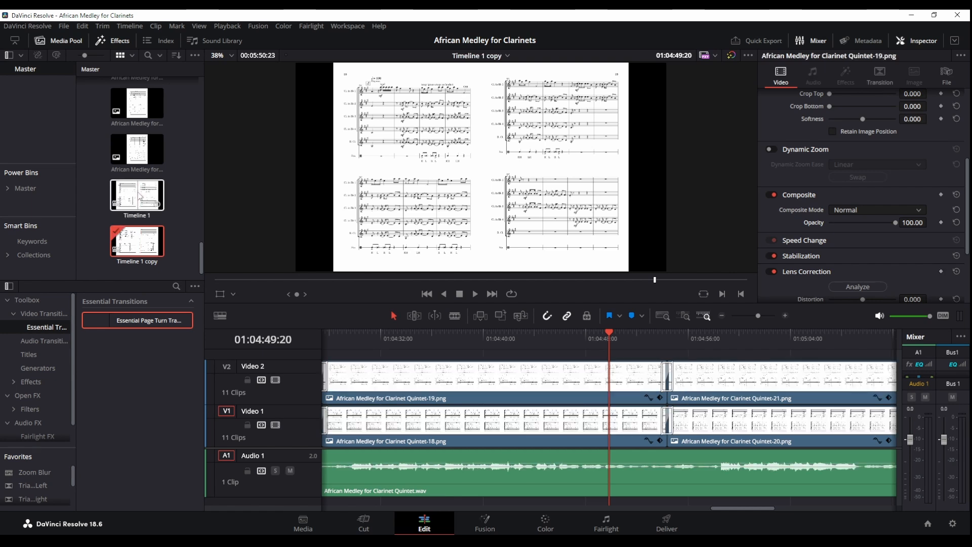
pyautogui.hscroll(3)
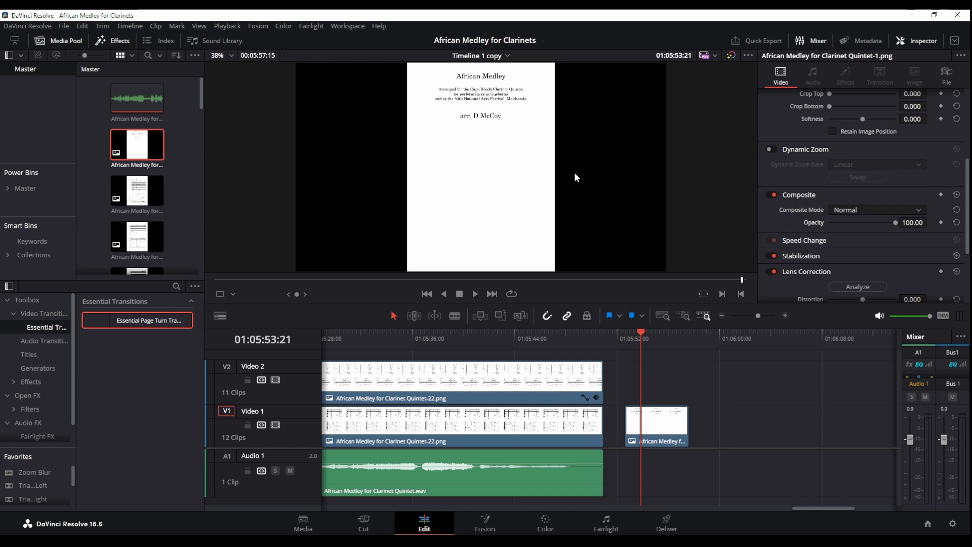
pyautogui.moveTo(457, 119)
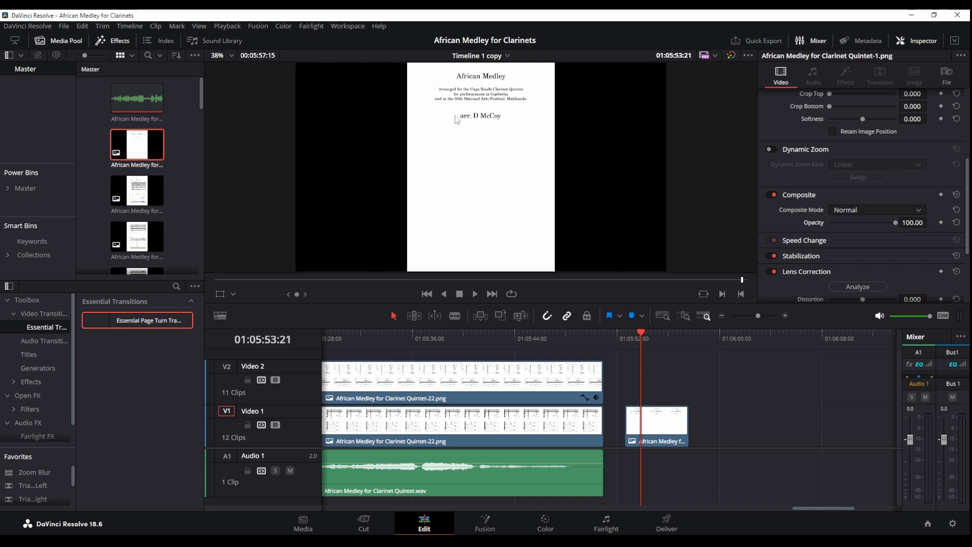
pyautogui.moveTo(483, 47)
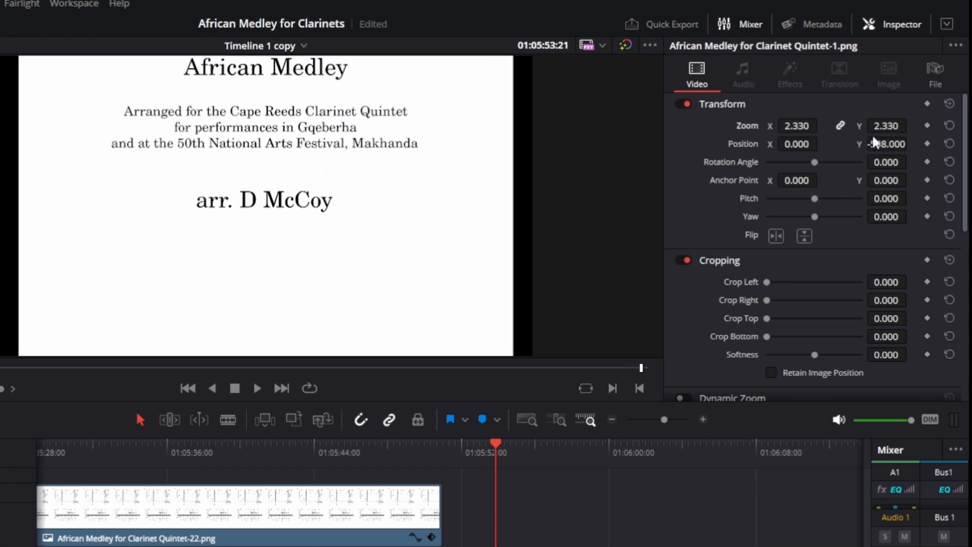
pyautogui.click(888, 144)
pyautogui.write('693')
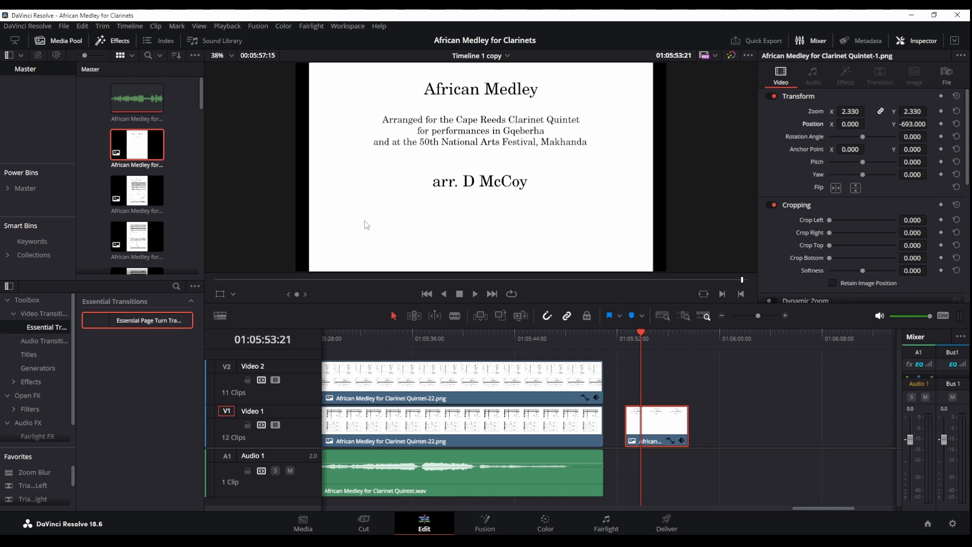
pyautogui.moveTo(327, 231)
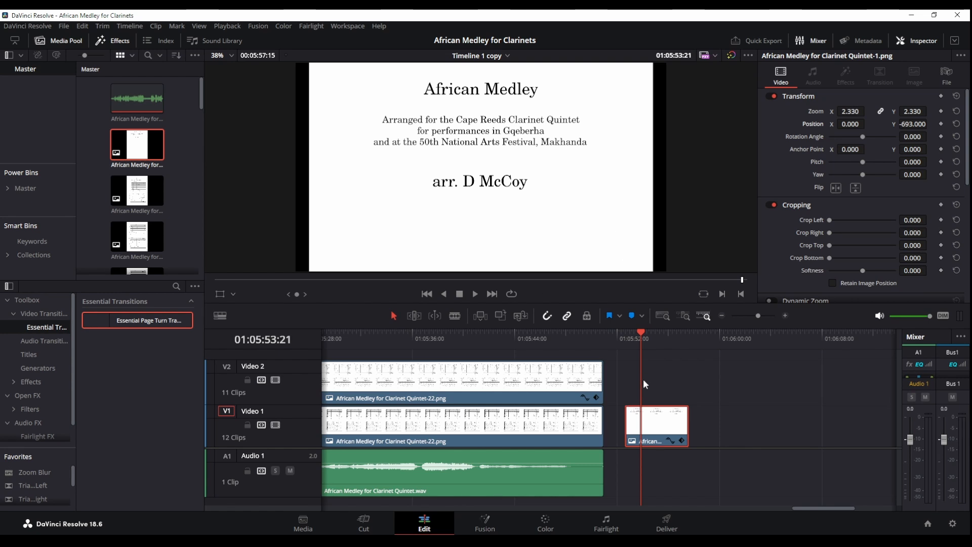
pyautogui.moveTo(662, 373)
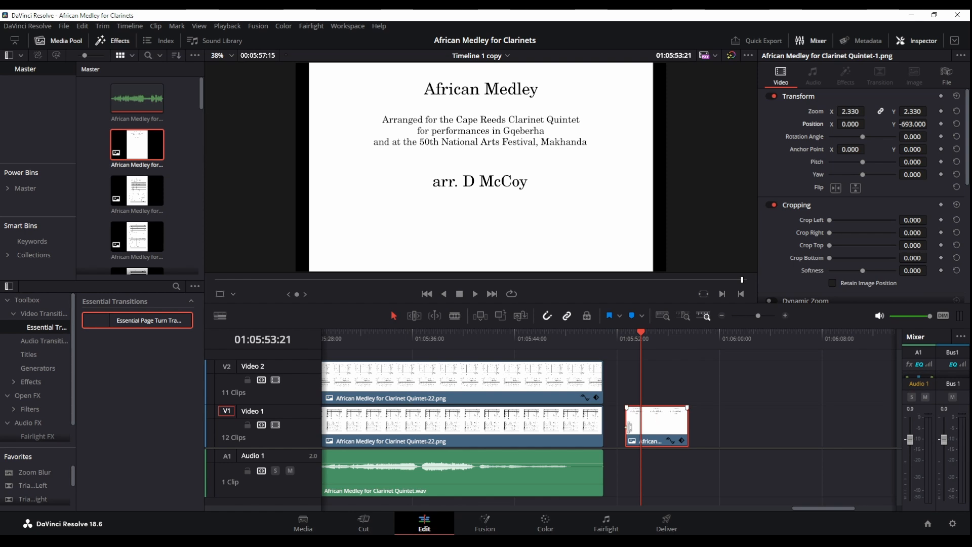
# Grab a title-page still on the Color page and export it as the JPEG 'Thumbnail'.
pyautogui.click(545, 523)
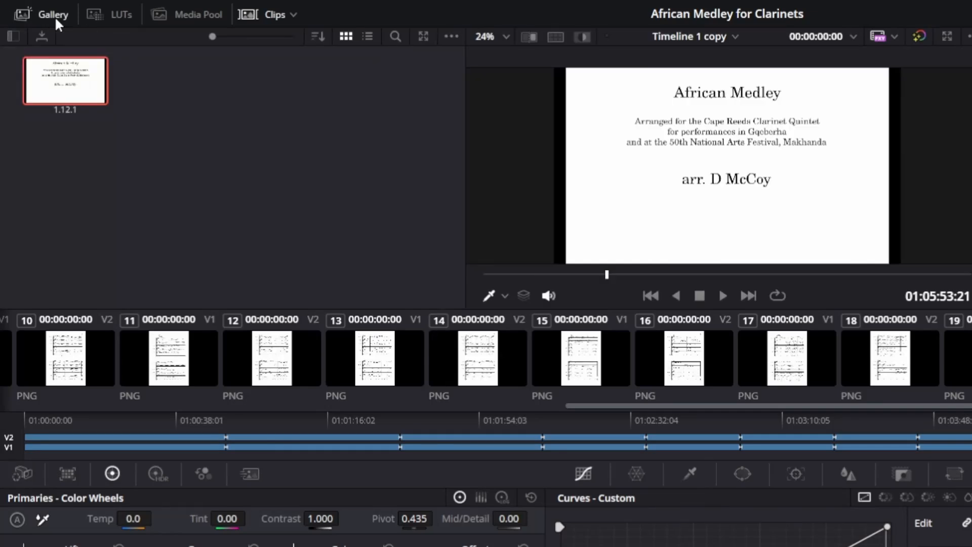
pyautogui.rightClick(64, 81)
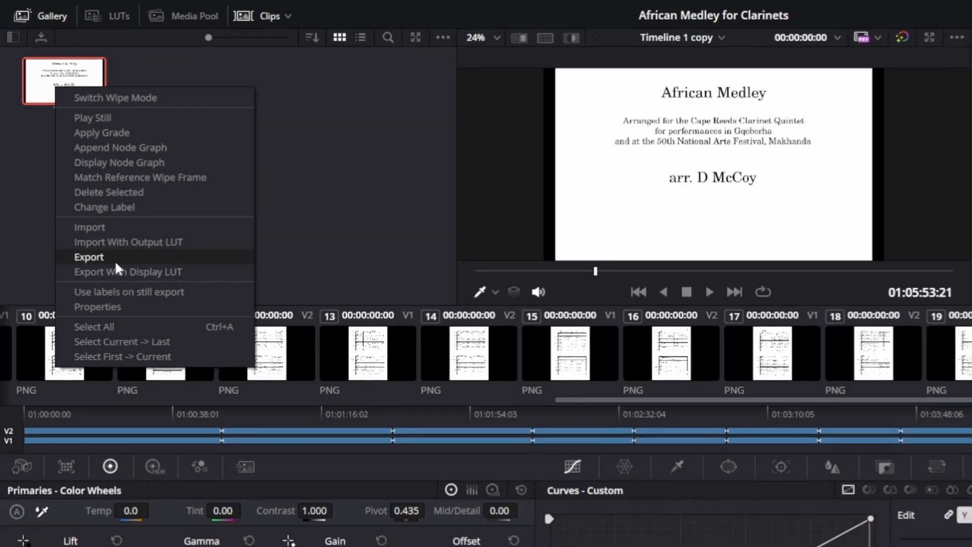
pyautogui.click(89, 256)
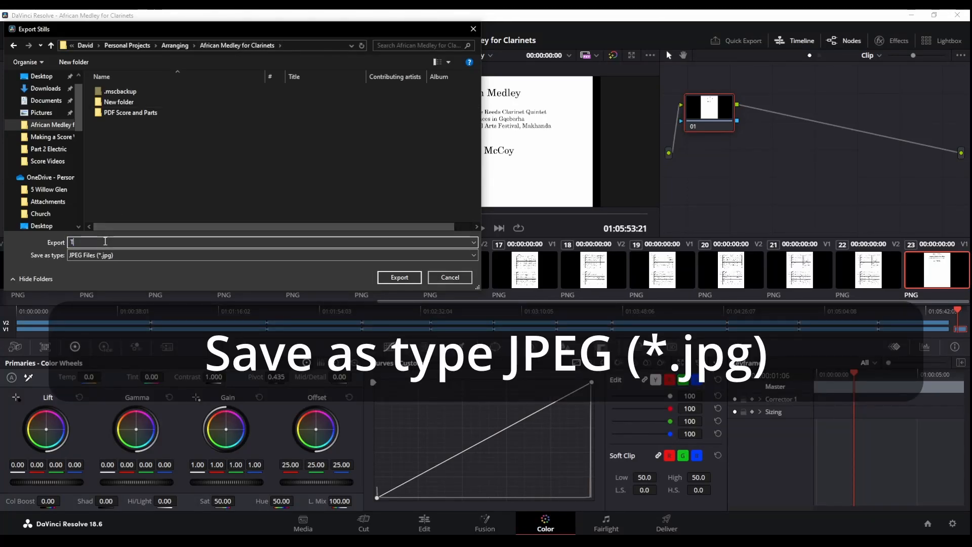
pyautogui.write('Thumbnail')
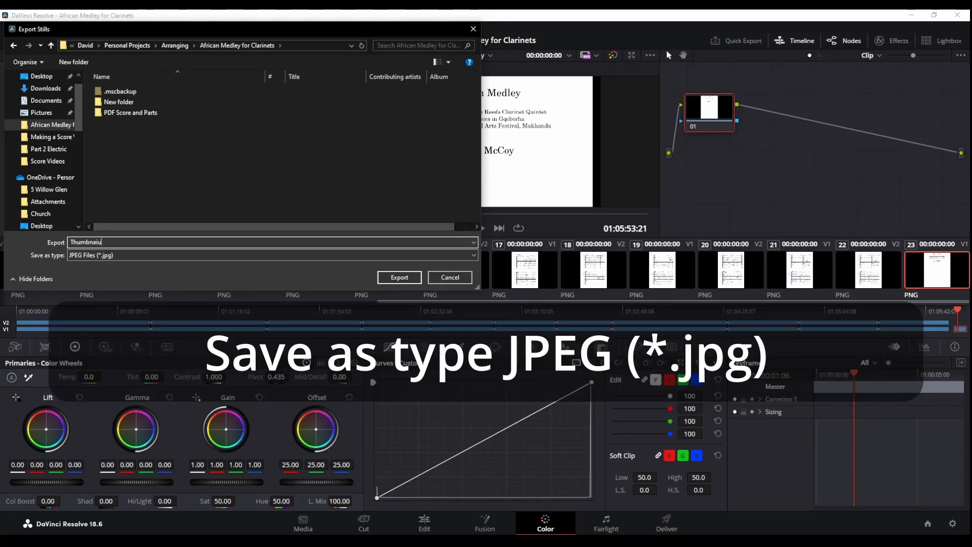
pyautogui.click(399, 278)
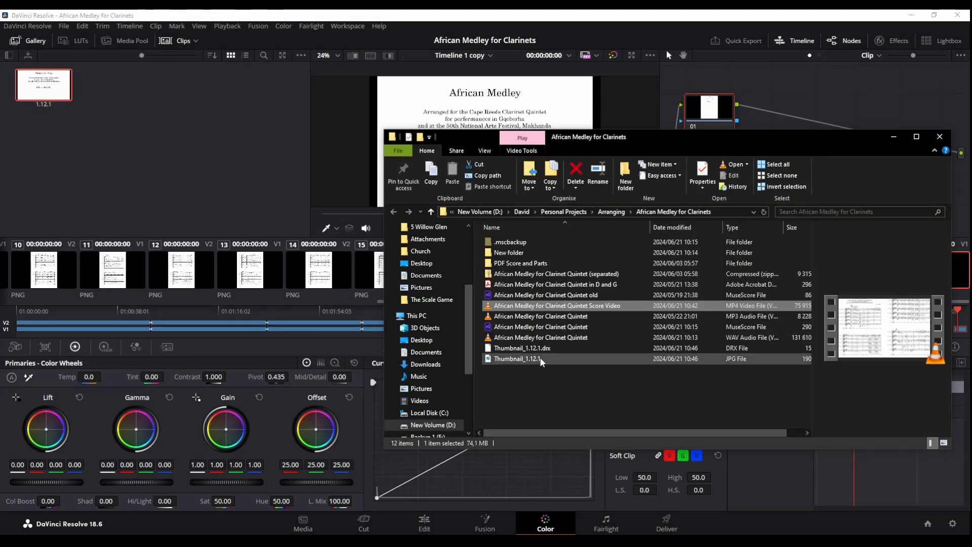
pyautogui.click(517, 358)
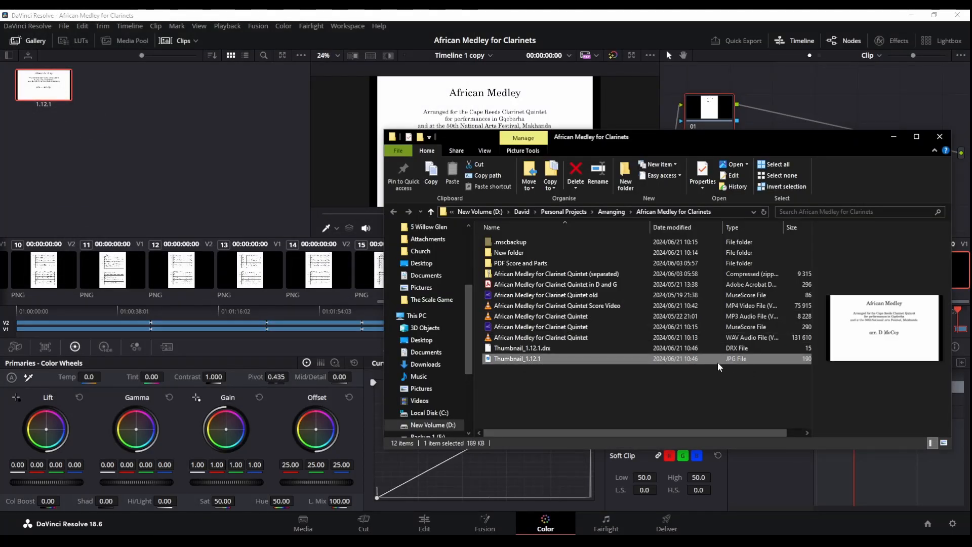
pyautogui.moveTo(741, 366)
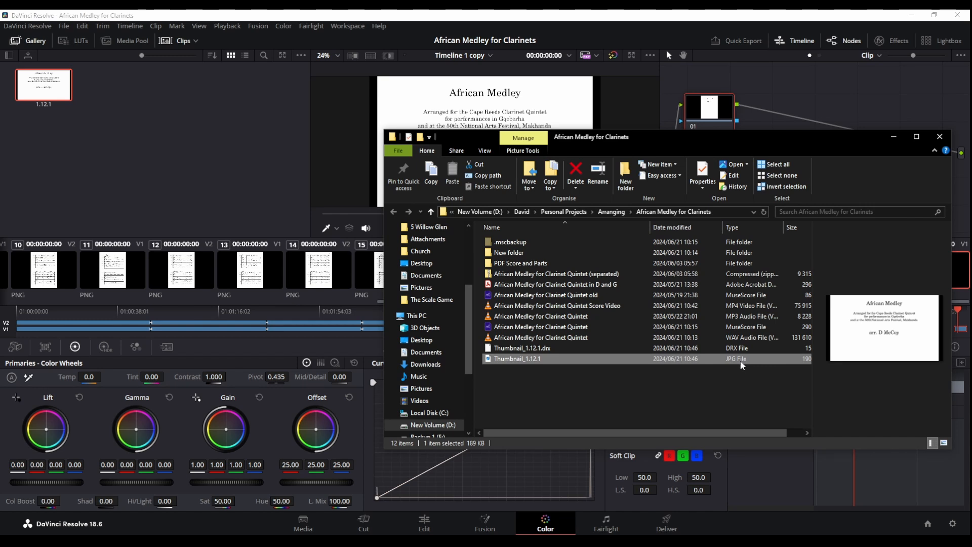